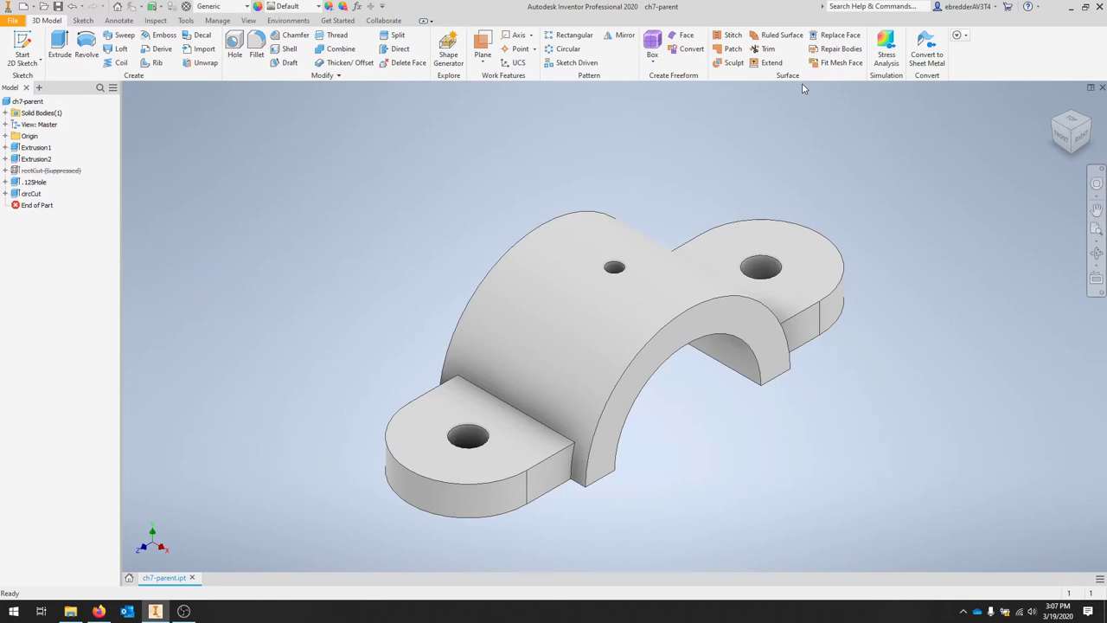
{"action": "mouse_move", "coordinate": [935, 485]}
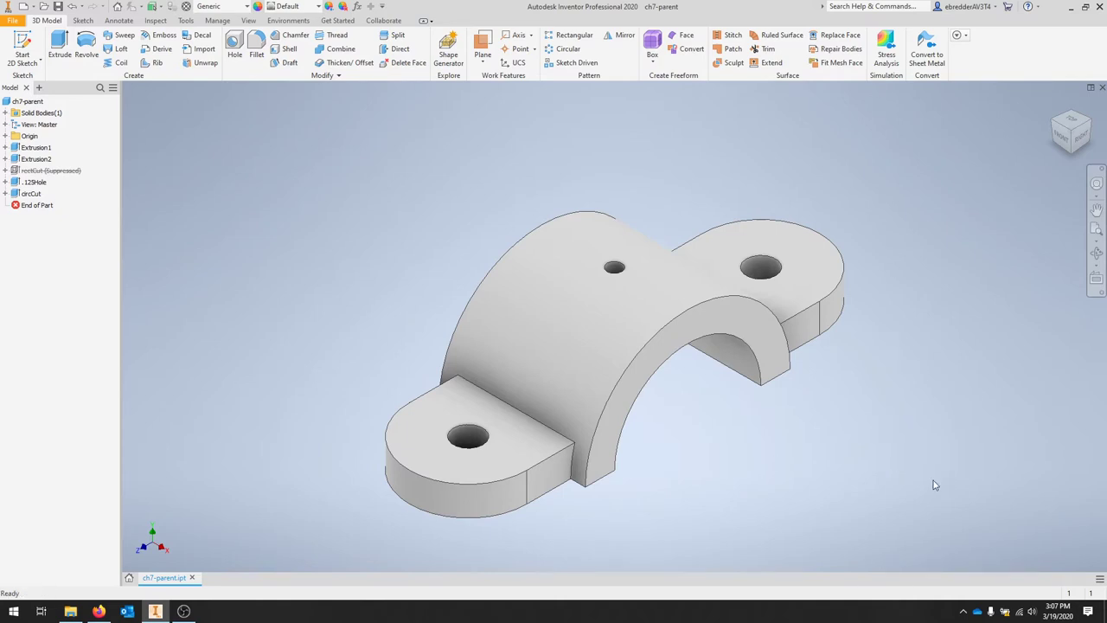
{"action": "mouse_move", "coordinate": [921, 495]}
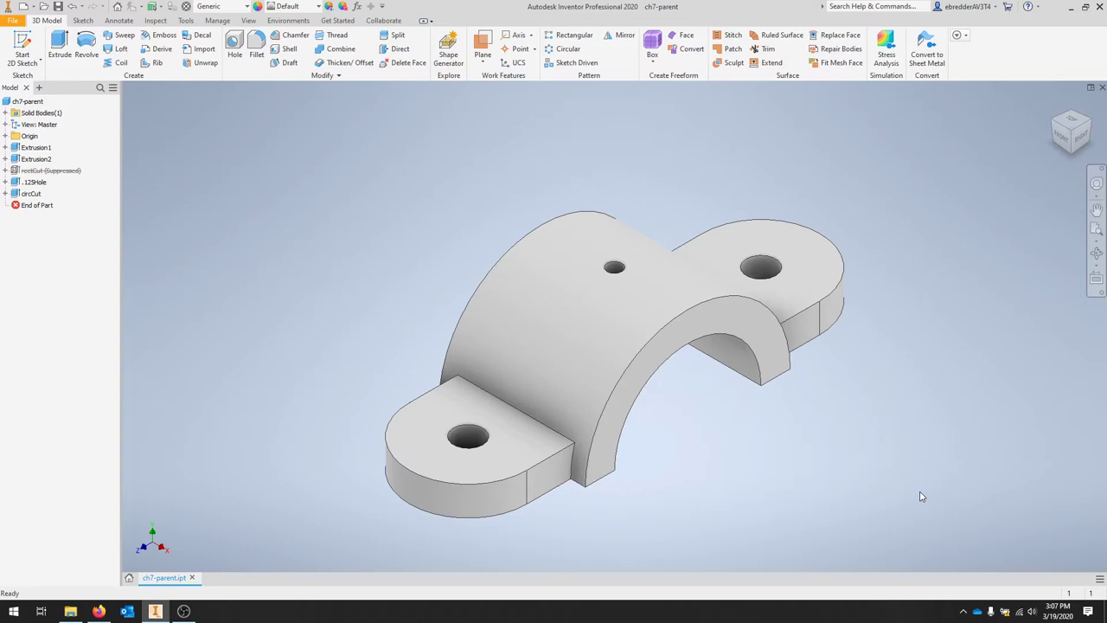
{"action": "mouse_move", "coordinate": [927, 502]}
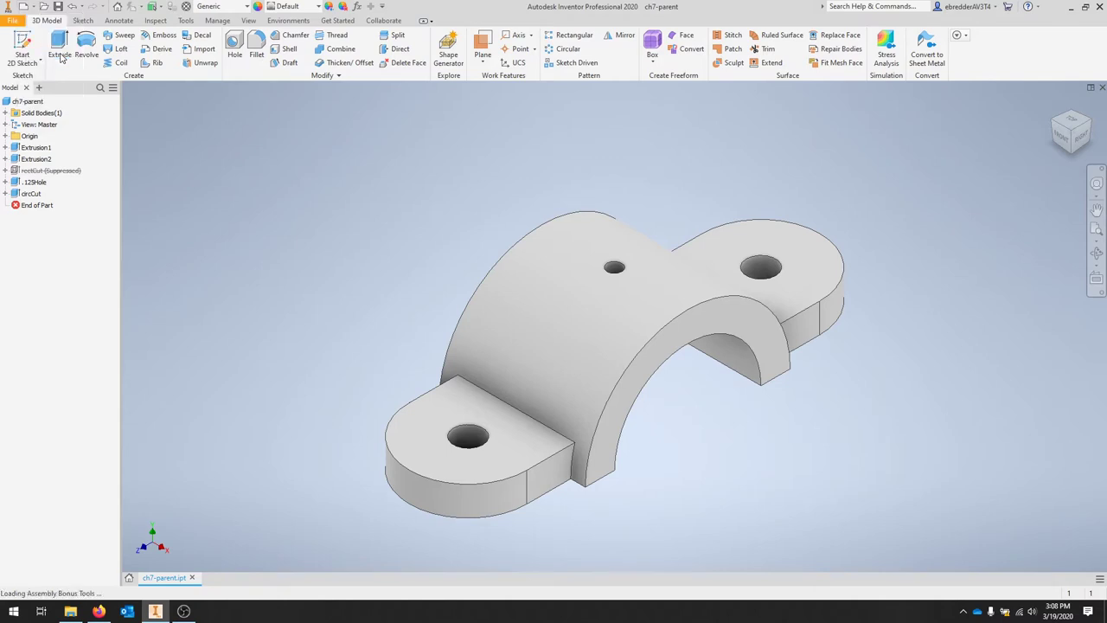
{"action": "mouse_move", "coordinate": [317, 263]}
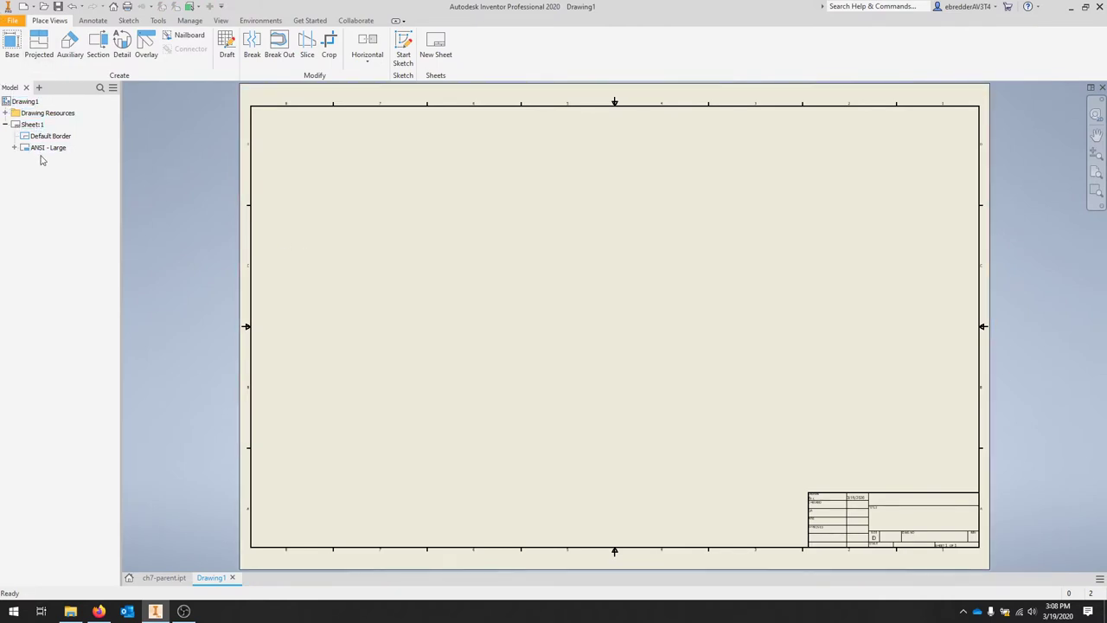
Step: Expand the ANSI - Large title block in the browser to view its fields, then collapse it
{"action": "left_click", "coordinate": [49, 147]}
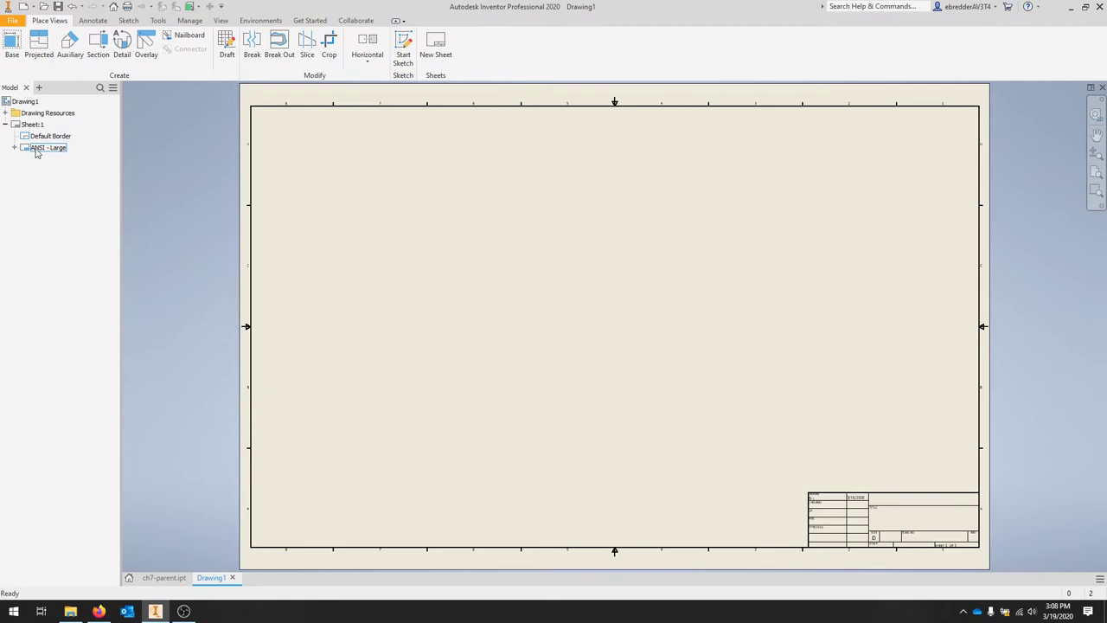
{"action": "left_click", "coordinate": [14, 148]}
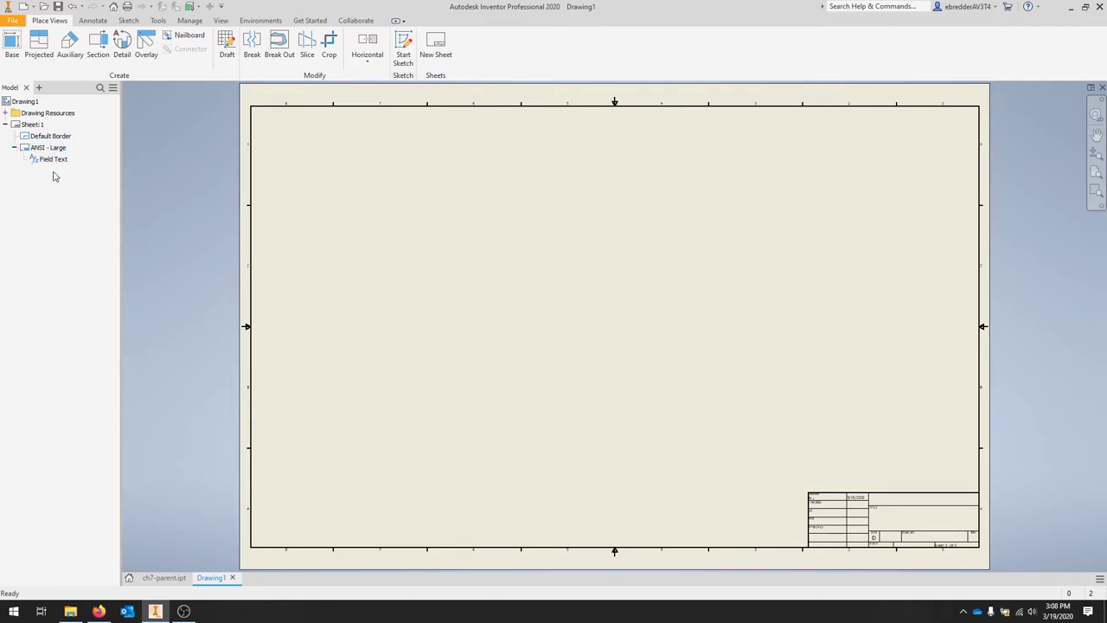
{"action": "left_click", "coordinate": [14, 147]}
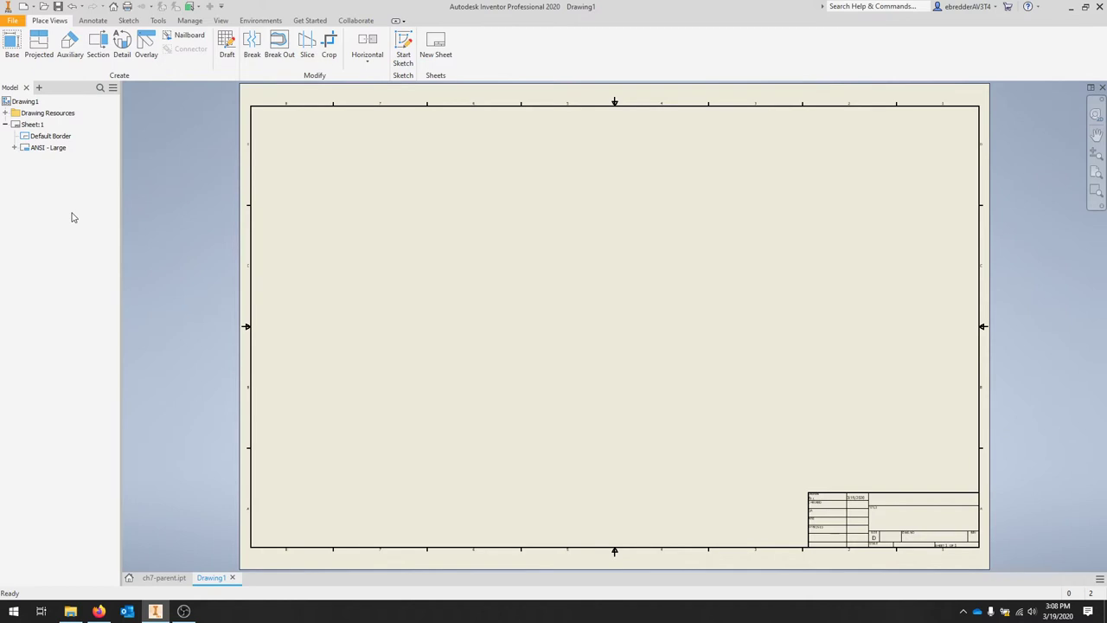
{"action": "mouse_move", "coordinate": [94, 178]}
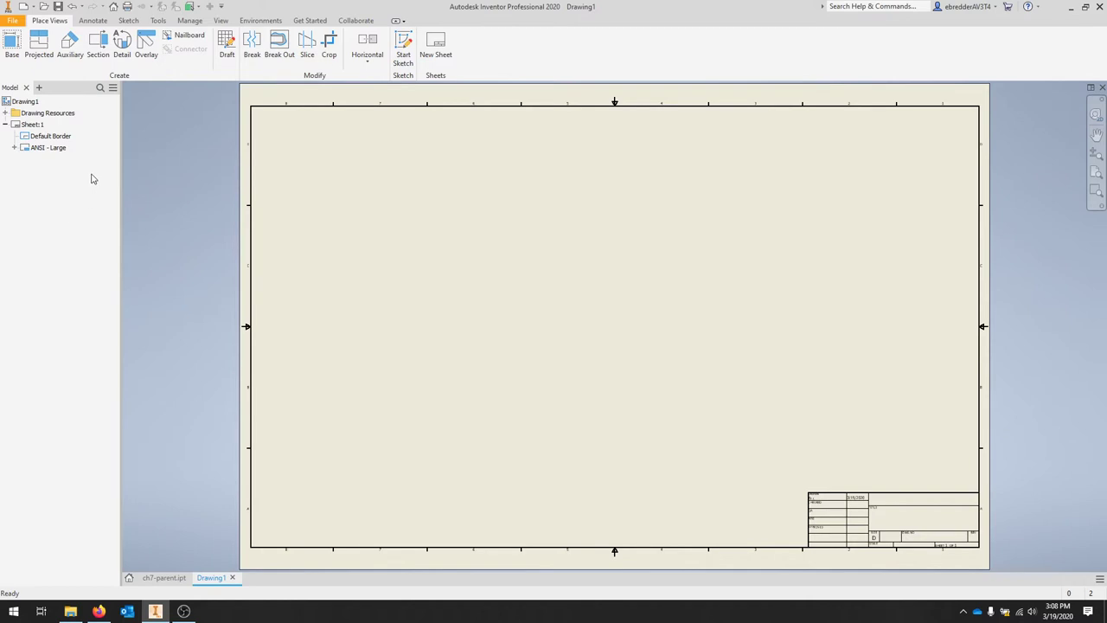
{"action": "left_click", "coordinate": [190, 21]}
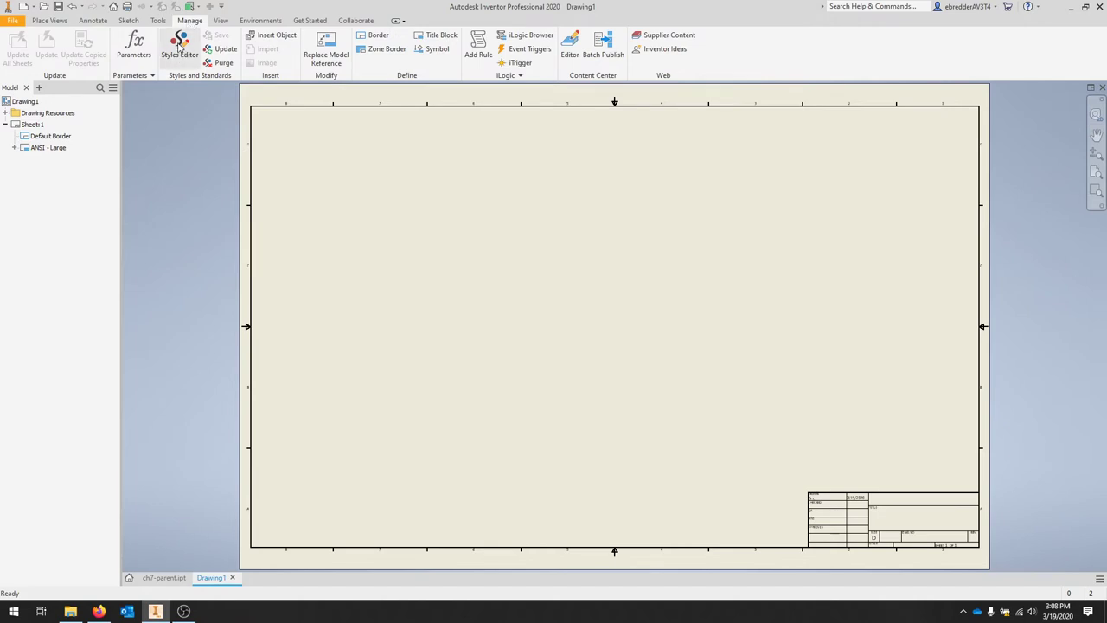
Step: In the Style and Standard Editor, list the Standard entries and switch the filter to All Styles
{"action": "left_click", "coordinate": [180, 43]}
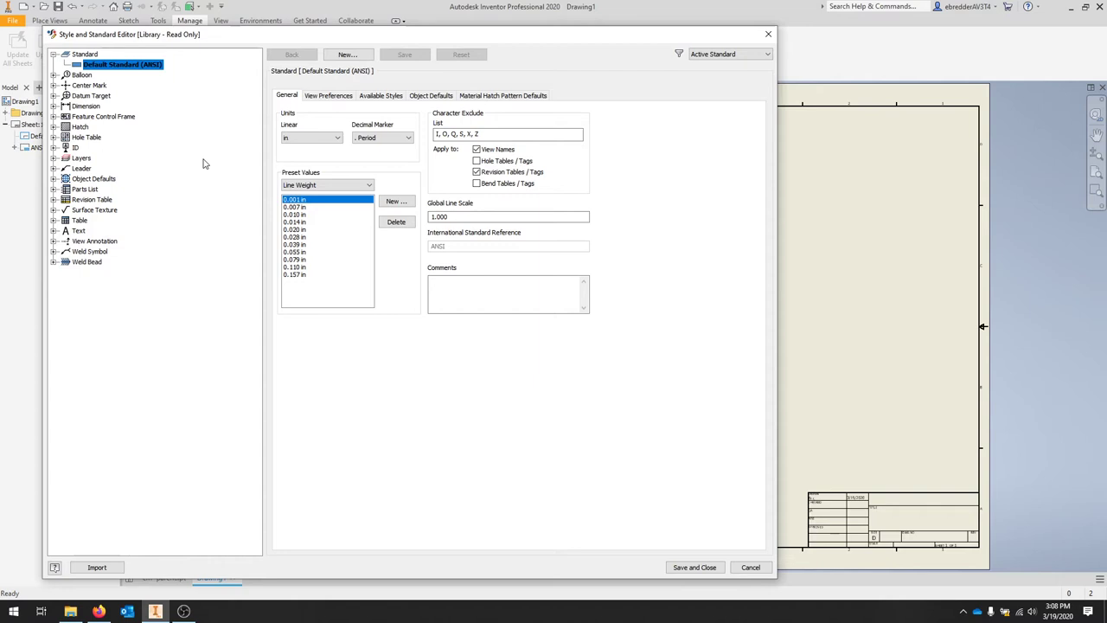
{"action": "left_click", "coordinate": [83, 54]}
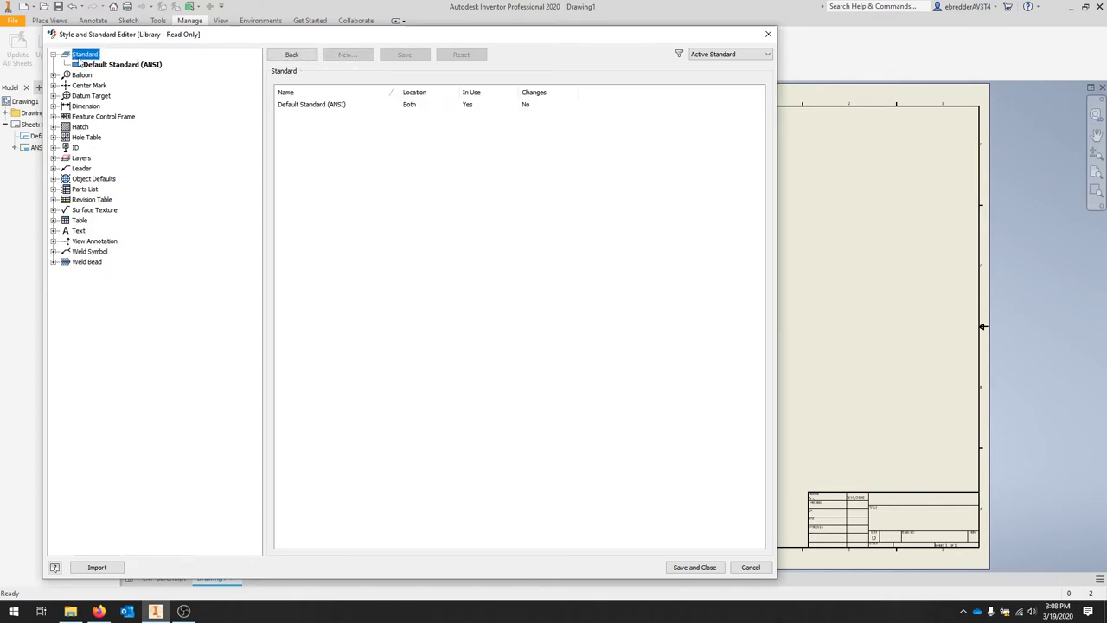
{"action": "mouse_move", "coordinate": [327, 141]}
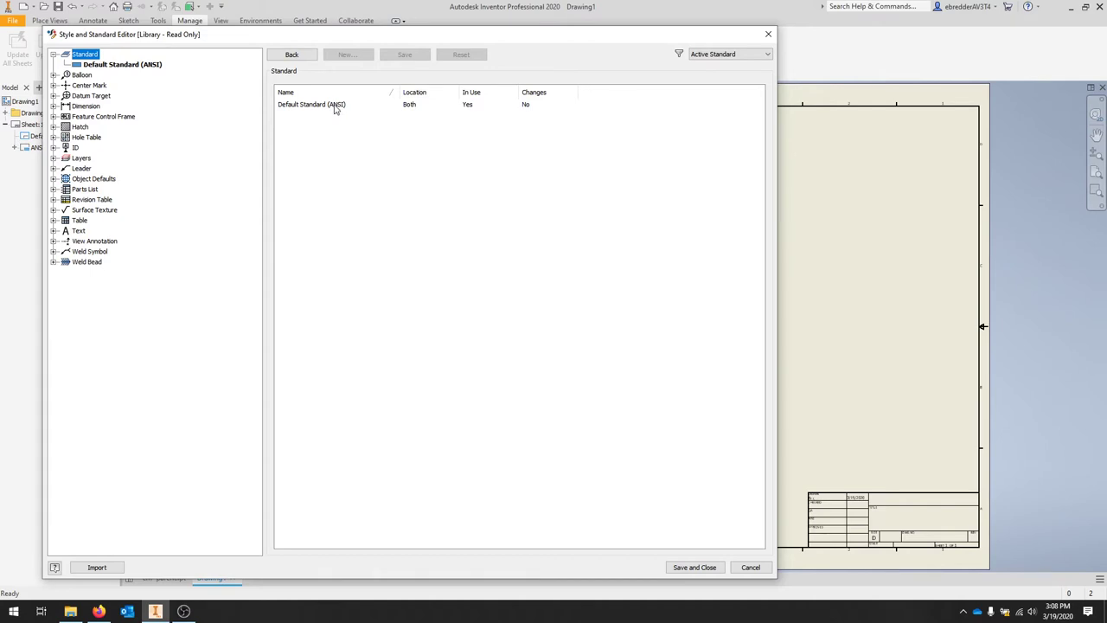
{"action": "mouse_move", "coordinate": [612, 97]}
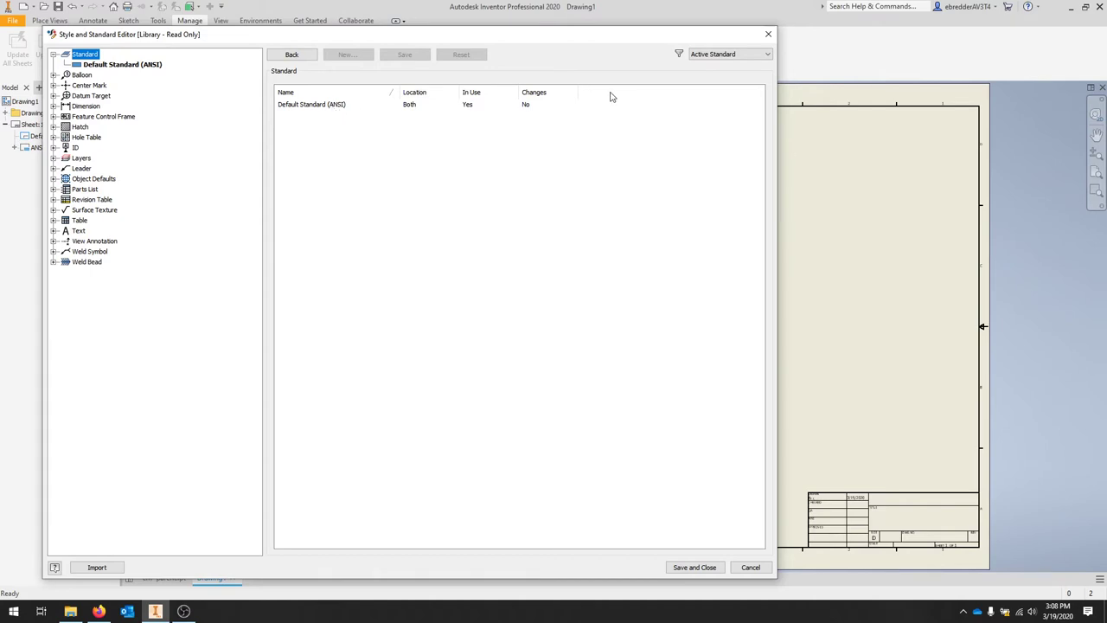
{"action": "left_click", "coordinate": [730, 54]}
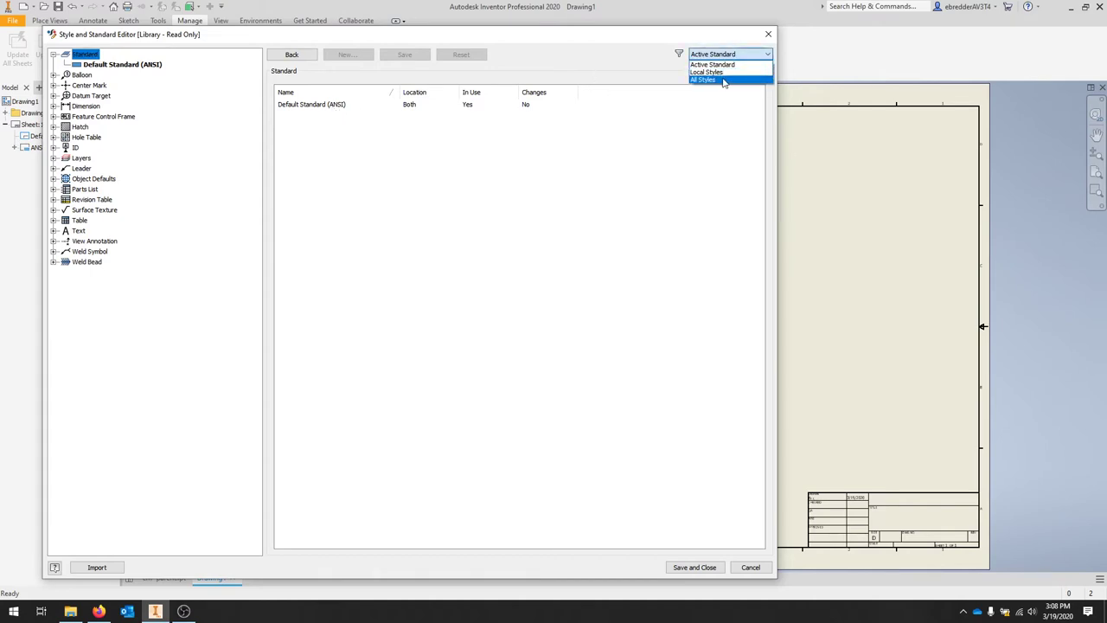
{"action": "left_click", "coordinate": [702, 80]}
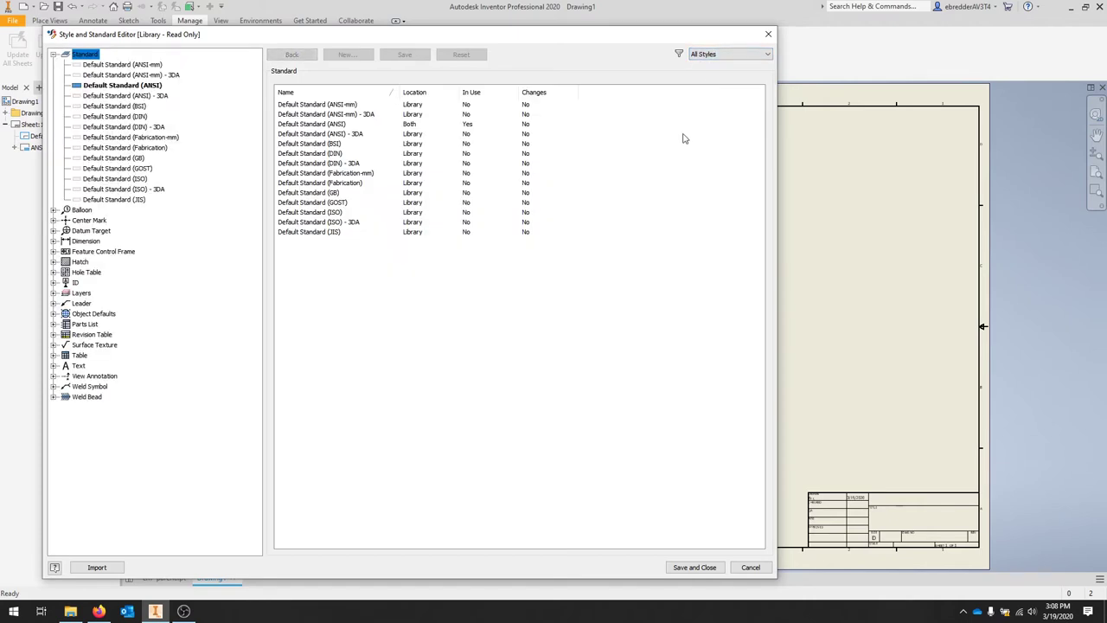
{"action": "mouse_move", "coordinate": [644, 74]}
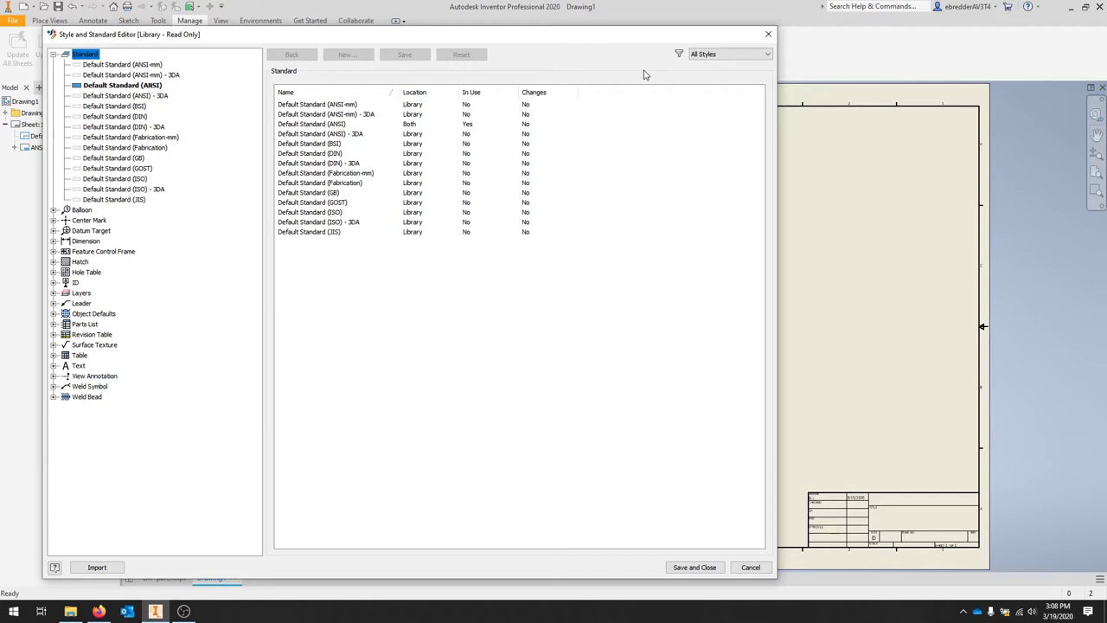
{"action": "mouse_move", "coordinate": [336, 97]}
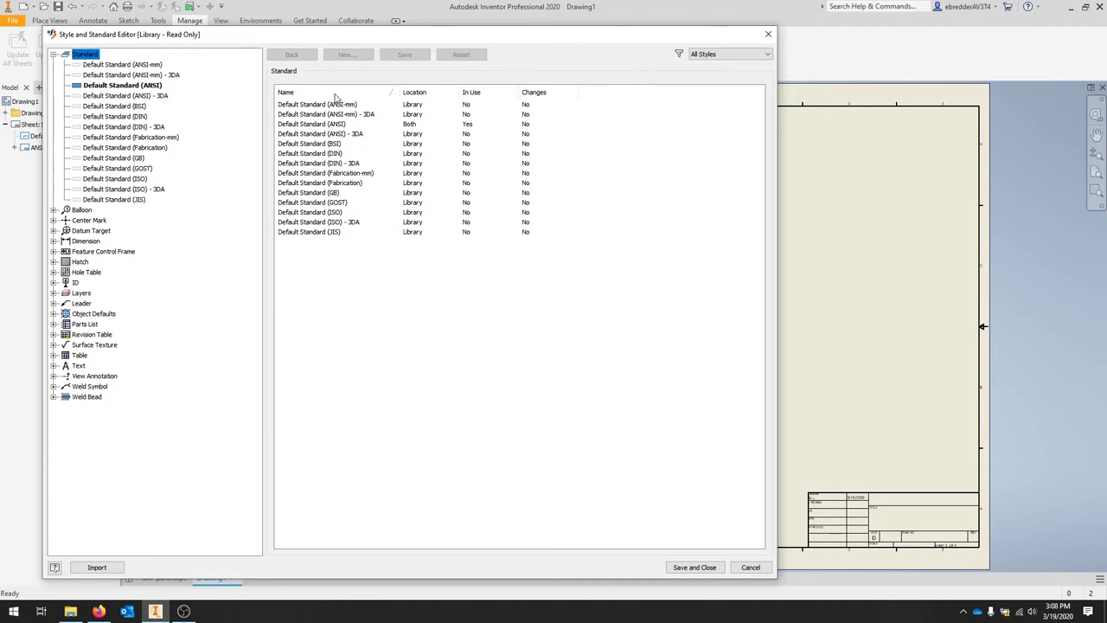
{"action": "mouse_move", "coordinate": [336, 98]}
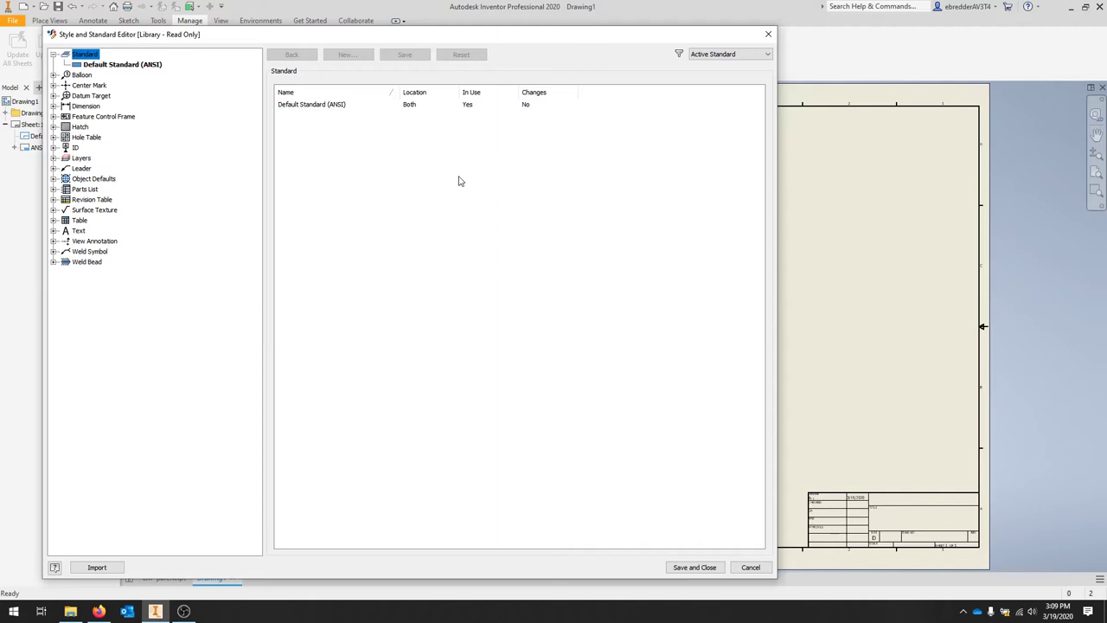
{"action": "mouse_move", "coordinate": [141, 54]}
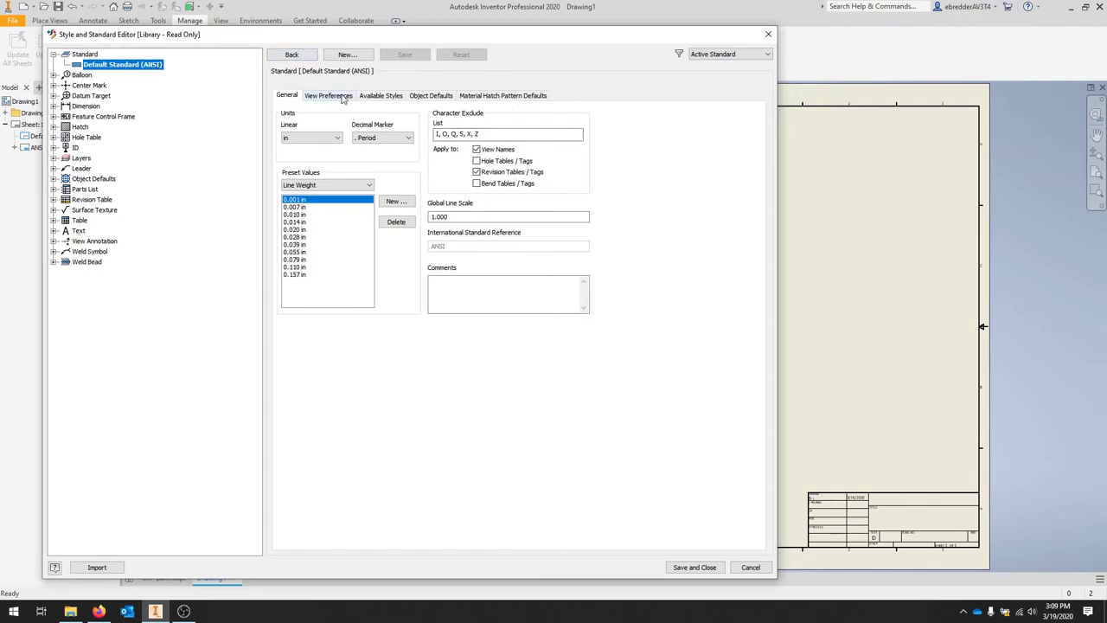
Step: Show the Default Standard (ANSI) view preferences and expand its Dimension styles
{"action": "left_click", "coordinate": [329, 95]}
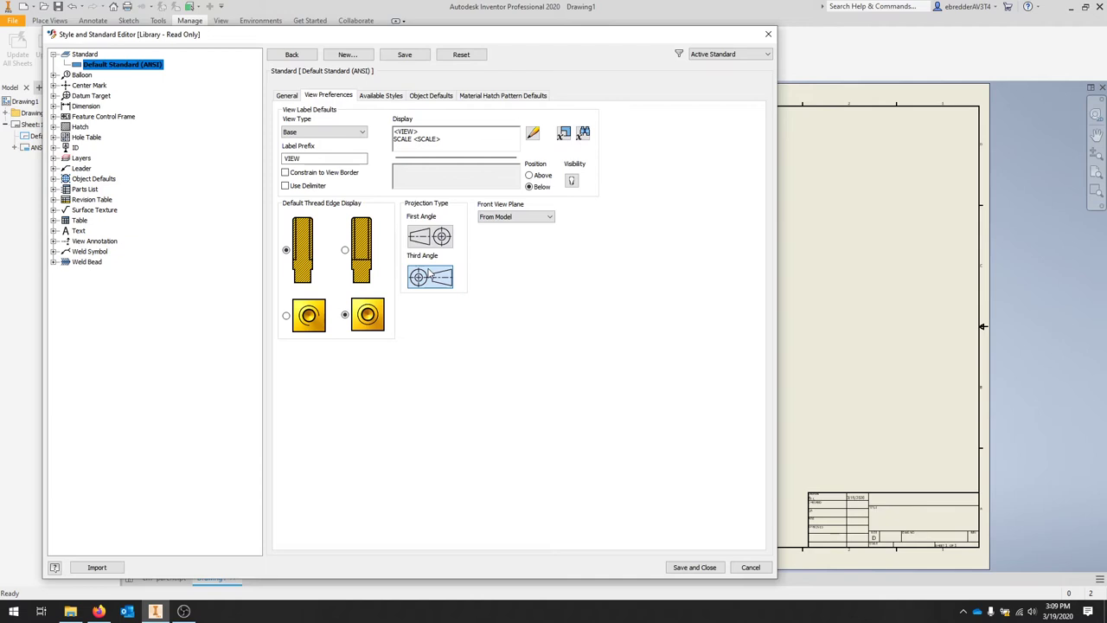
{"action": "mouse_move", "coordinate": [424, 268]}
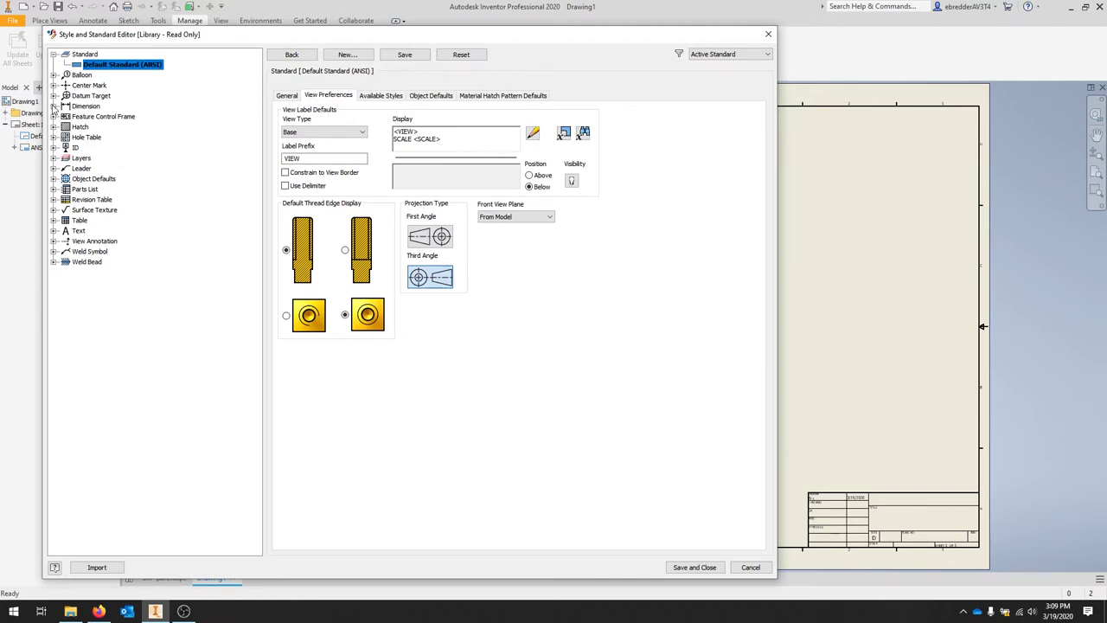
{"action": "left_click", "coordinate": [56, 105]}
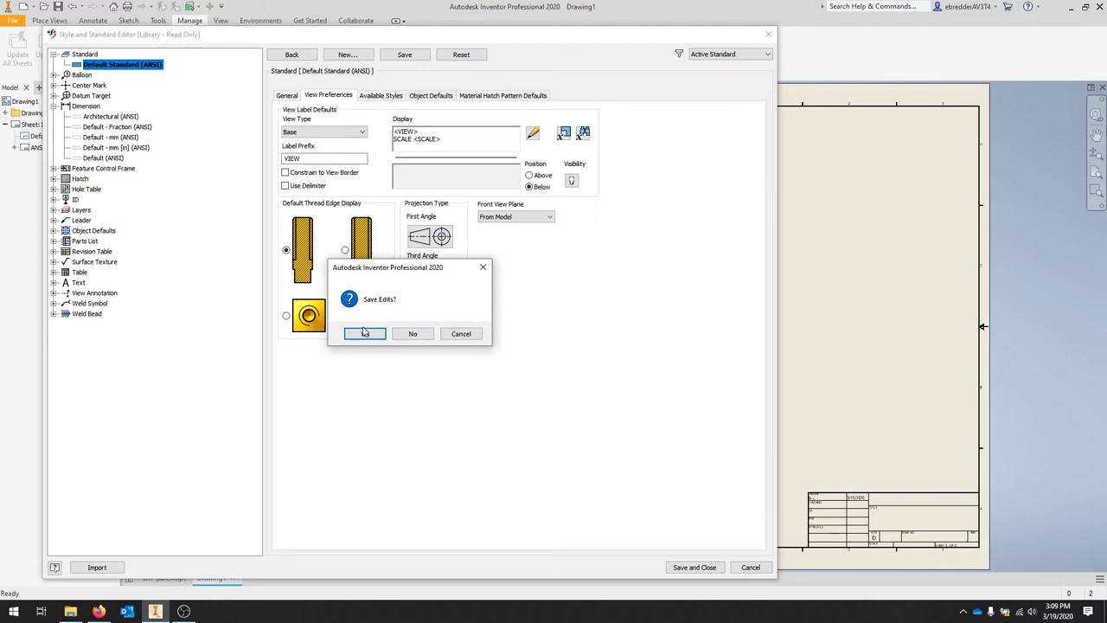
Step: Save the standard's edits, review the Default (ANSI) dimension text settings and close the editor
{"action": "left_click", "coordinate": [363, 332]}
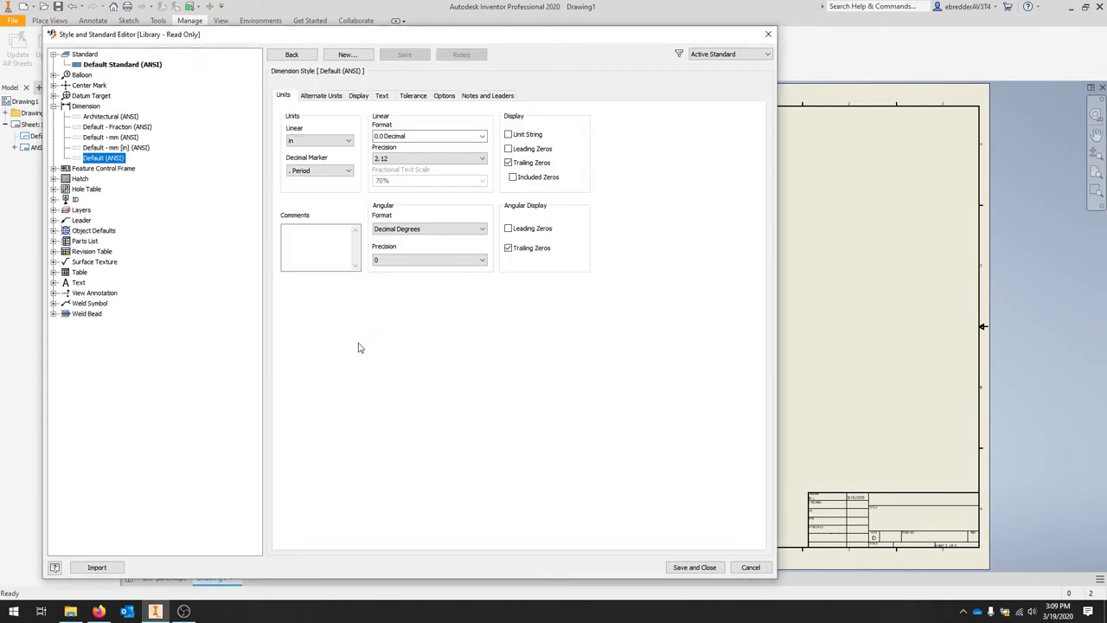
{"action": "mouse_move", "coordinate": [450, 329]}
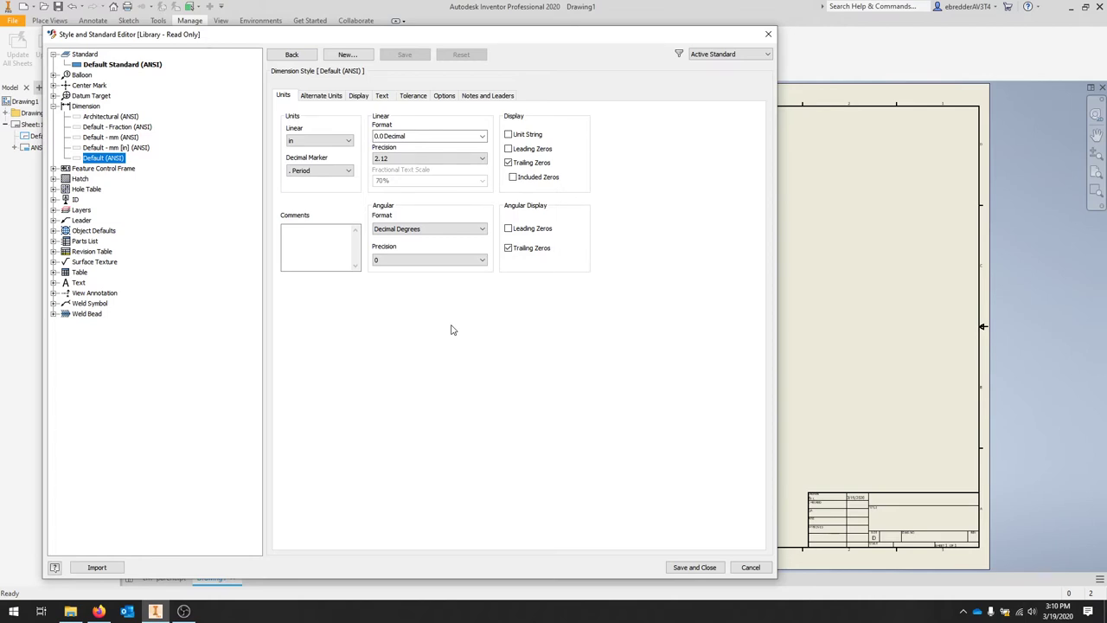
{"action": "mouse_move", "coordinate": [459, 192]}
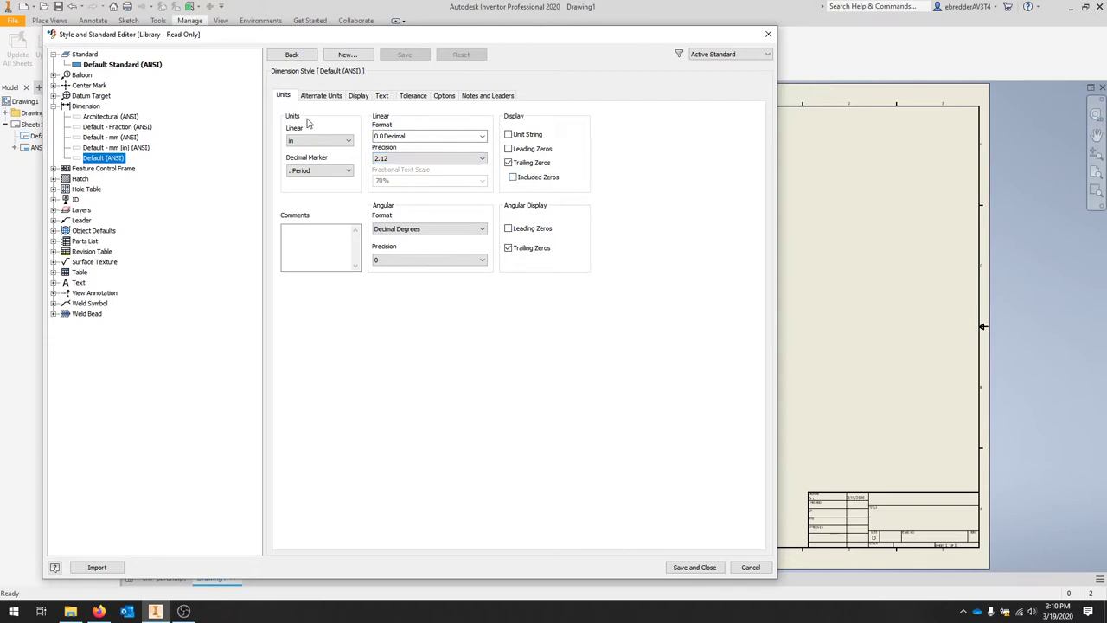
{"action": "left_click", "coordinate": [381, 95]}
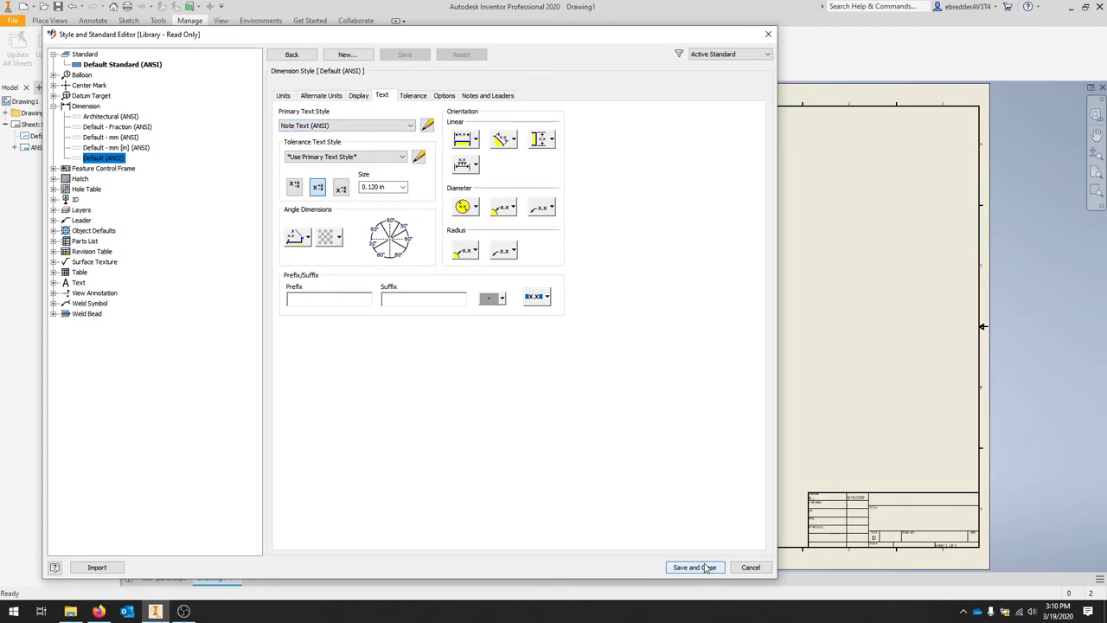
{"action": "left_click", "coordinate": [696, 567]}
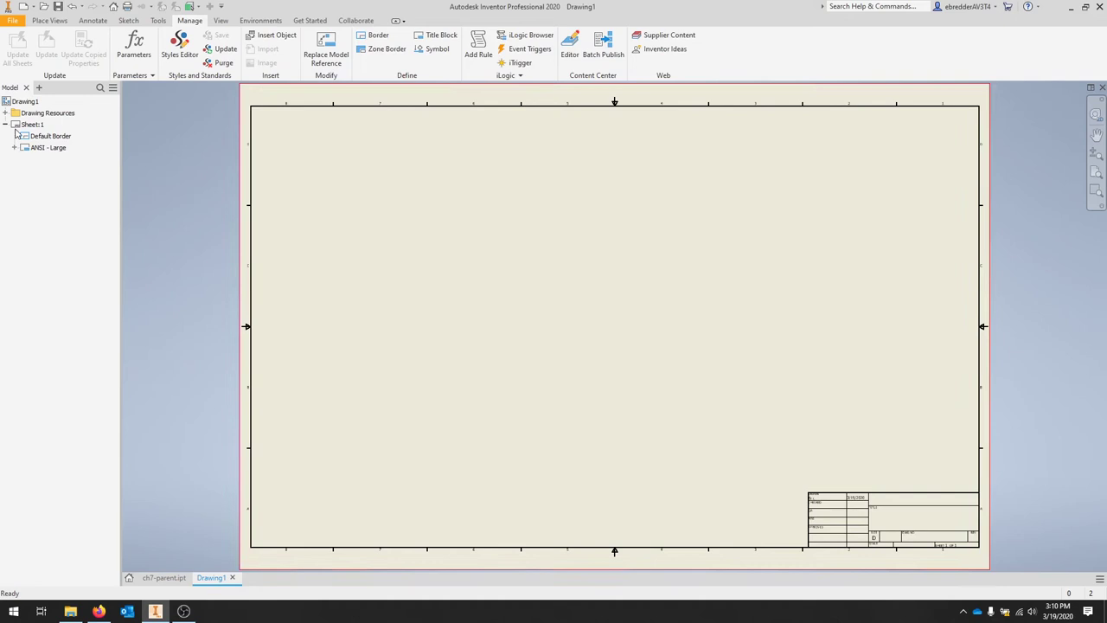
Step: From Drawing Resources > Sheet Formats, add a 'B size, 2 view' sheet of the bracket part
{"action": "left_click", "coordinate": [9, 113]}
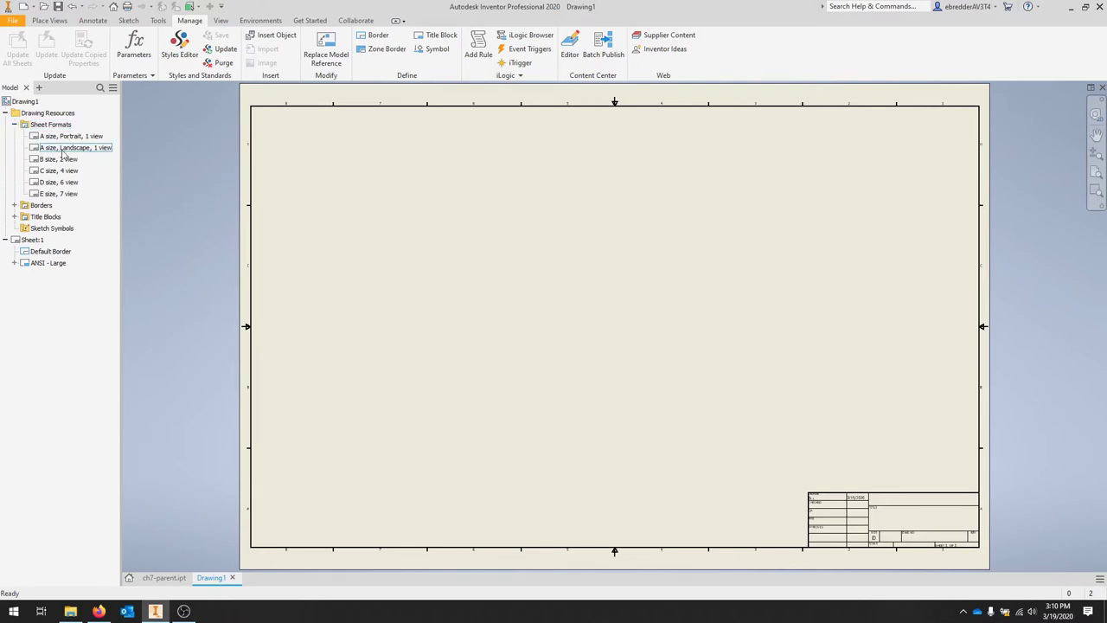
{"action": "left_click", "coordinate": [59, 159]}
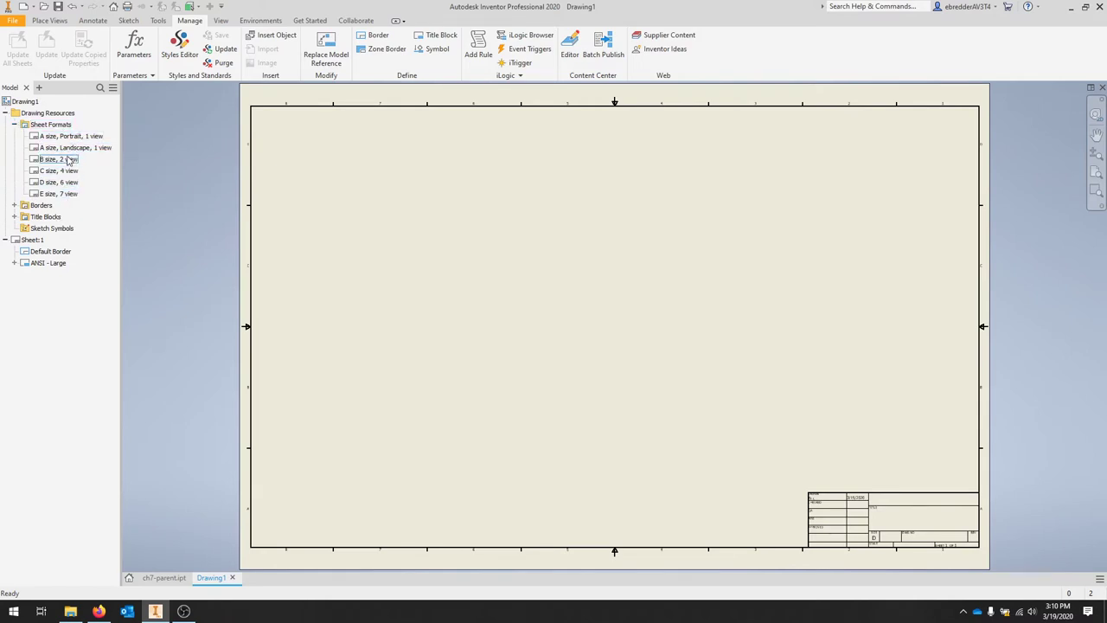
{"action": "left_click", "coordinate": [59, 194]}
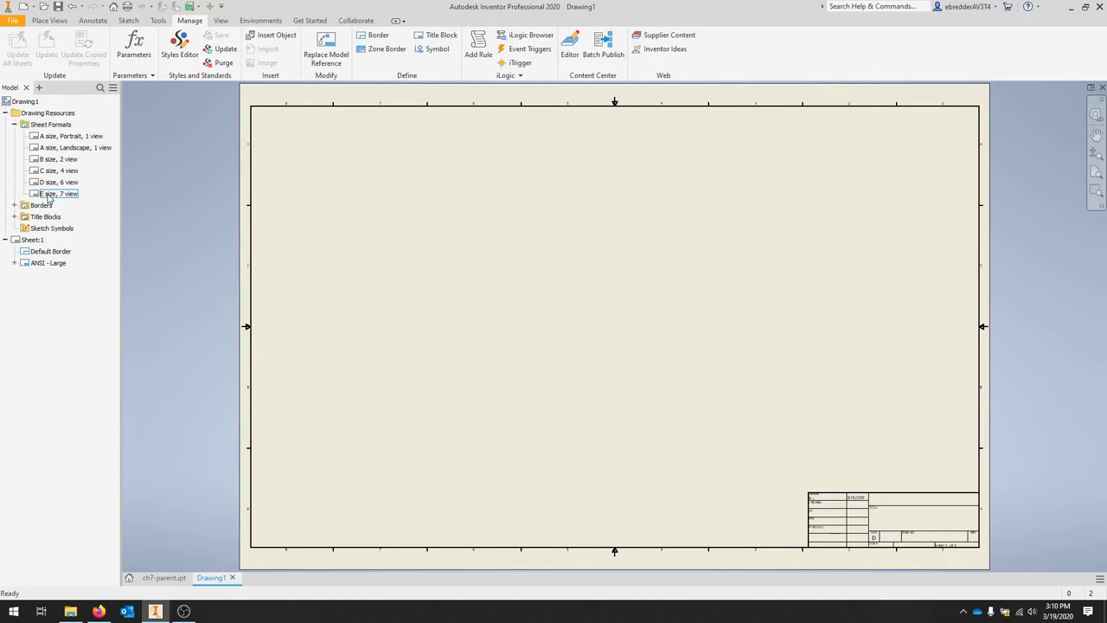
{"action": "double_click", "coordinate": [59, 159]}
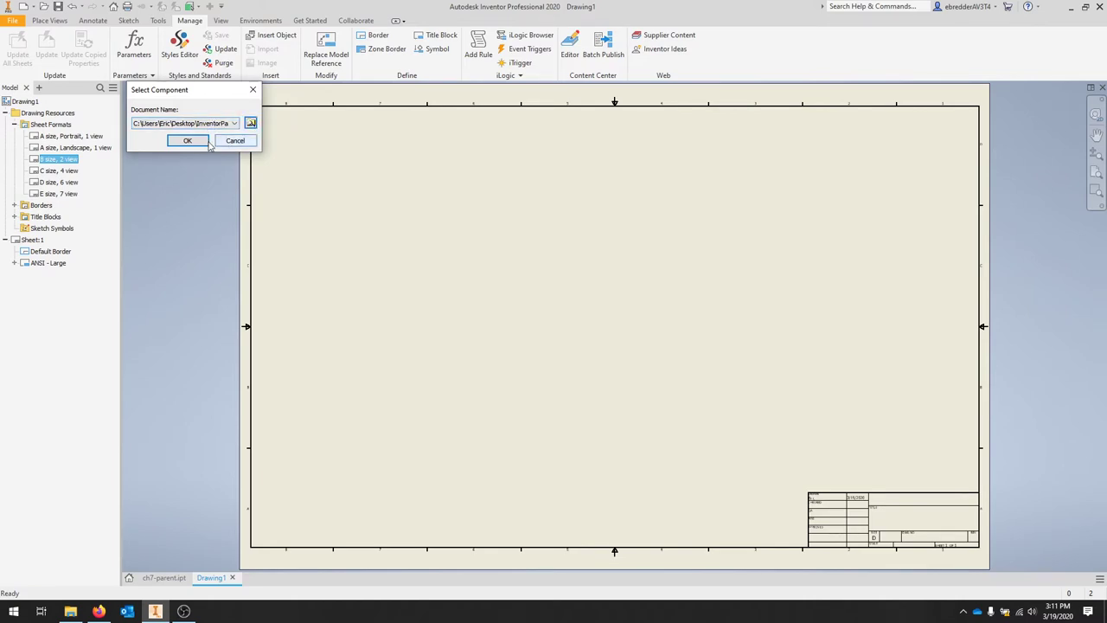
{"action": "left_click", "coordinate": [187, 140]}
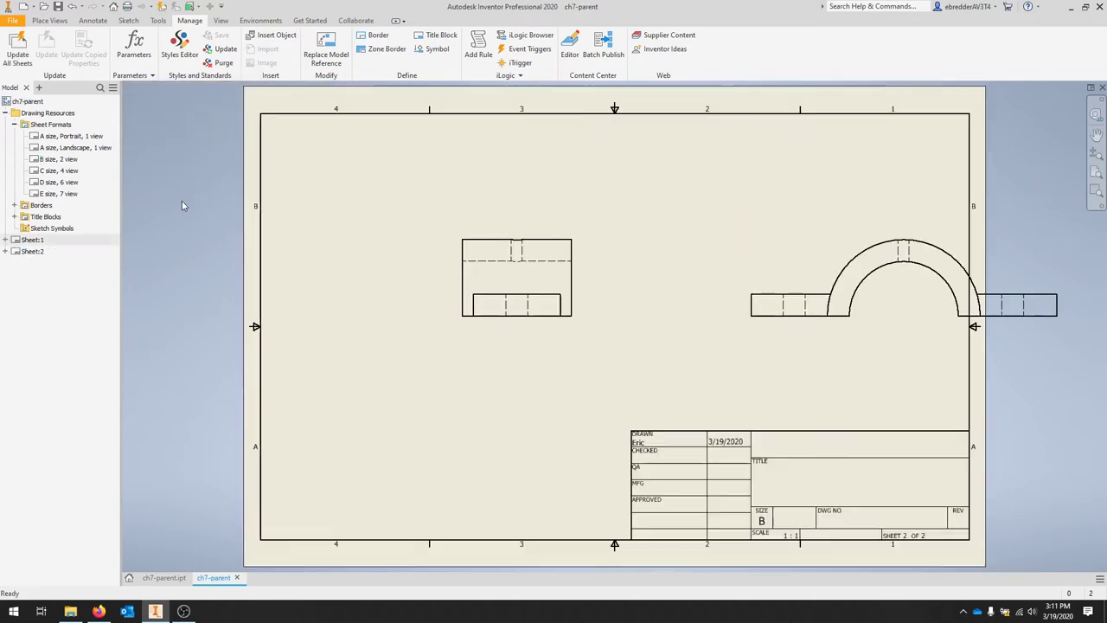
{"action": "mouse_move", "coordinate": [211, 131]}
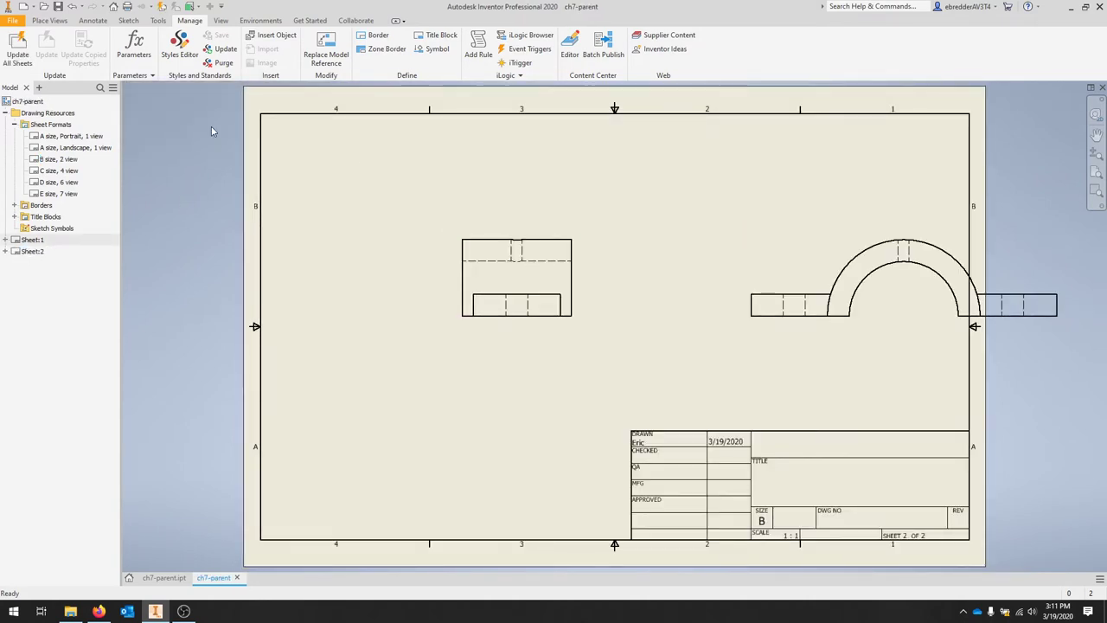
Step: Add a 'C size, 4 view' sheet of the bracket part from the Sheet Formats
{"action": "left_click", "coordinate": [903, 277]}
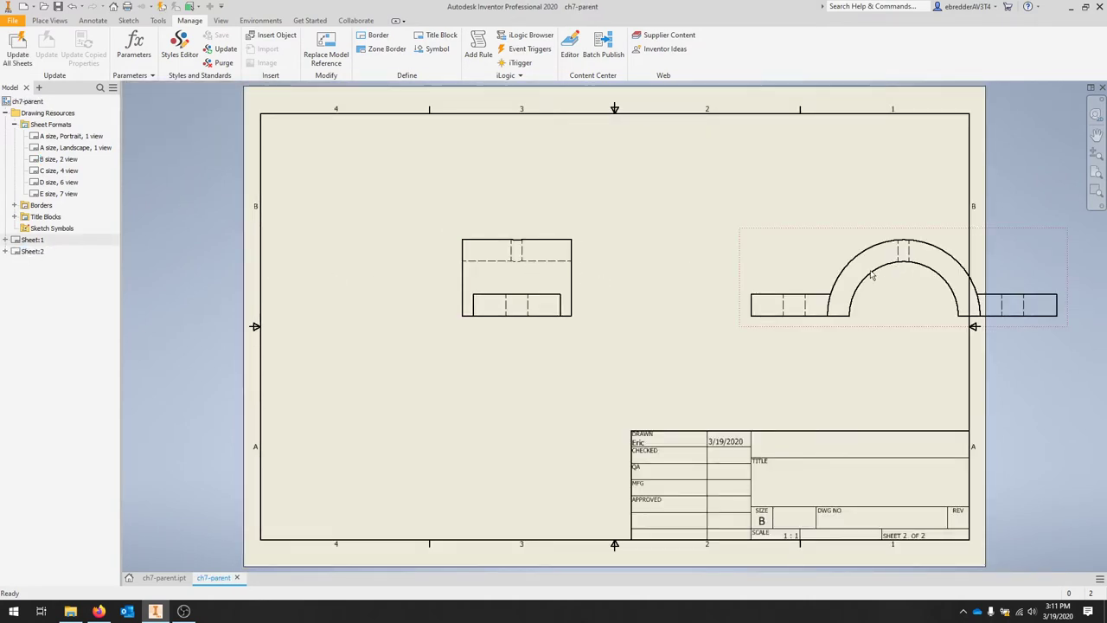
{"action": "left_click", "coordinate": [872, 275]}
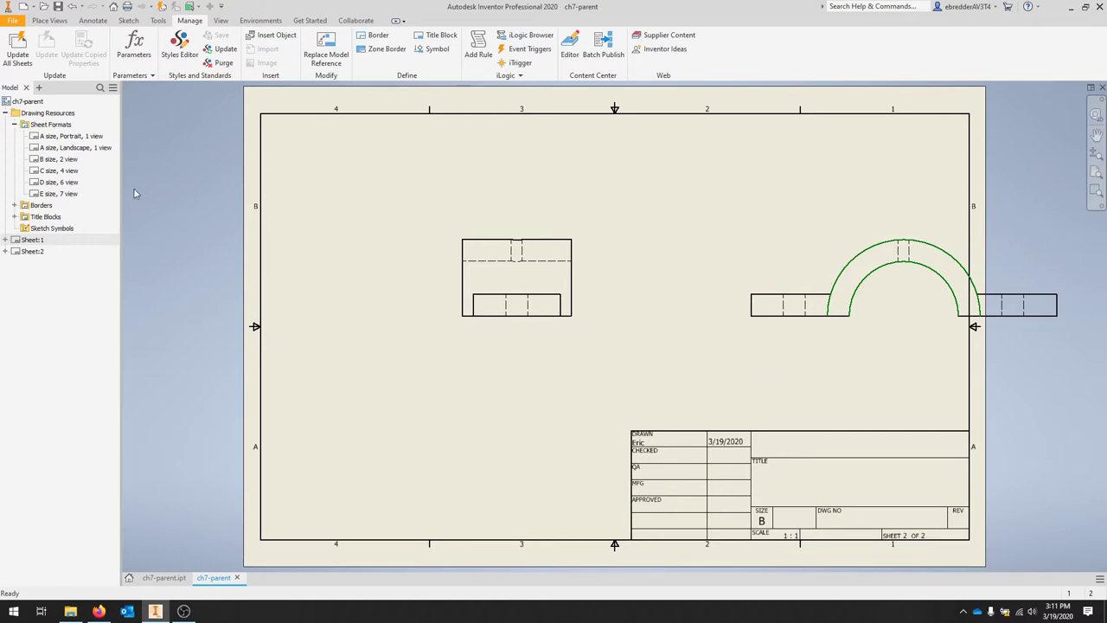
{"action": "left_click", "coordinate": [59, 172]}
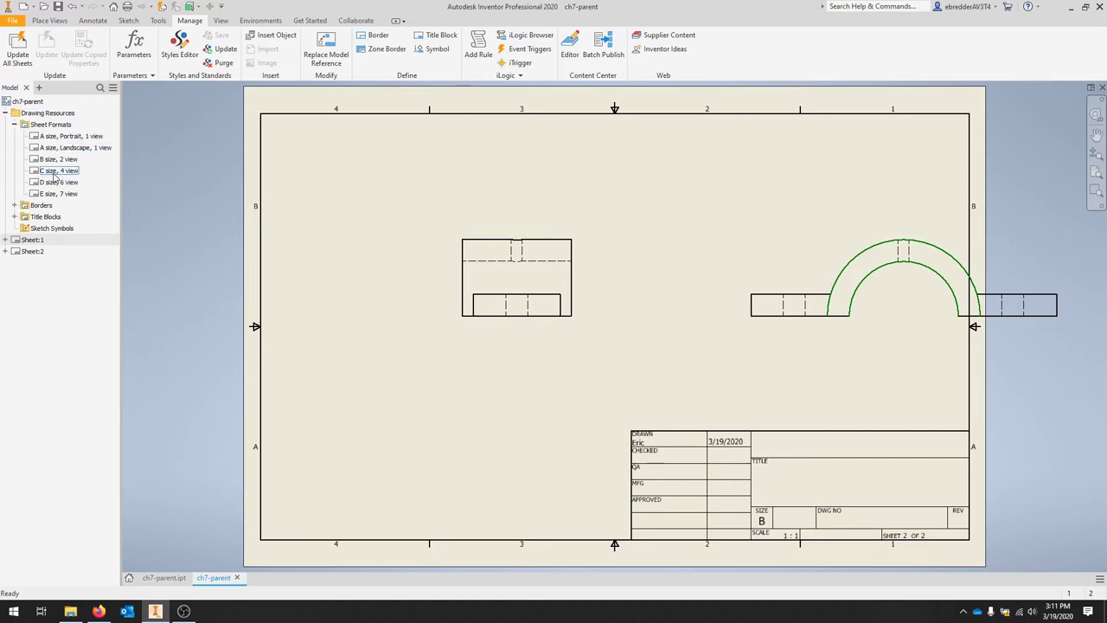
{"action": "double_click", "coordinate": [59, 171]}
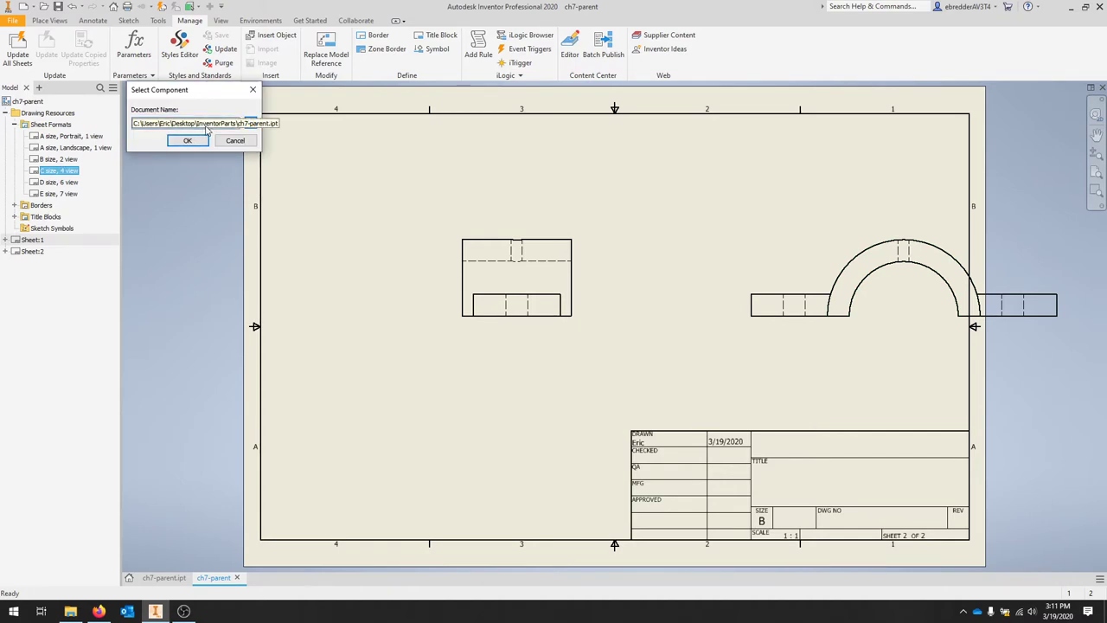
{"action": "left_click", "coordinate": [187, 140]}
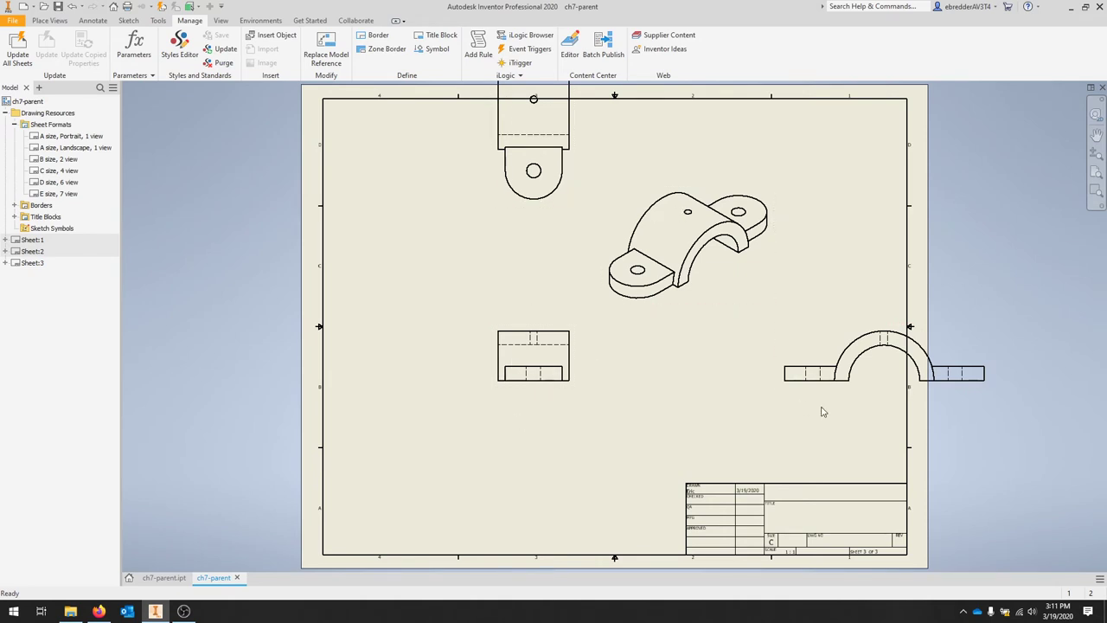
Step: Activate Sheet:2 and Sheet:3 in turn to review them, then reactivate the blank Sheet:1
{"action": "left_click", "coordinate": [32, 251]}
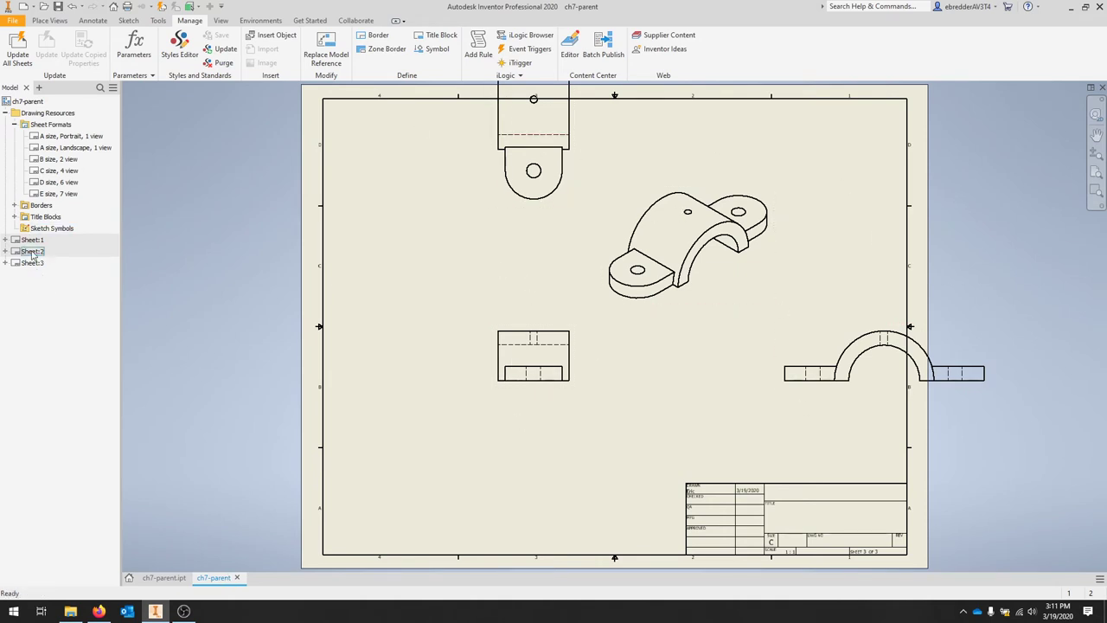
{"action": "right_click", "coordinate": [33, 238]}
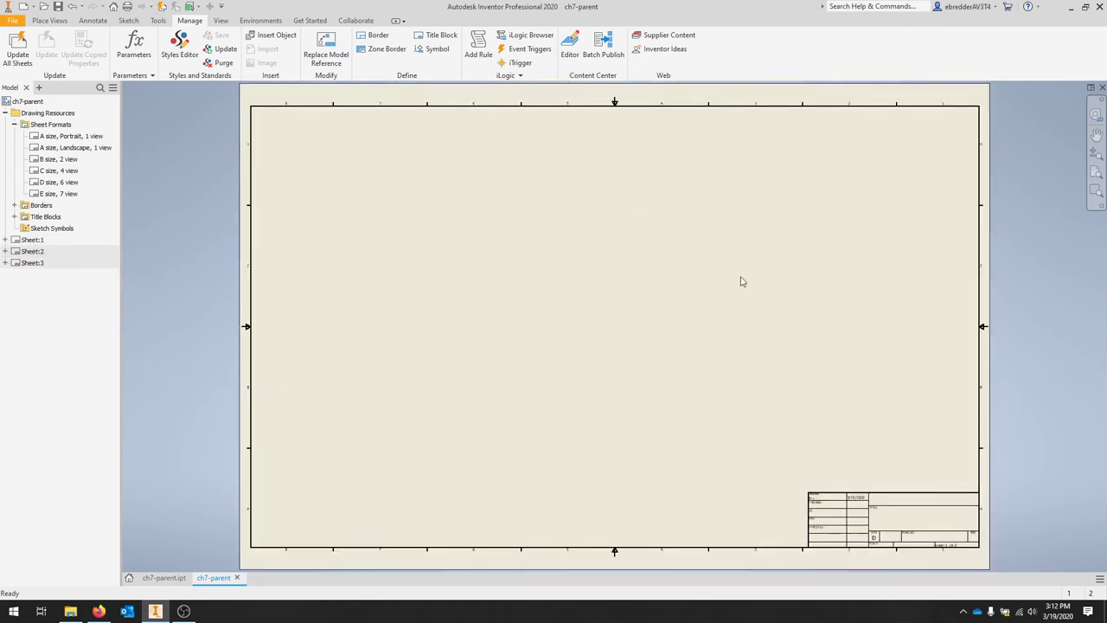
{"action": "right_click", "coordinate": [33, 251]}
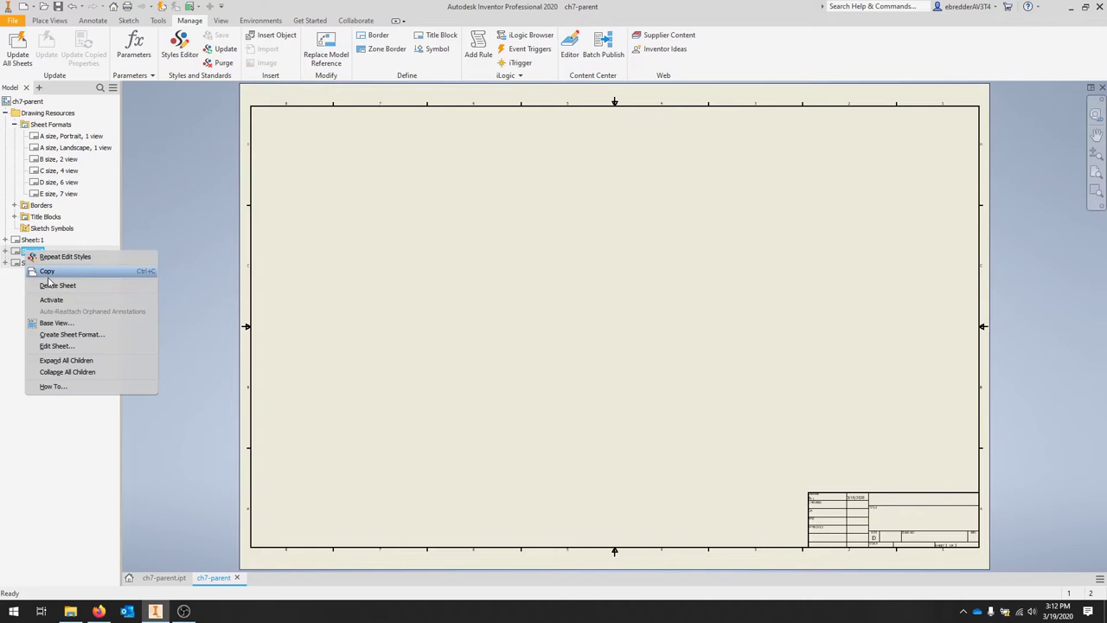
{"action": "left_click", "coordinate": [51, 300]}
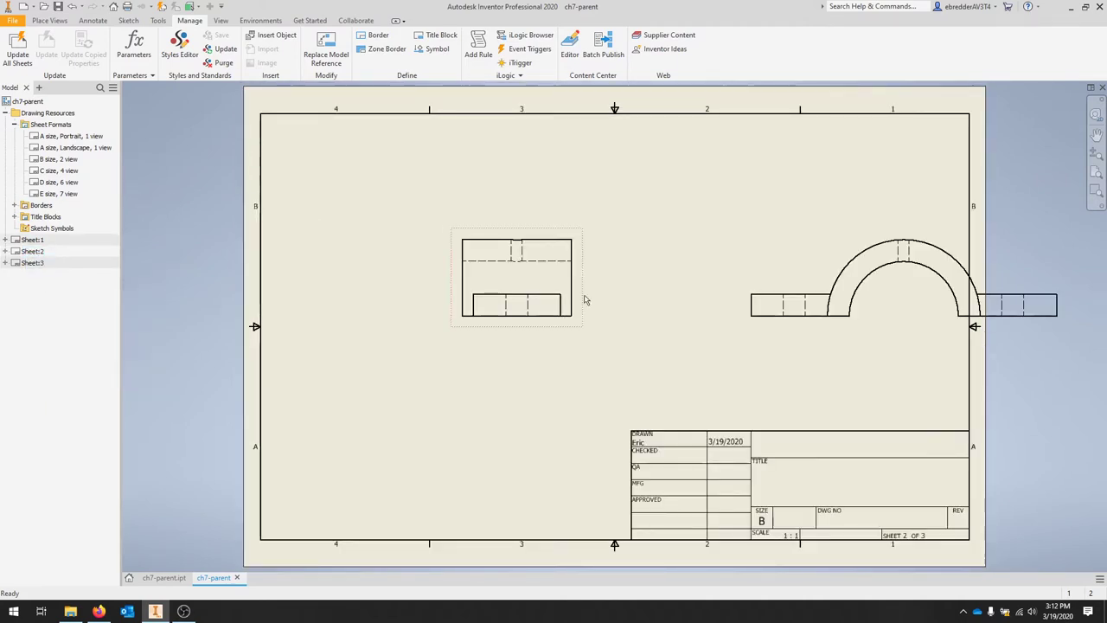
{"action": "right_click", "coordinate": [32, 263]}
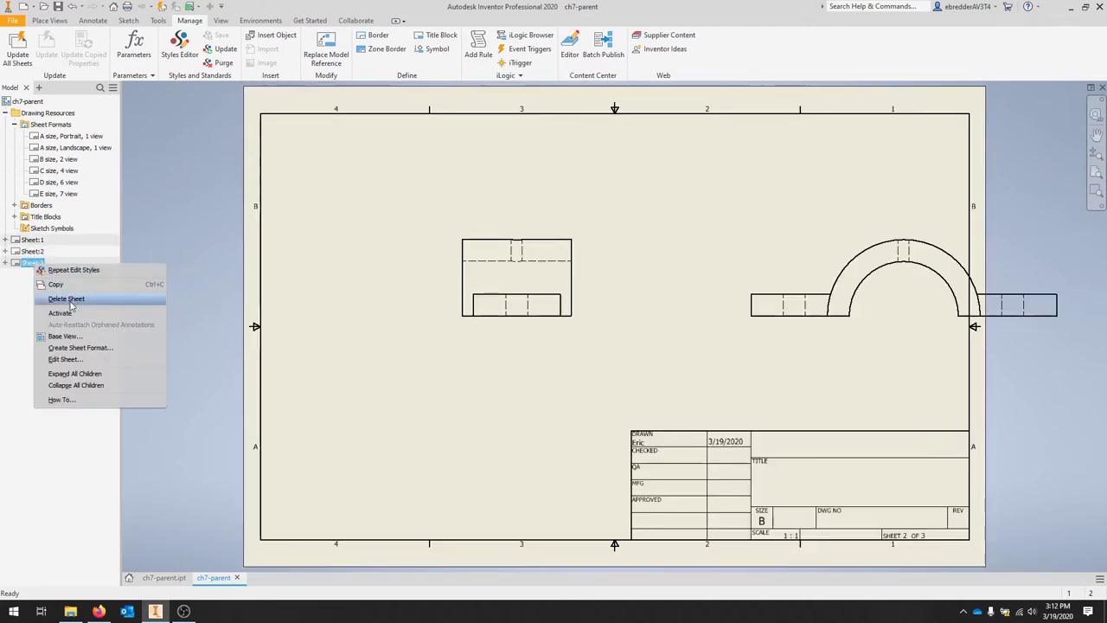
{"action": "left_click", "coordinate": [61, 313]}
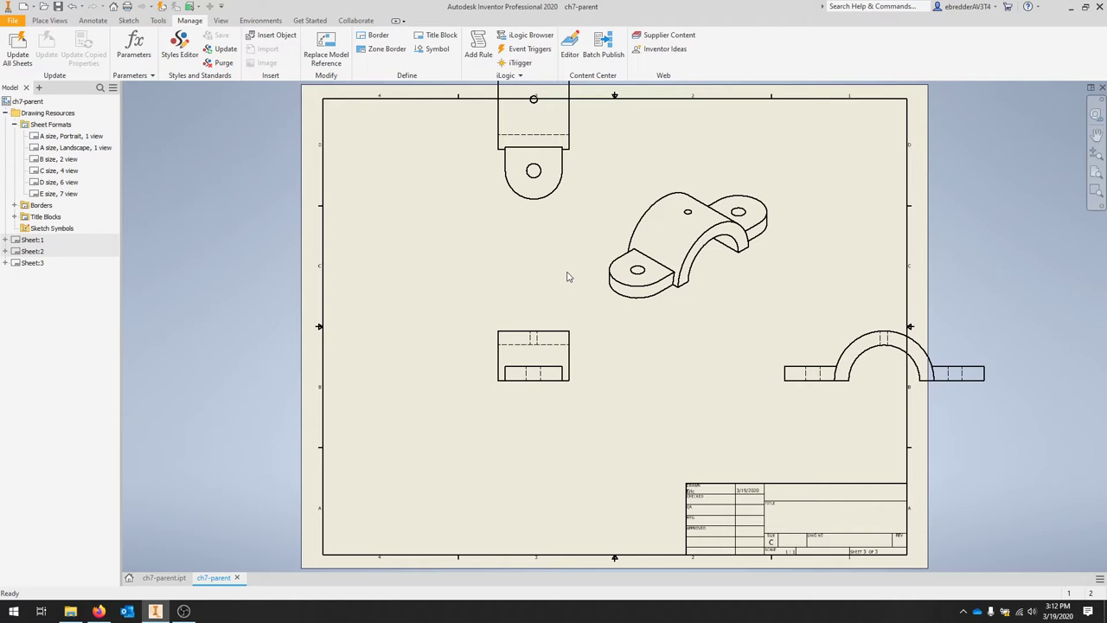
{"action": "right_click", "coordinate": [31, 239]}
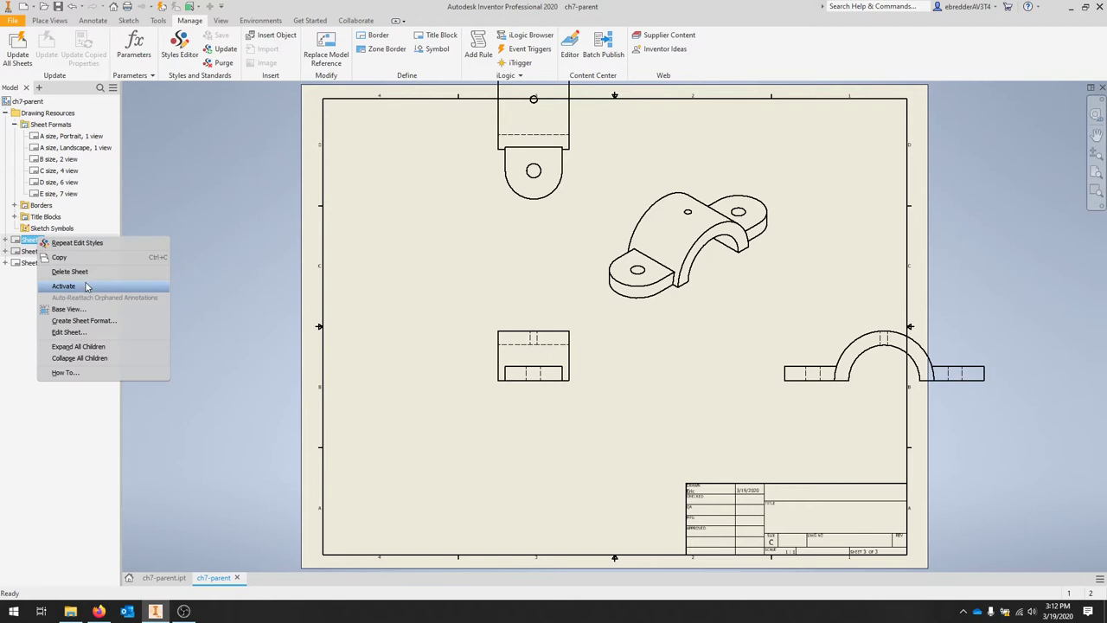
{"action": "left_click", "coordinate": [64, 286]}
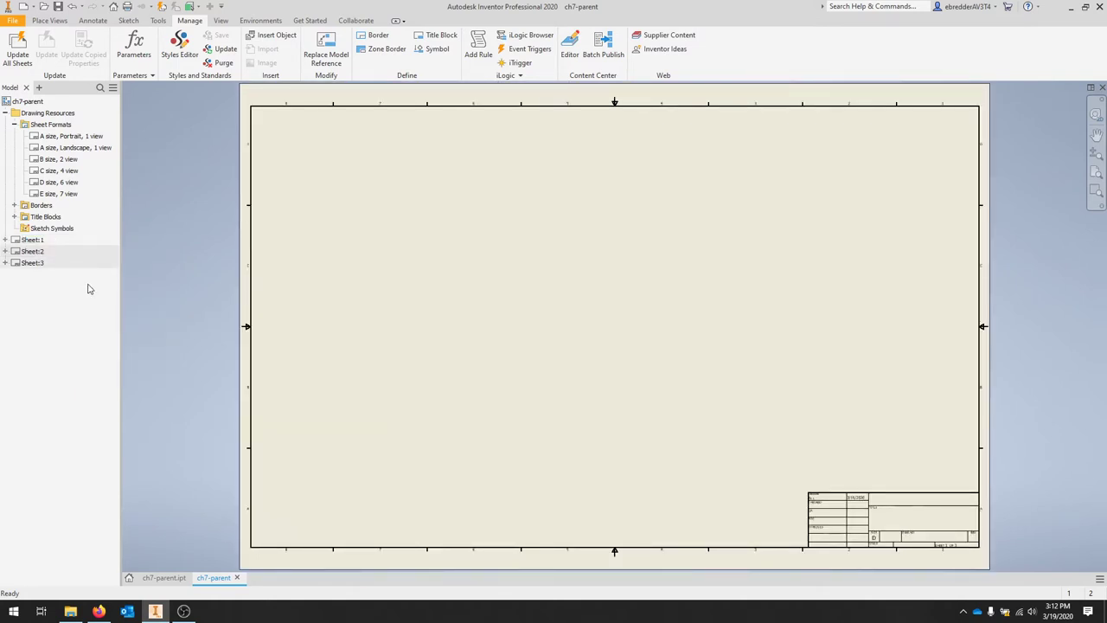
Step: Through Edit Sheet, change Sheet:1 to B size in landscape orientation
{"action": "right_click", "coordinate": [33, 239]}
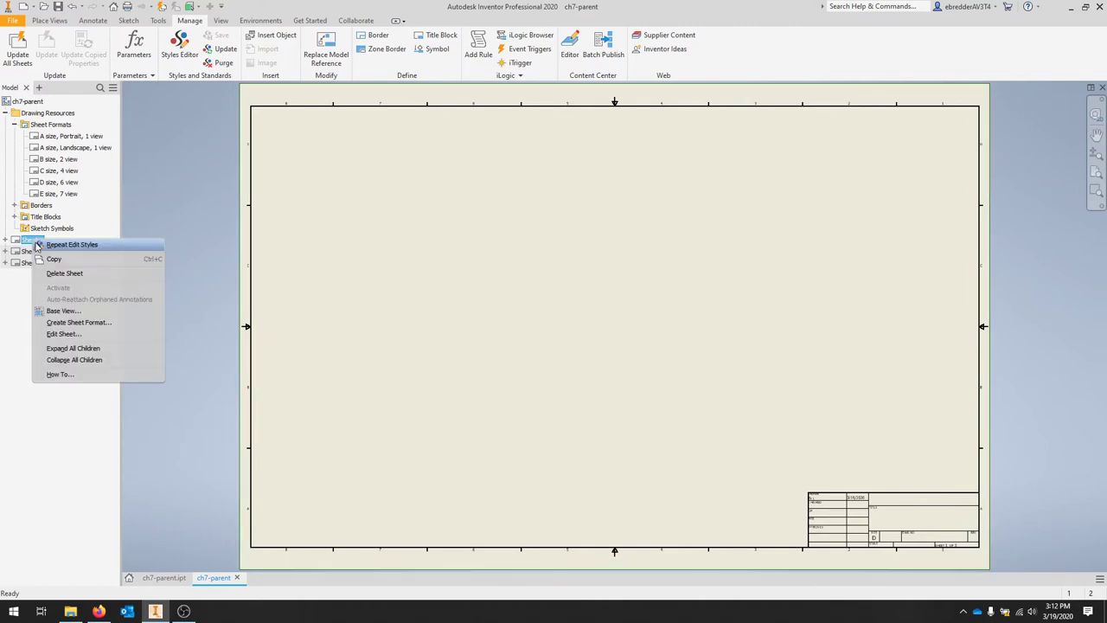
{"action": "mouse_move", "coordinate": [64, 334]}
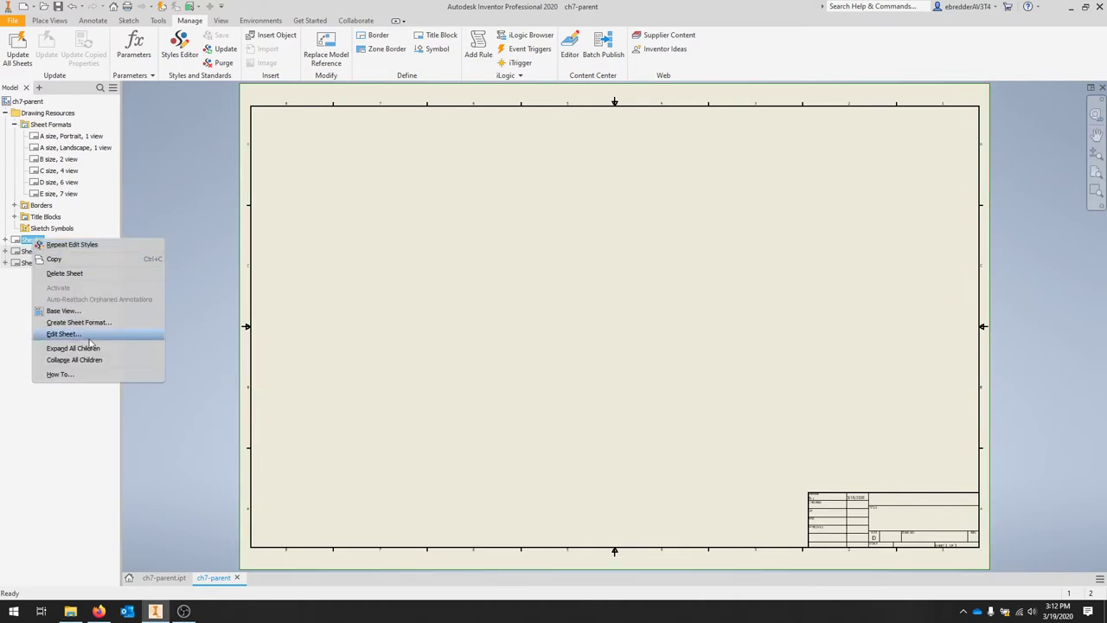
{"action": "left_click", "coordinate": [63, 334]}
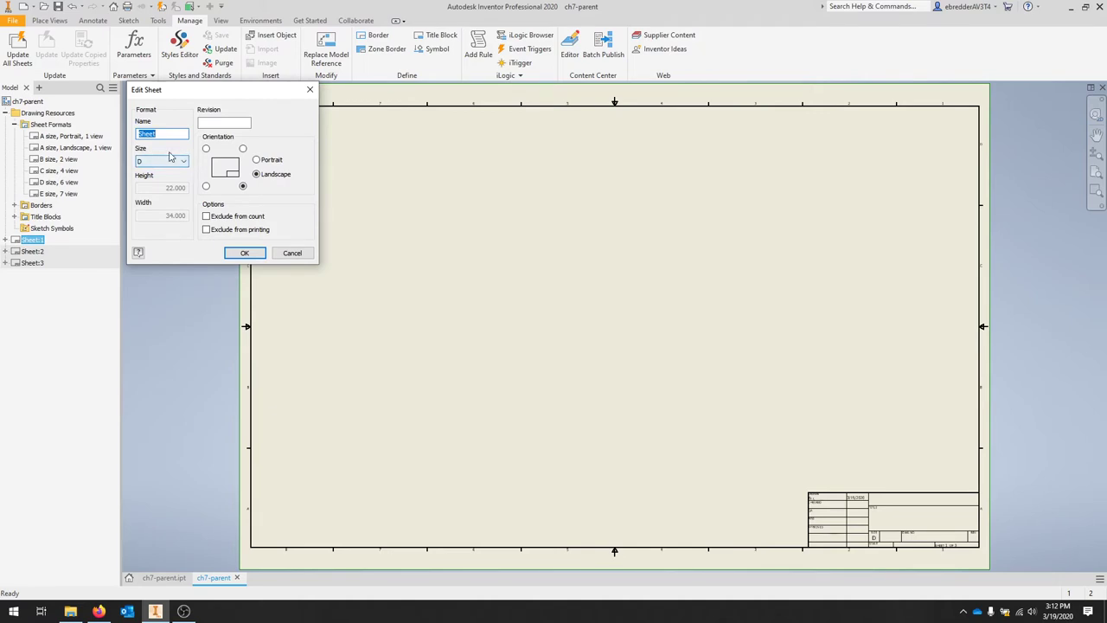
{"action": "left_click", "coordinate": [181, 163]}
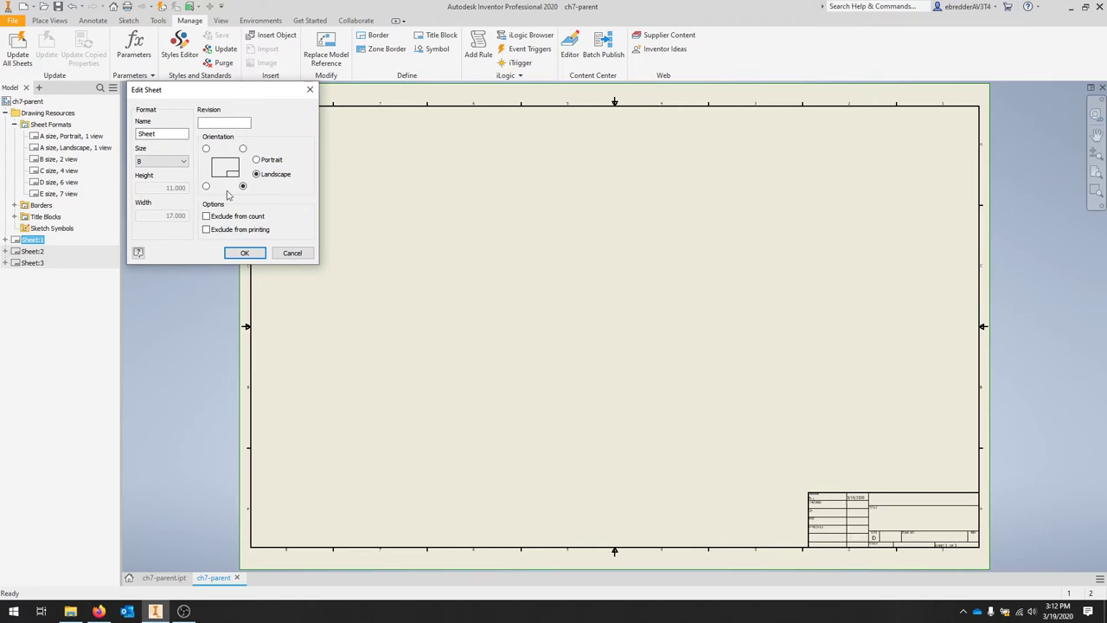
{"action": "left_click", "coordinate": [256, 173]}
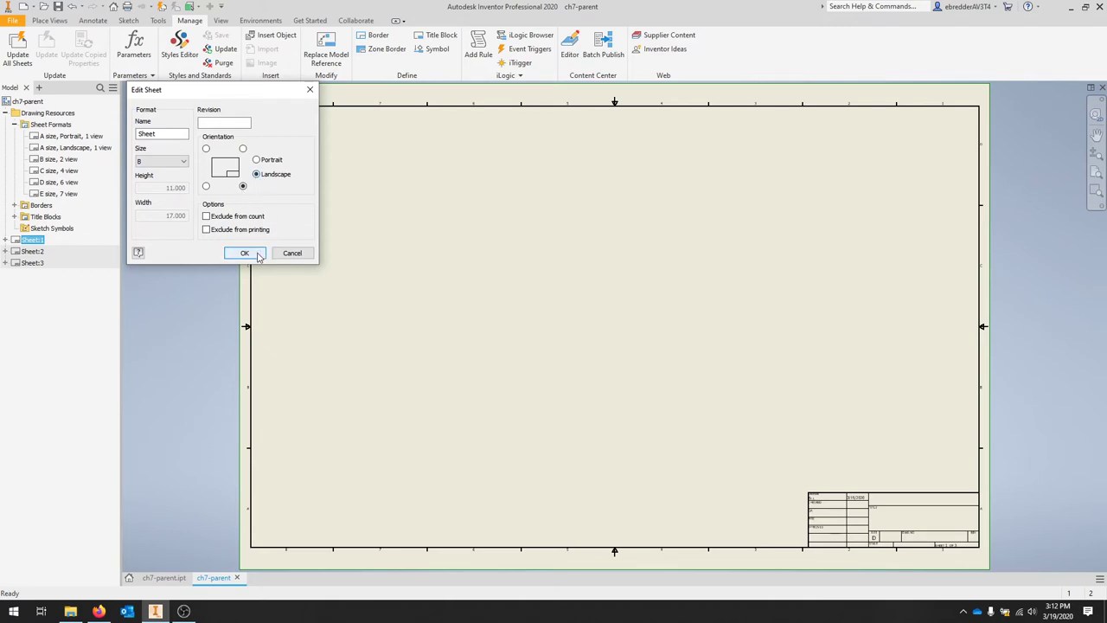
{"action": "left_click", "coordinate": [244, 252]}
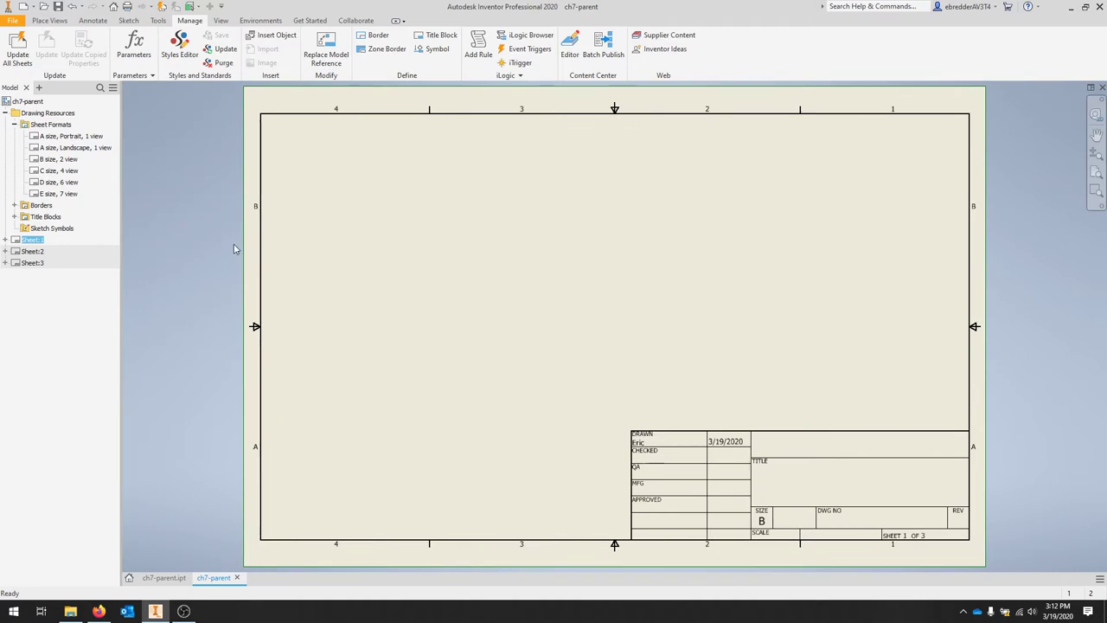
{"action": "mouse_move", "coordinate": [481, 315]}
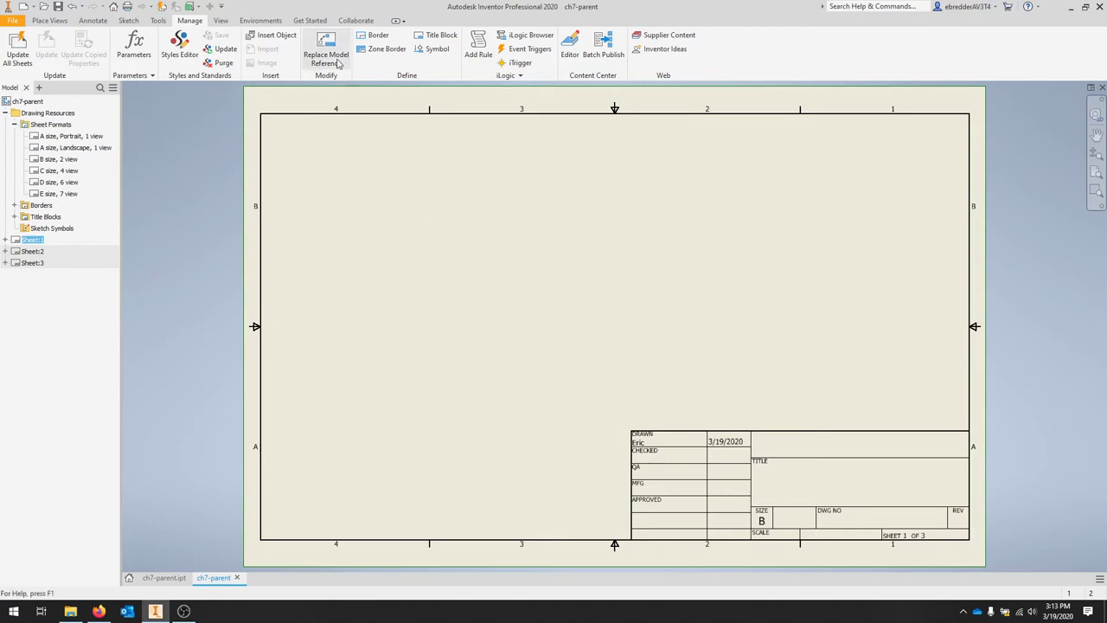
Step: Place a base view of the bracket oriented to its arched profile at a larger scale
{"action": "left_click", "coordinate": [50, 20]}
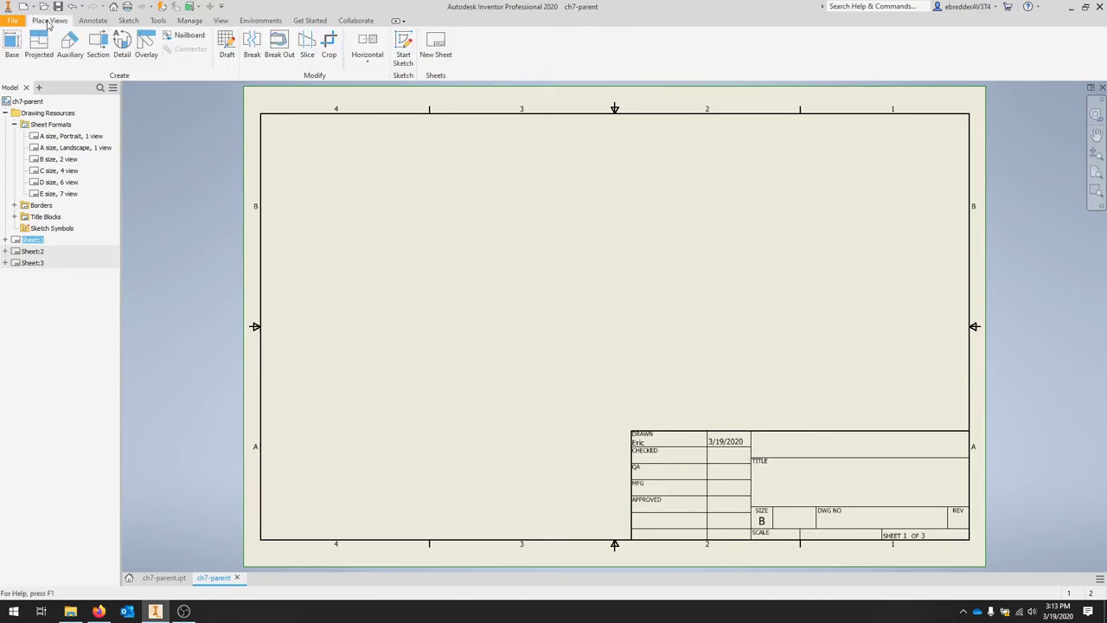
{"action": "left_click", "coordinate": [12, 43]}
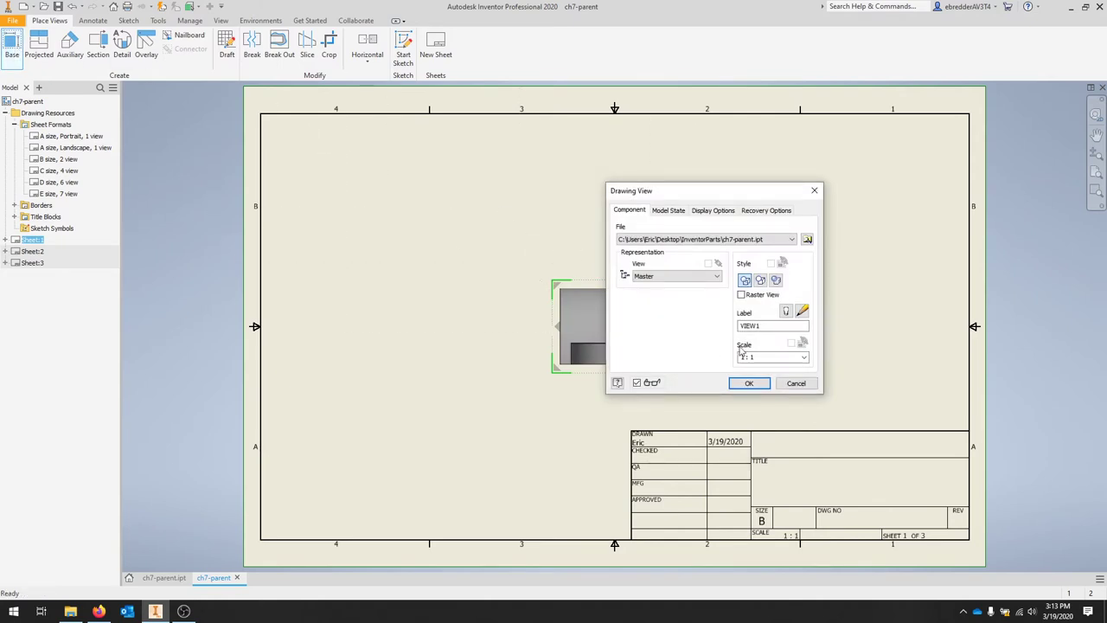
{"action": "left_click", "coordinate": [770, 325]}
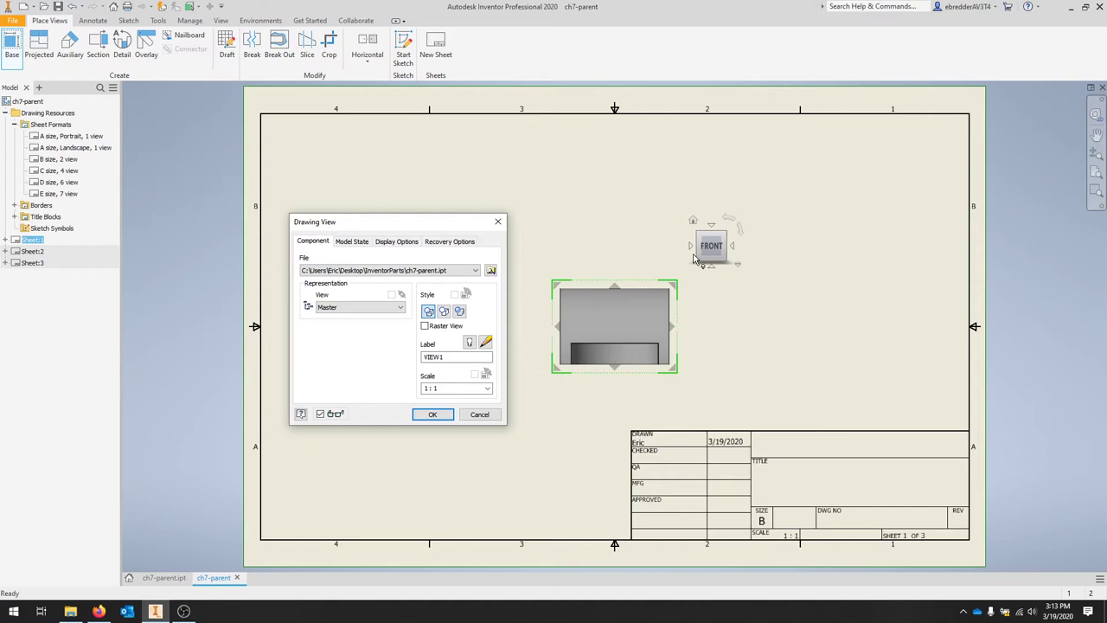
{"action": "left_click", "coordinate": [733, 246]}
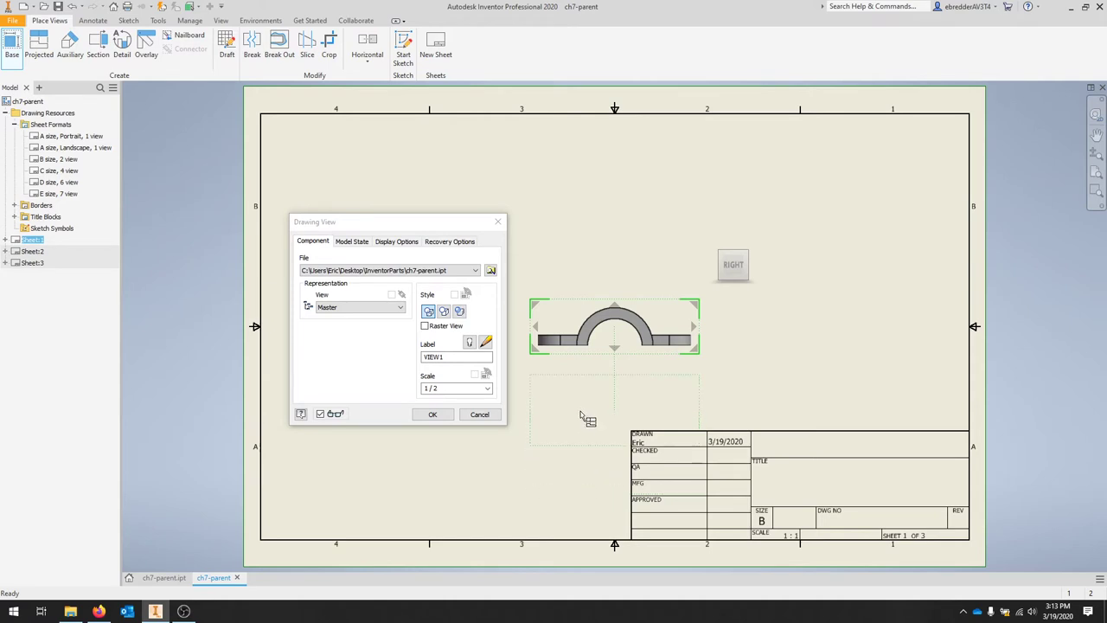
{"action": "left_click", "coordinate": [488, 387]}
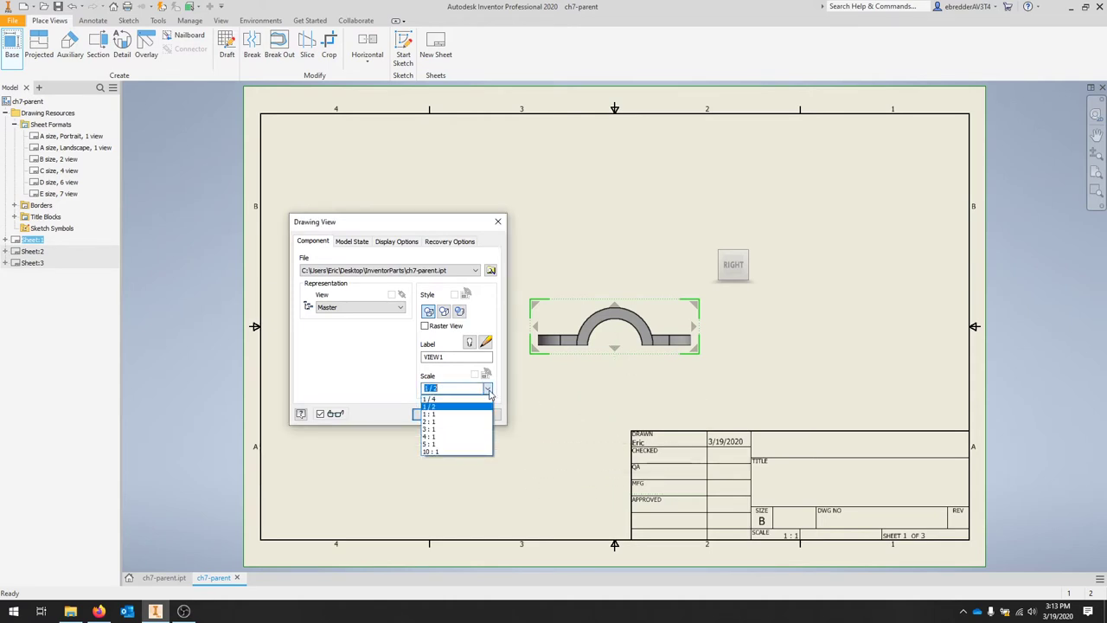
{"action": "left_click", "coordinate": [429, 413]}
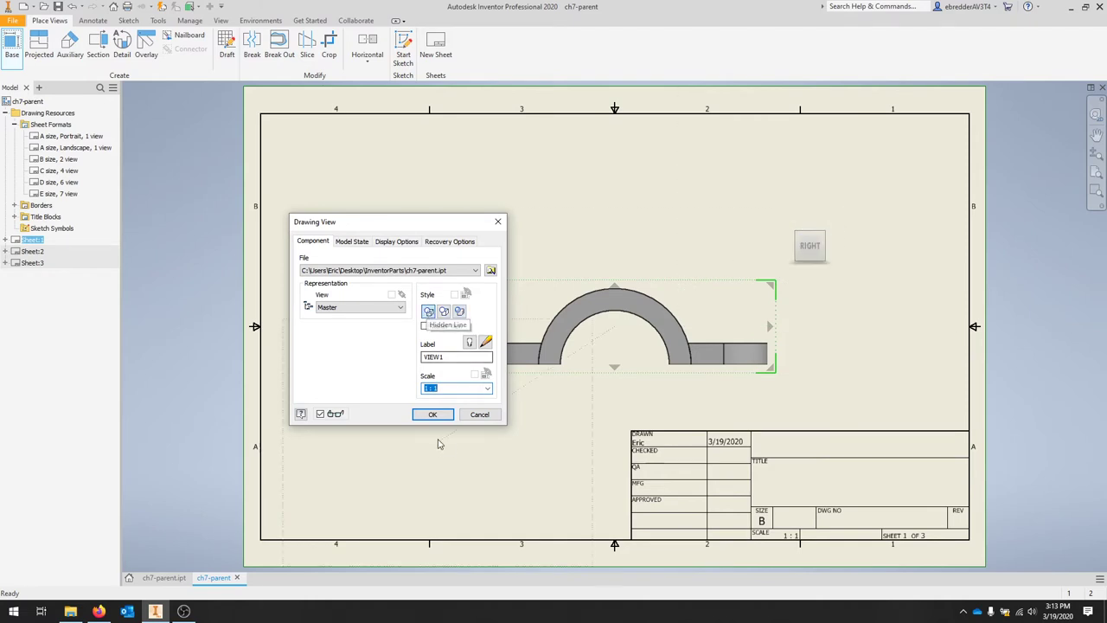
{"action": "left_click", "coordinate": [433, 414]}
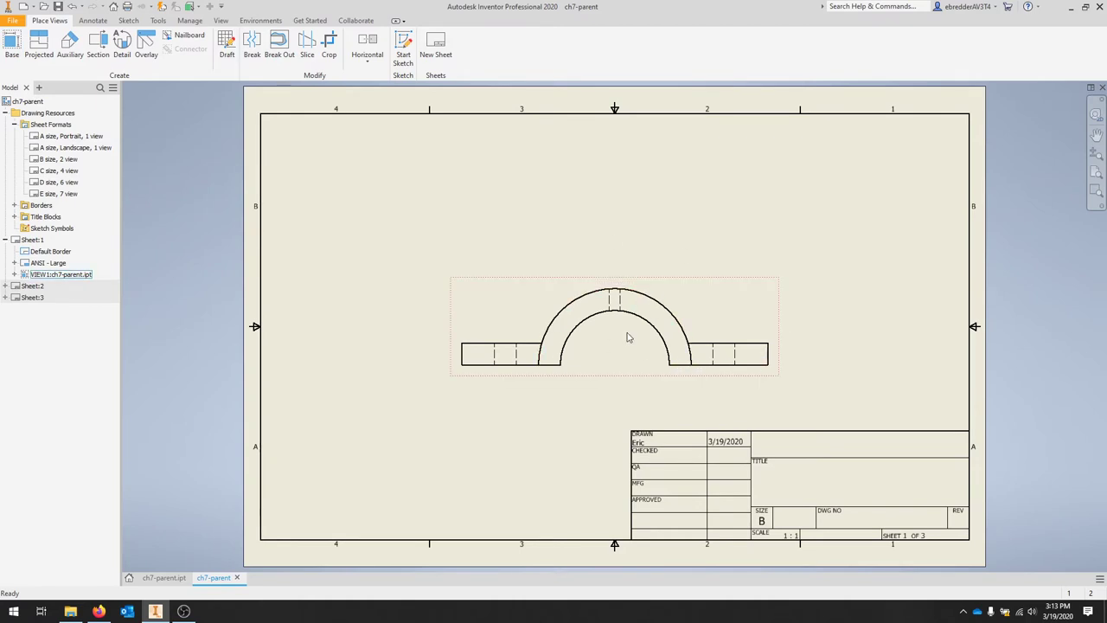
Step: Project a top view above the front view and an isometric view at upper right, then create them
{"action": "left_click", "coordinate": [605, 328]}
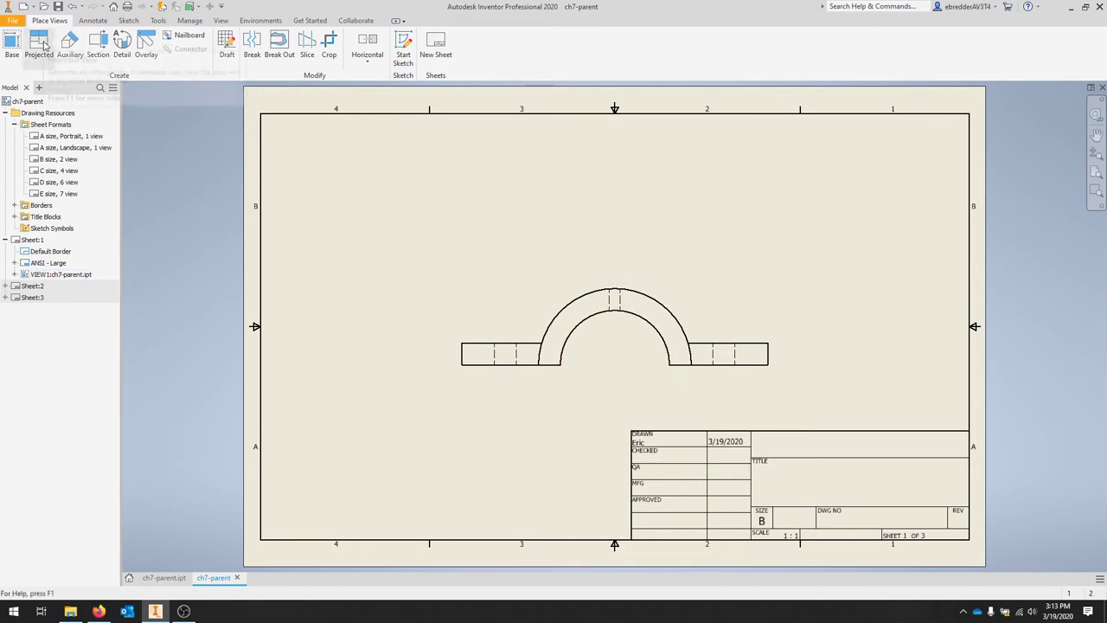
{"action": "left_click", "coordinate": [38, 43]}
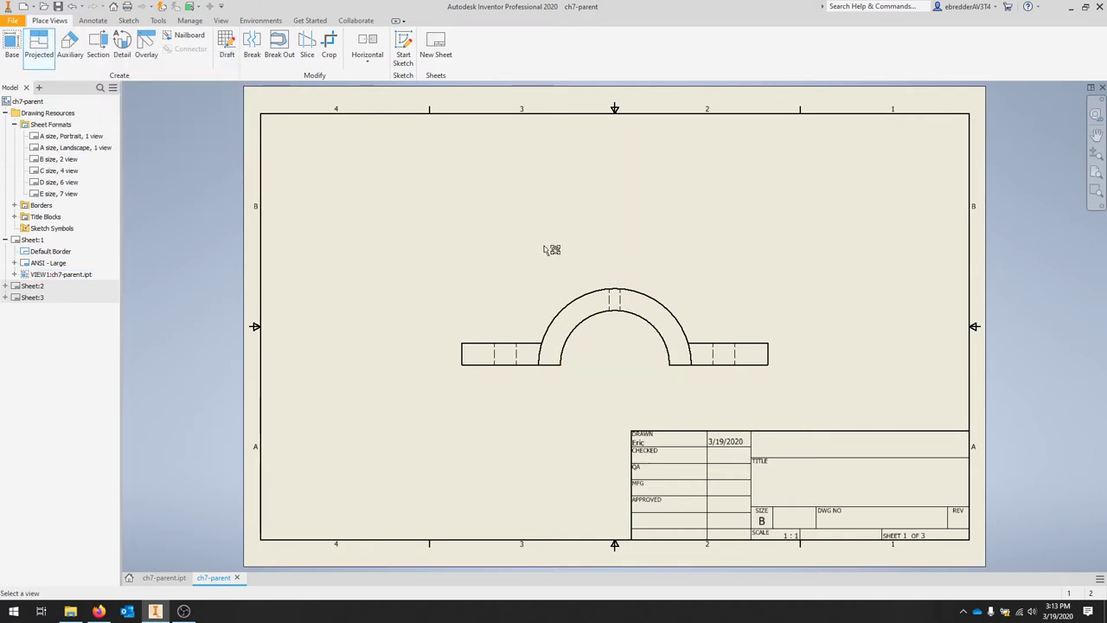
{"action": "left_click", "coordinate": [614, 327]}
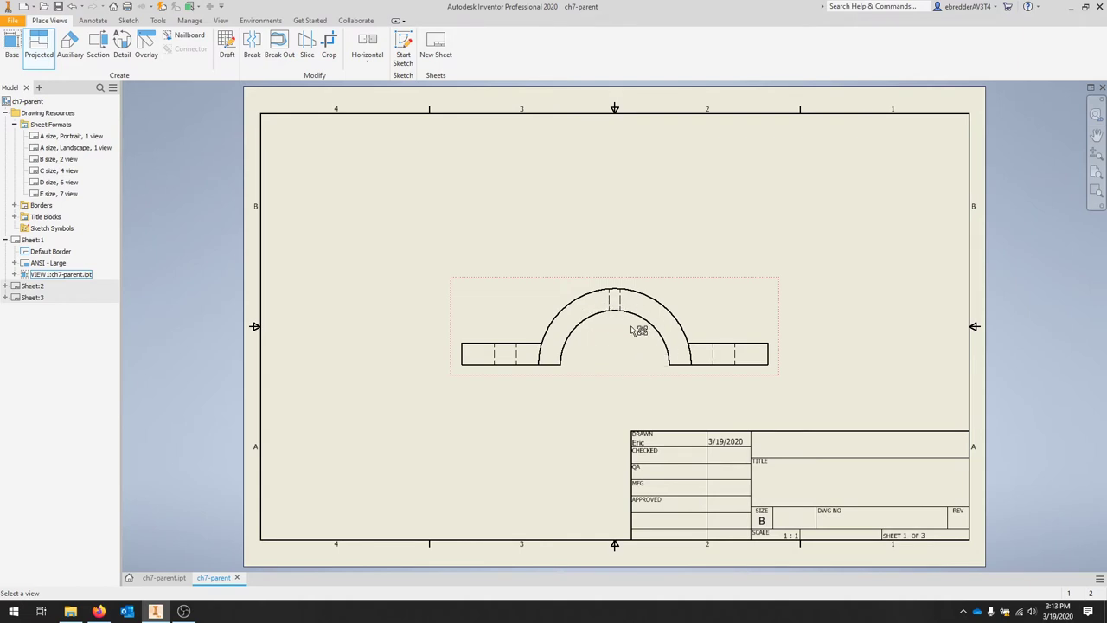
{"action": "mouse_move", "coordinate": [644, 325]}
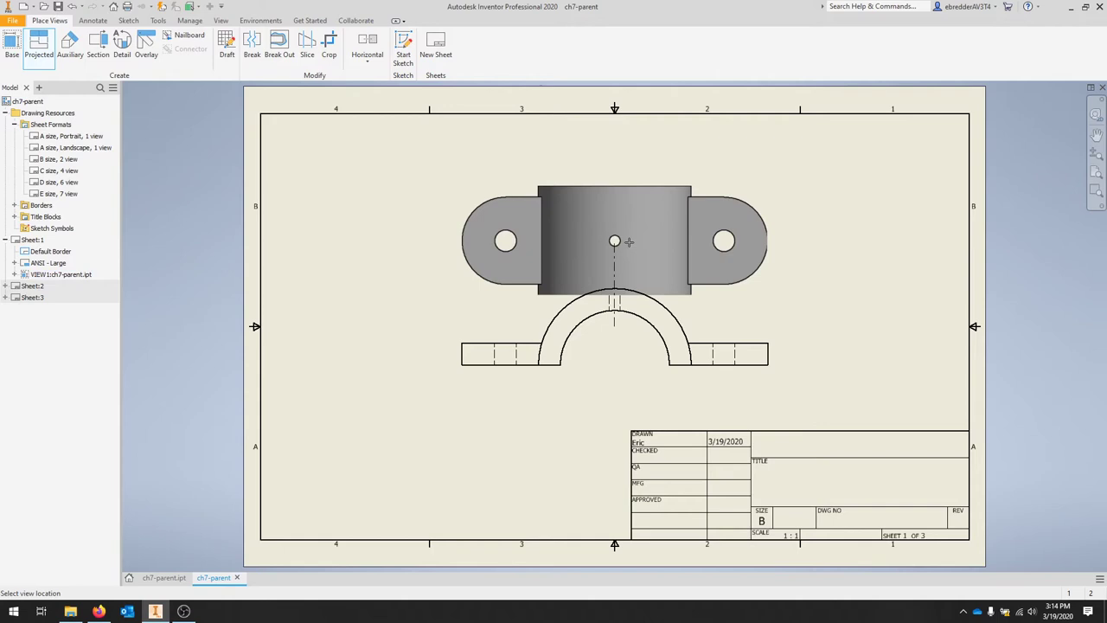
{"action": "left_click_drag", "start_coordinate": [615, 241], "coordinate": [614, 187]}
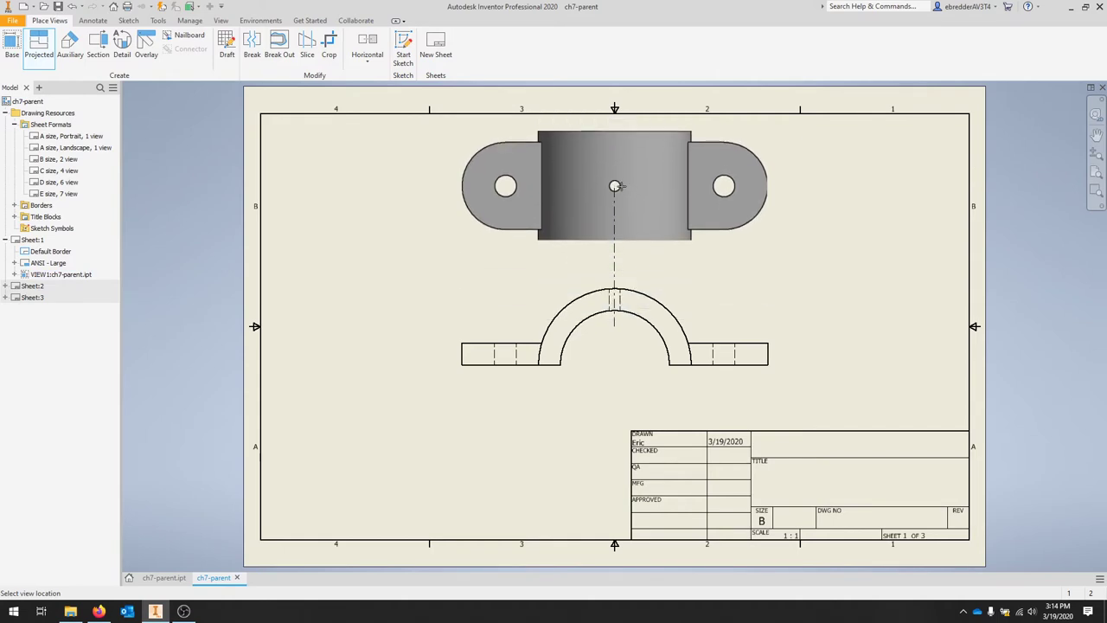
{"action": "left_click_drag", "start_coordinate": [614, 187], "coordinate": [614, 358]}
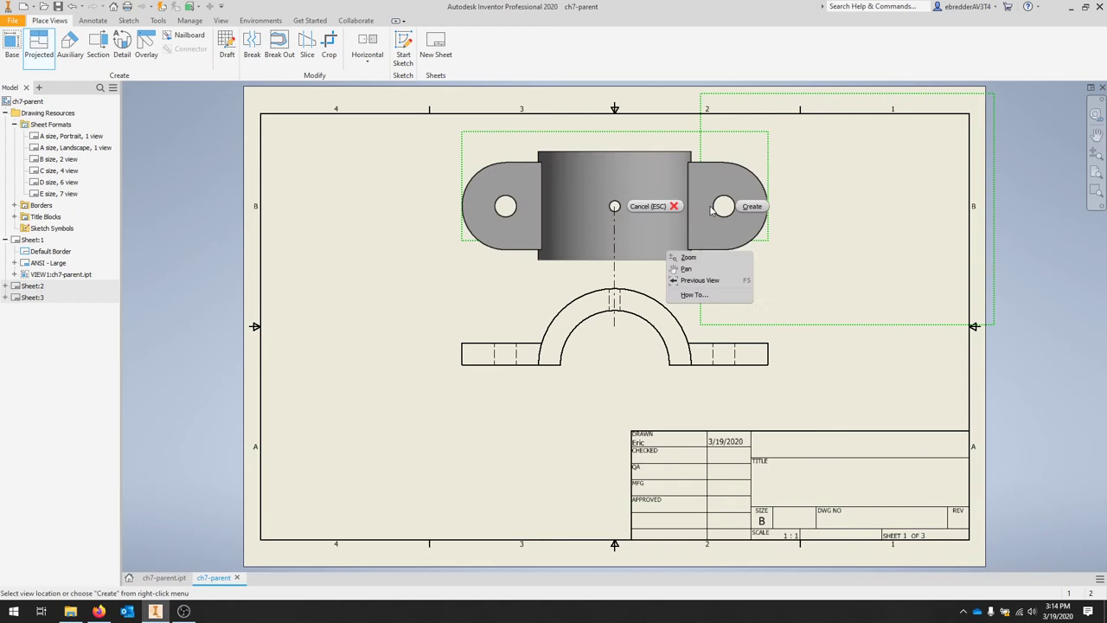
{"action": "left_click", "coordinate": [751, 206]}
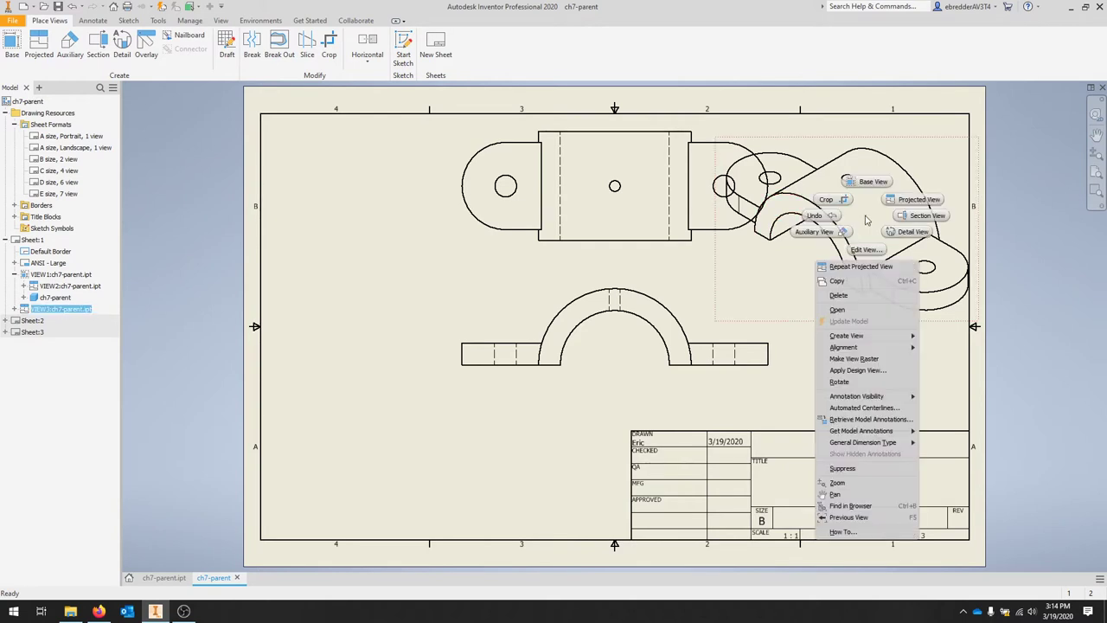
Step: Rescale the isometric view to 3:4 and turn off its tangent edges
{"action": "left_click", "coordinate": [865, 249]}
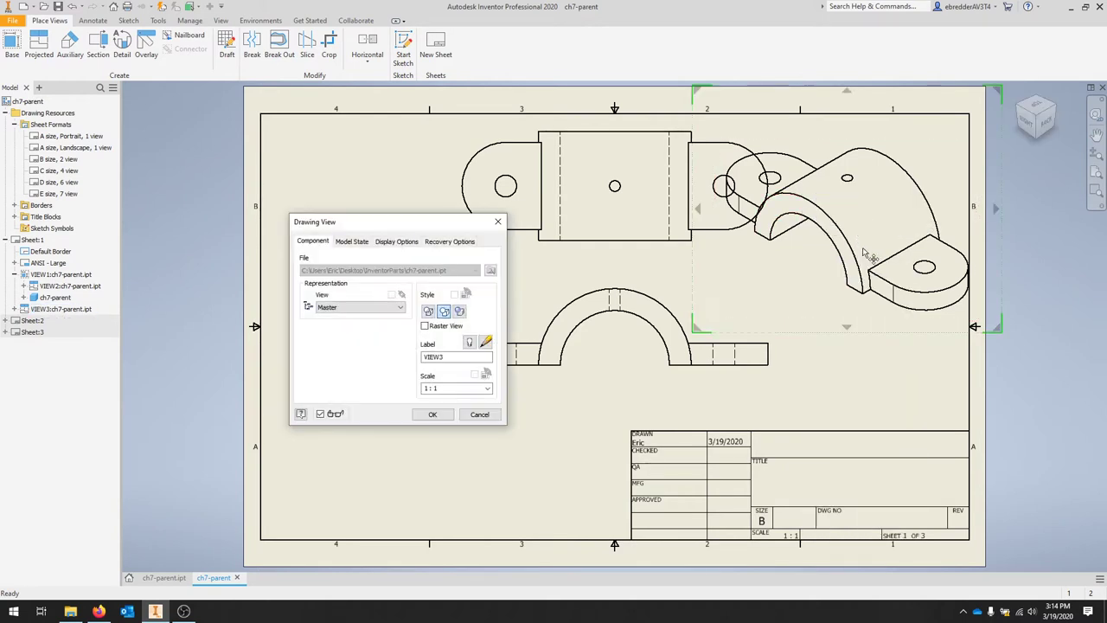
{"action": "left_click", "coordinate": [486, 387]}
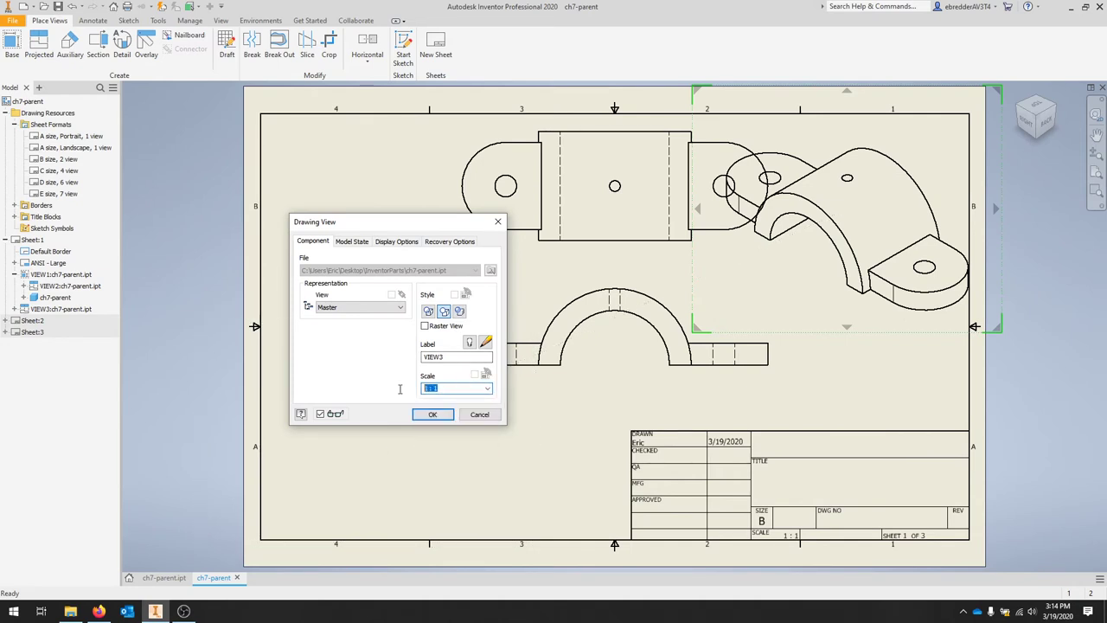
{"action": "type", "text": "3:4"}
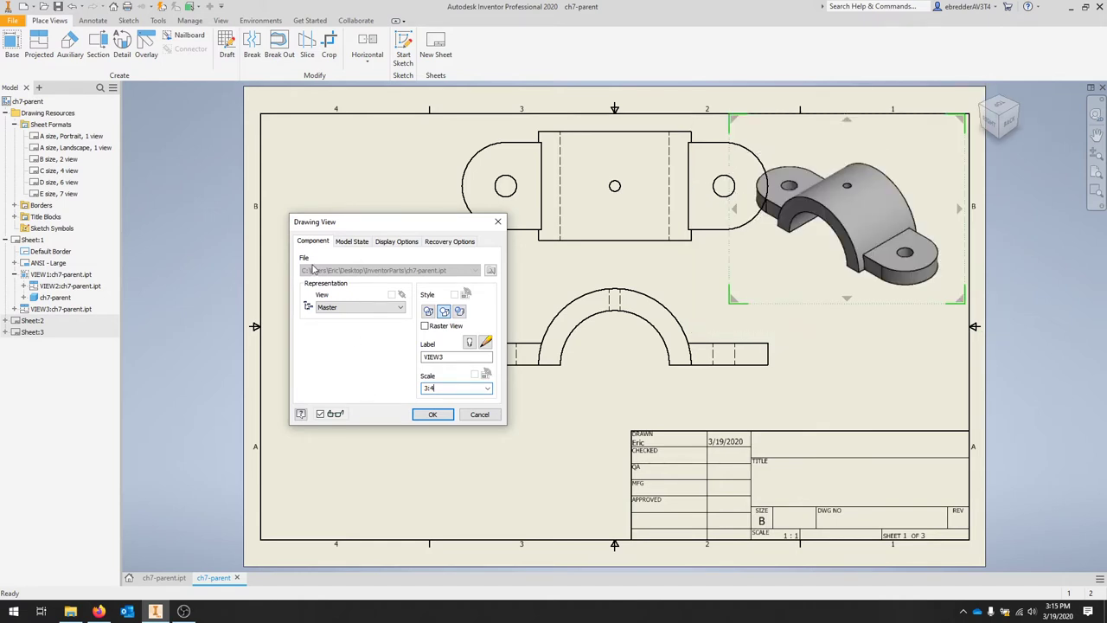
{"action": "left_click", "coordinate": [396, 242]}
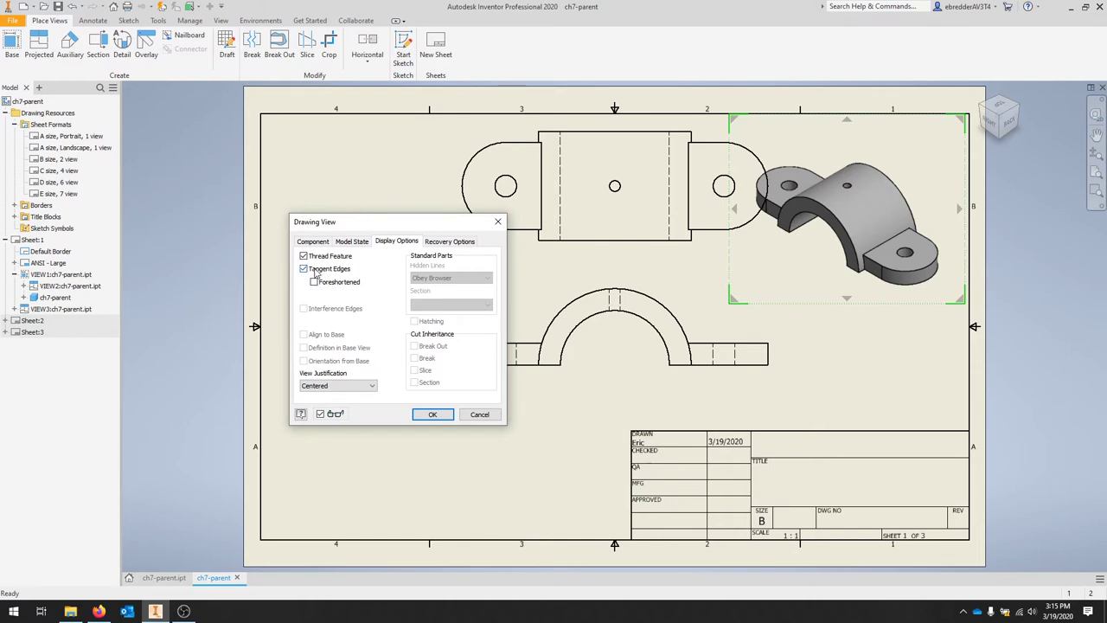
{"action": "left_click", "coordinate": [305, 270]}
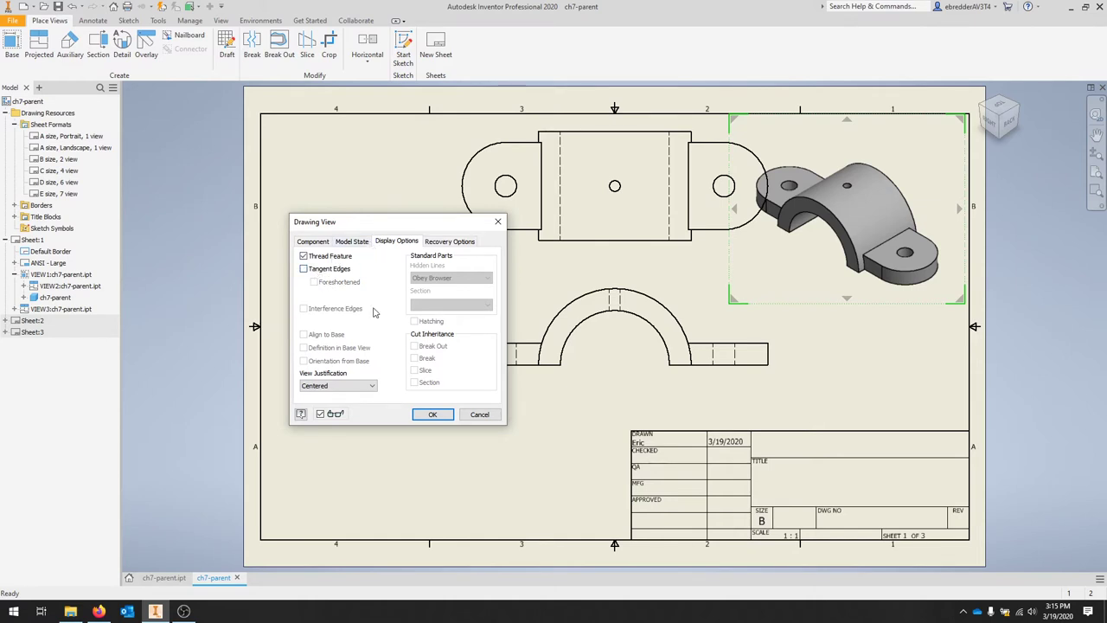
{"action": "left_click", "coordinate": [432, 414]}
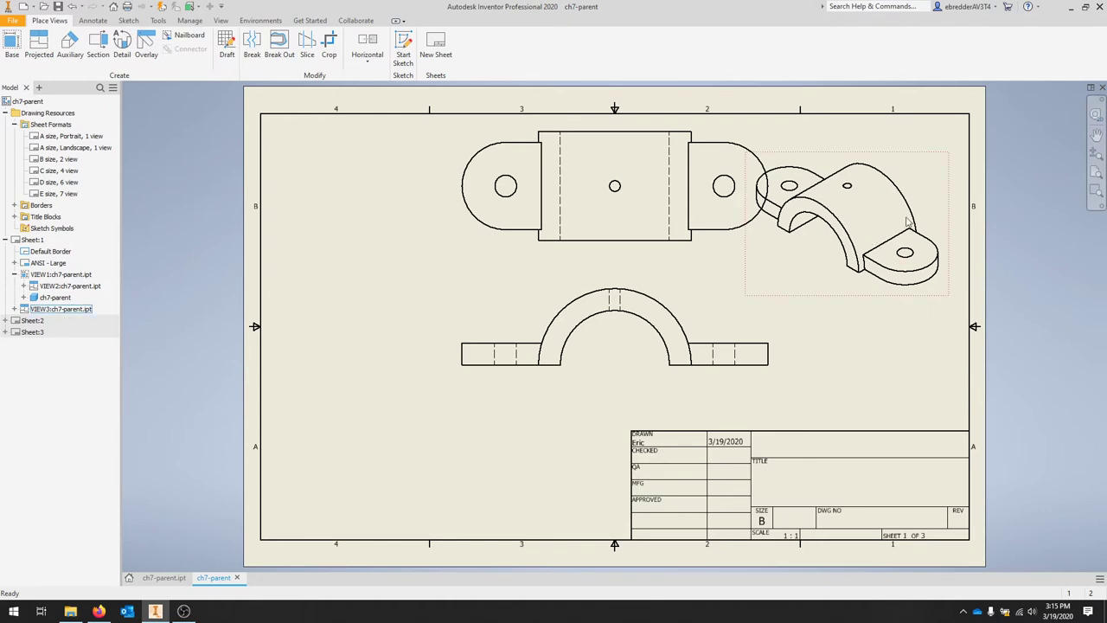
{"action": "mouse_move", "coordinate": [834, 201]}
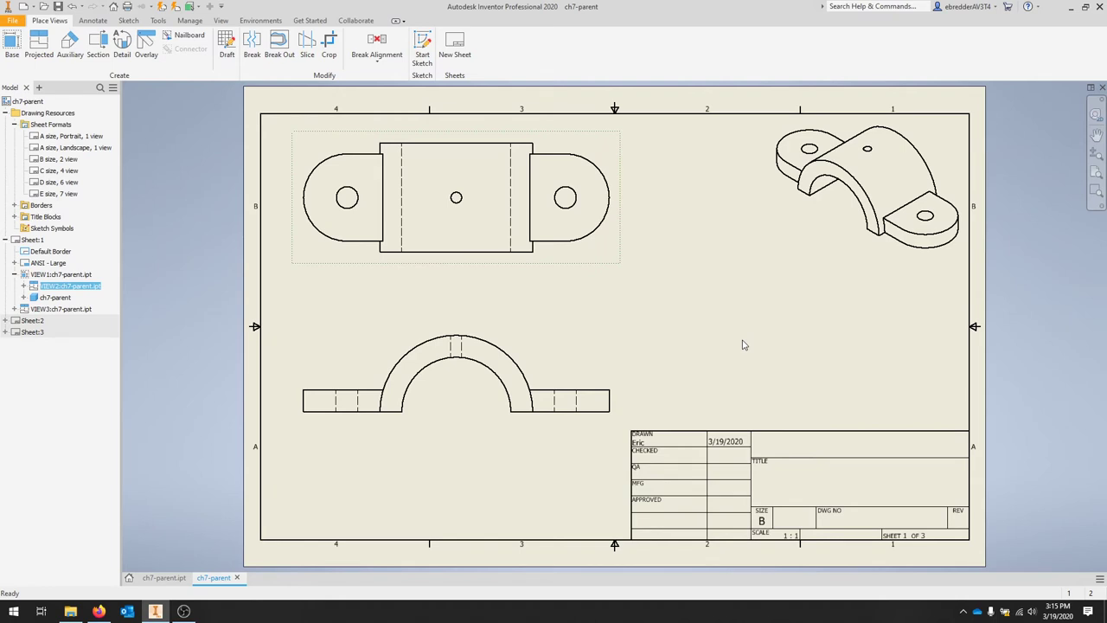
Step: Bring up the Annotate tools after spreading the three views apart
{"action": "left_click", "coordinate": [93, 20]}
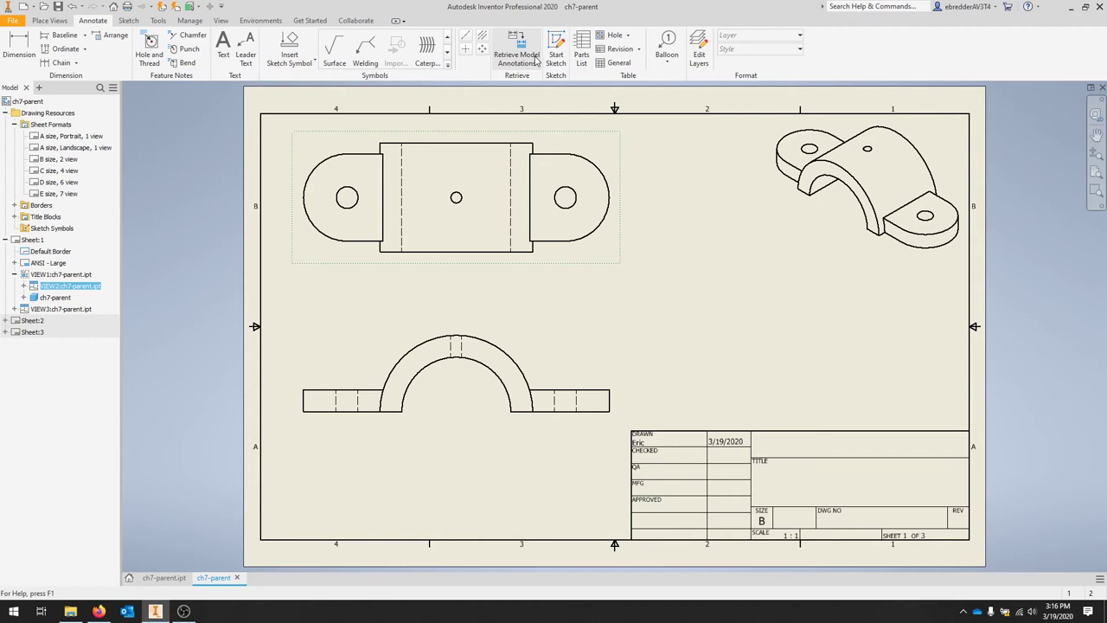
{"action": "mouse_move", "coordinate": [516, 48]}
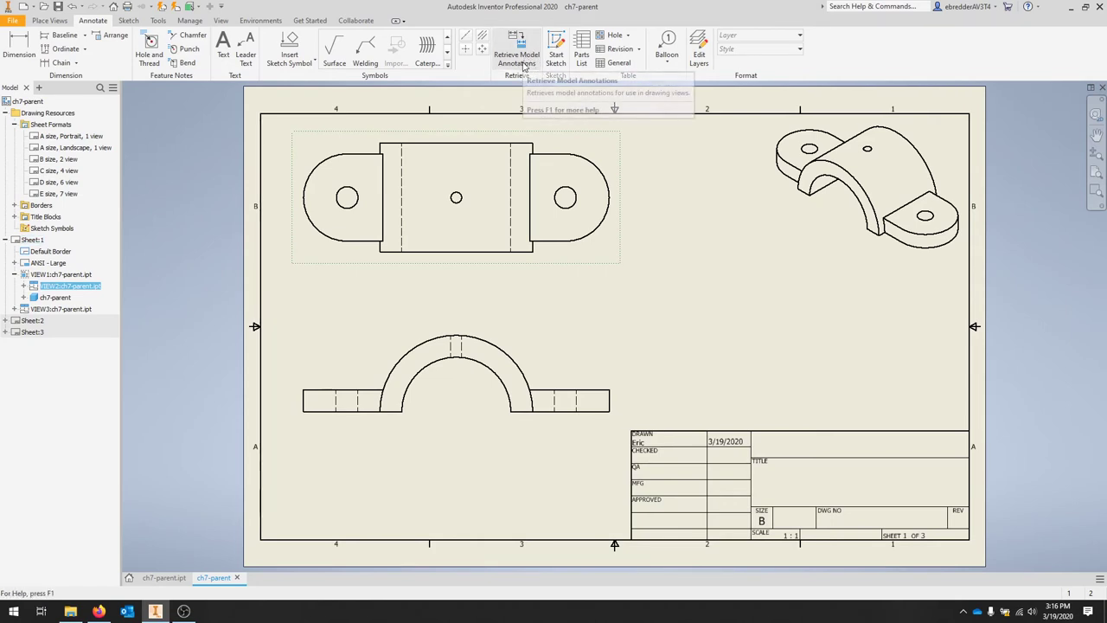
{"action": "mouse_move", "coordinate": [516, 49]}
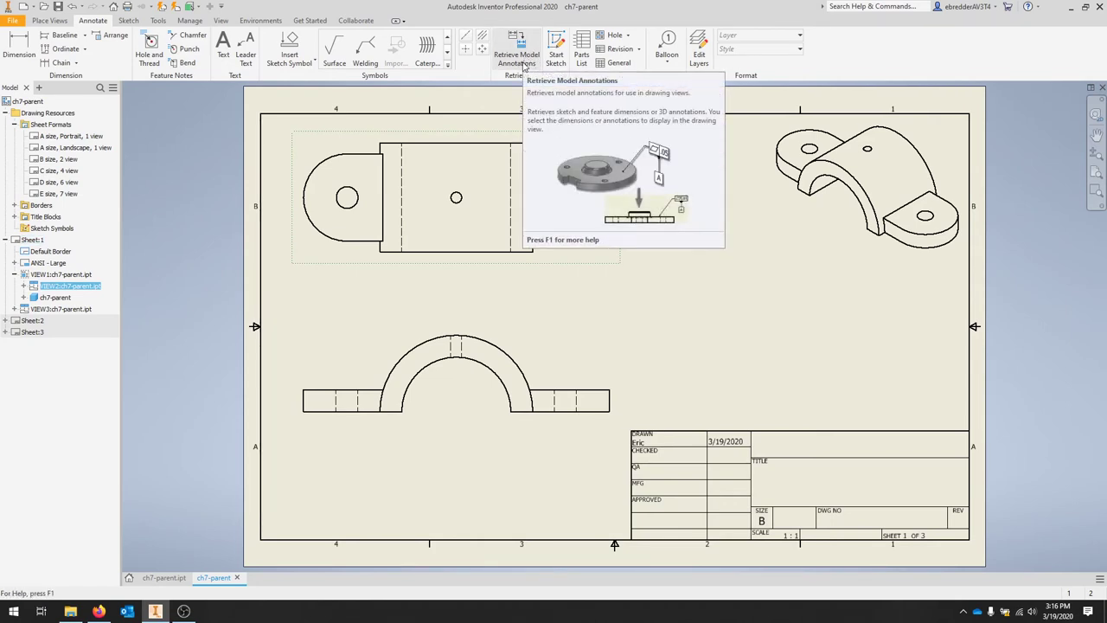
Step: Retrieve the model dimensions (5.00, Ø.25, Ø.50, R1.00) onto the top view by part
{"action": "right_click", "coordinate": [457, 197]}
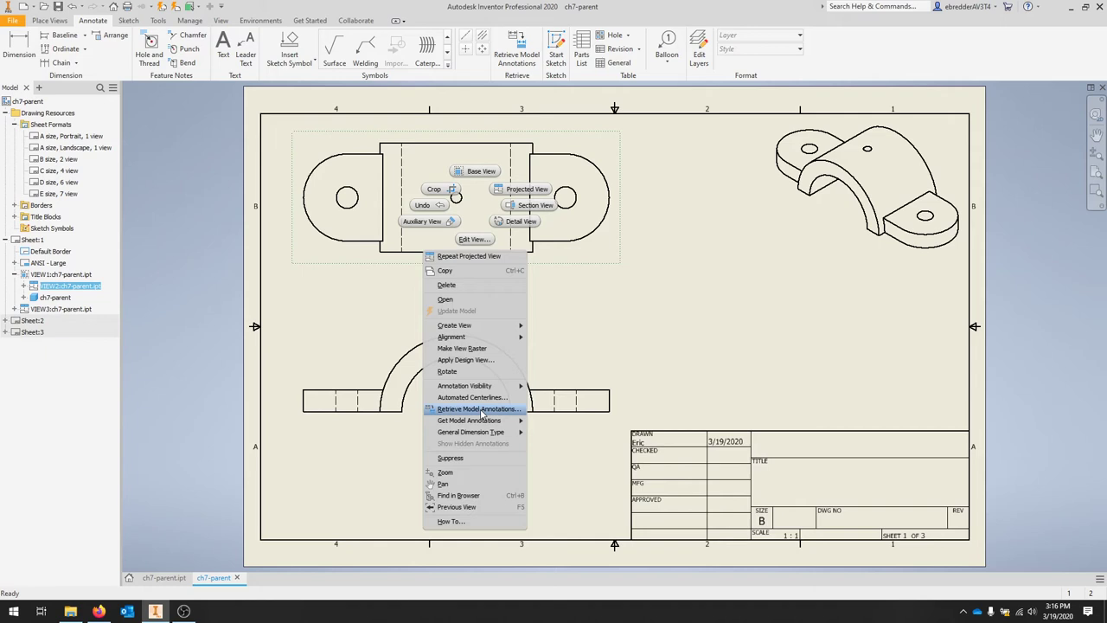
{"action": "left_click", "coordinate": [477, 408]}
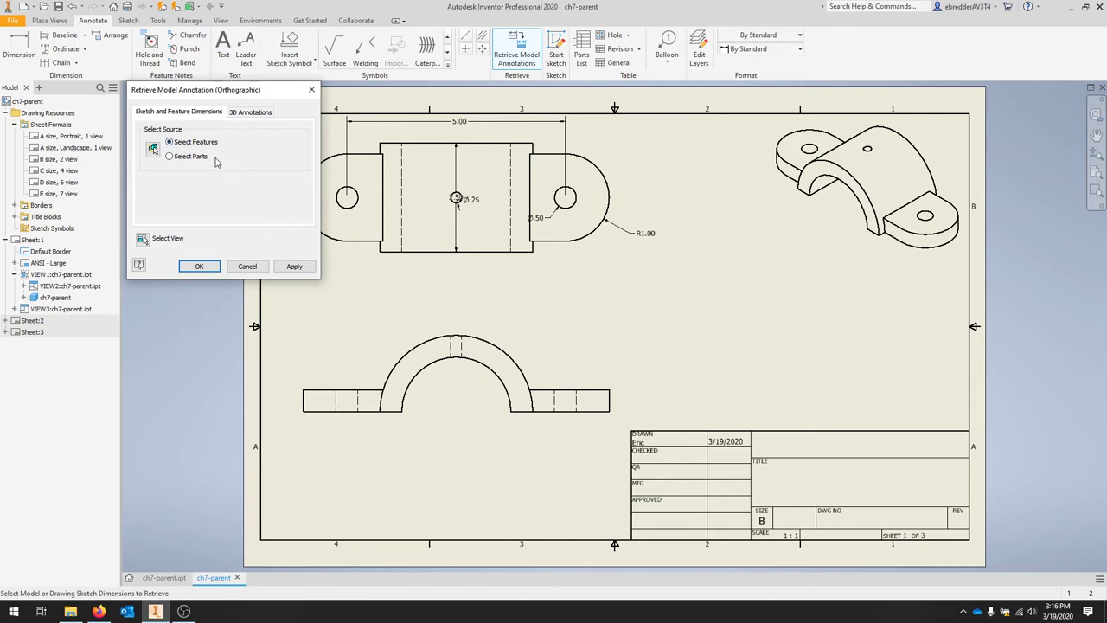
{"action": "left_click", "coordinate": [170, 156]}
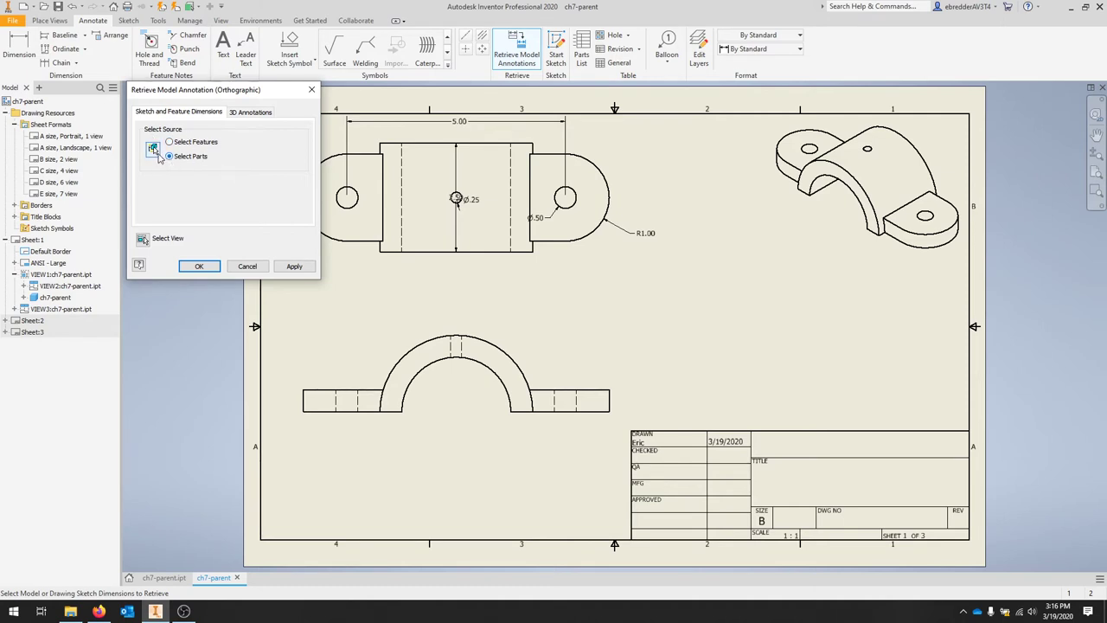
{"action": "left_click", "coordinate": [152, 149]}
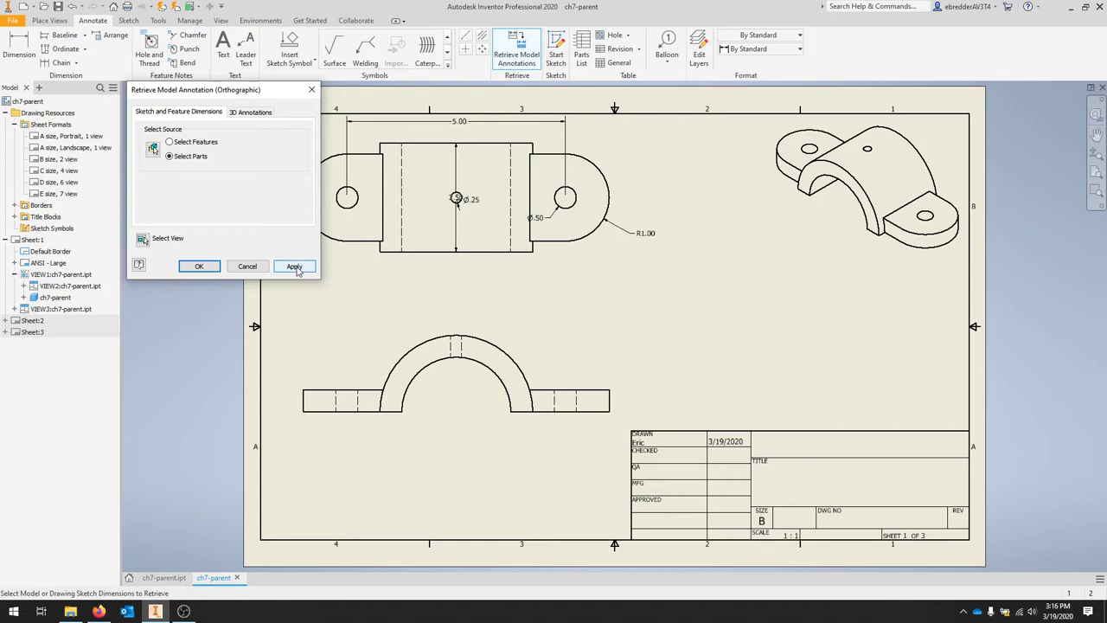
{"action": "left_click", "coordinate": [294, 267]}
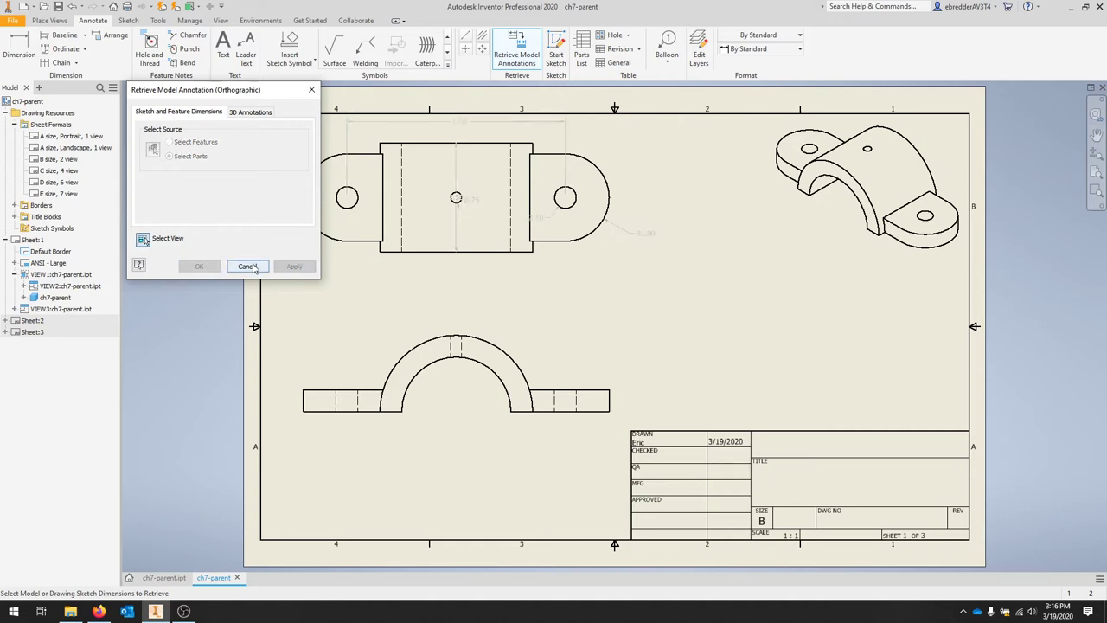
{"action": "left_click", "coordinate": [249, 267]}
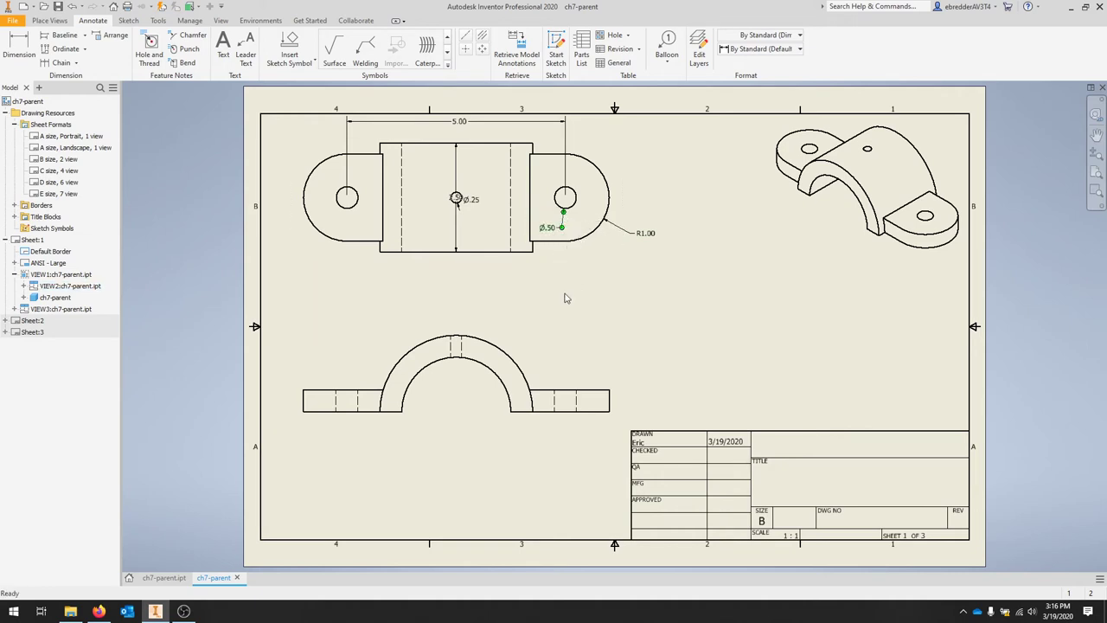
Step: Move the Ø.25 hole dimension clear of the hole
{"action": "left_click", "coordinate": [457, 199]}
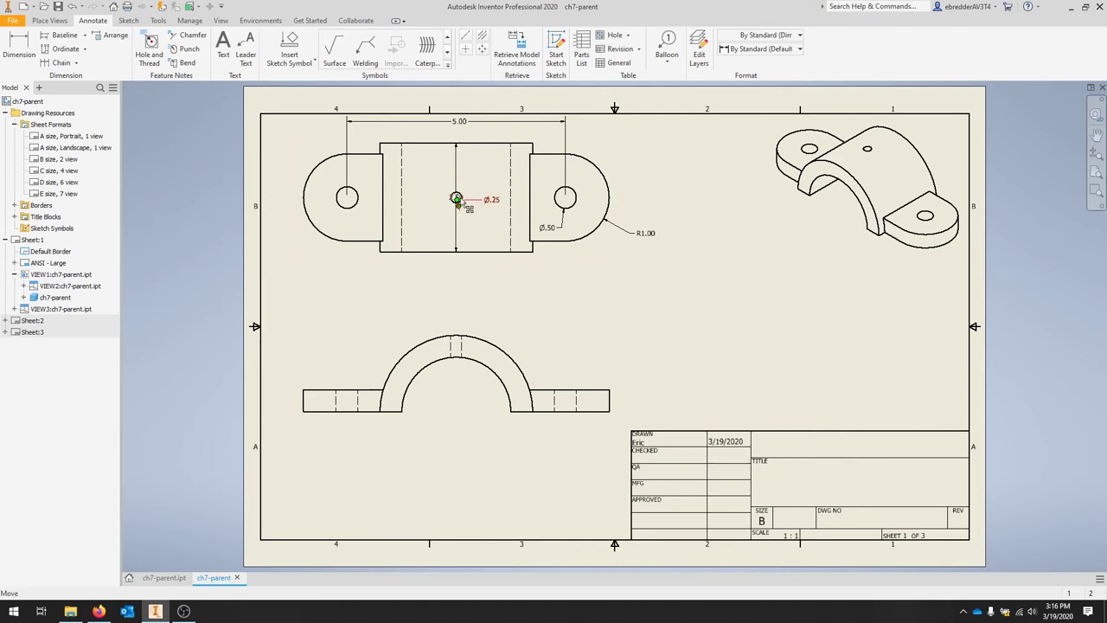
{"action": "left_click_drag", "start_coordinate": [458, 199], "coordinate": [468, 166]}
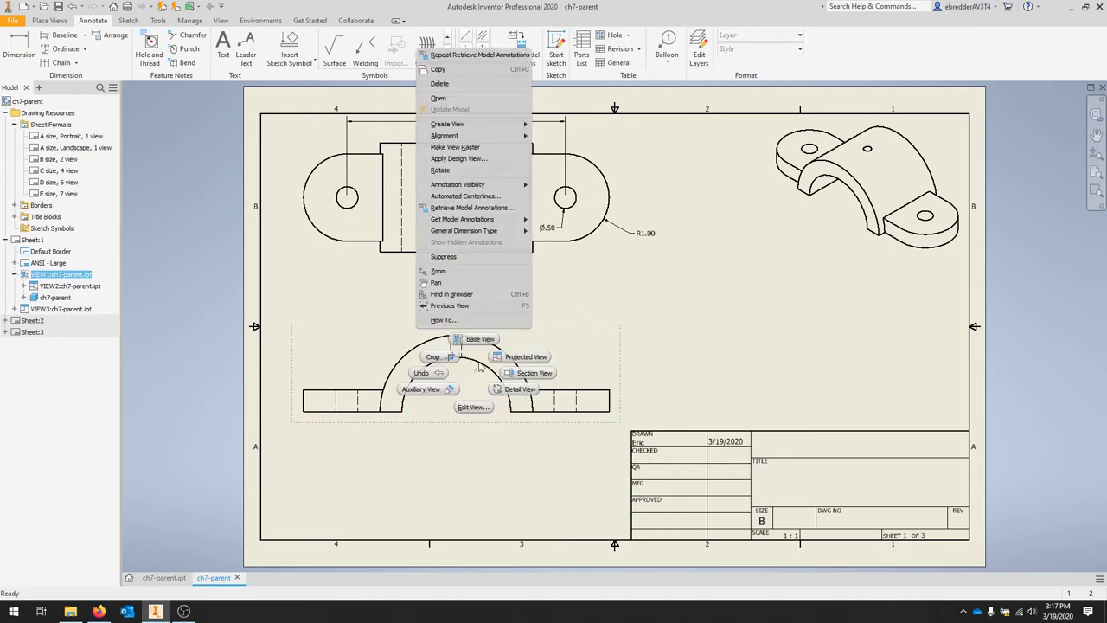
Step: Retrieve the model dimensions onto the front view by part, adding R1.75, .50 and 2.50
{"action": "left_click", "coordinate": [470, 208]}
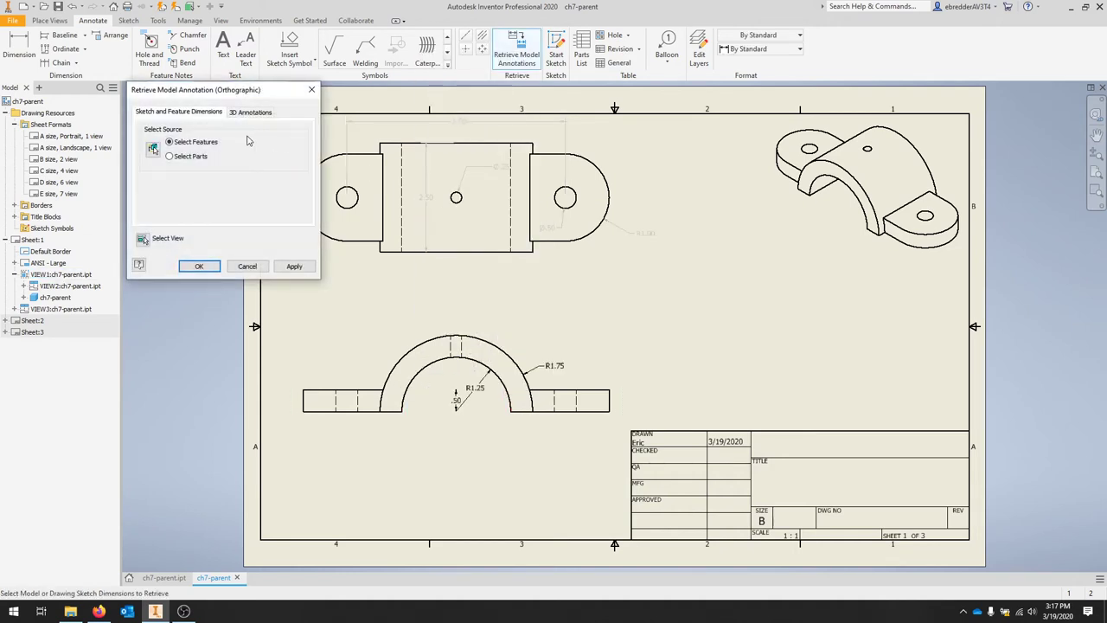
{"action": "left_click", "coordinate": [170, 156]}
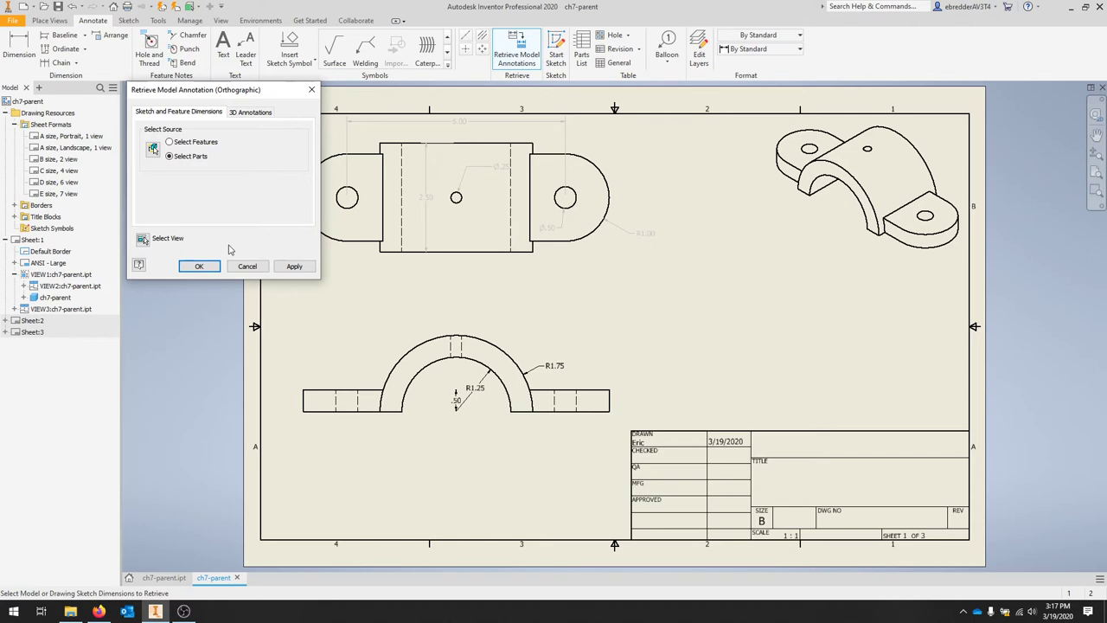
{"action": "left_click", "coordinate": [199, 267]}
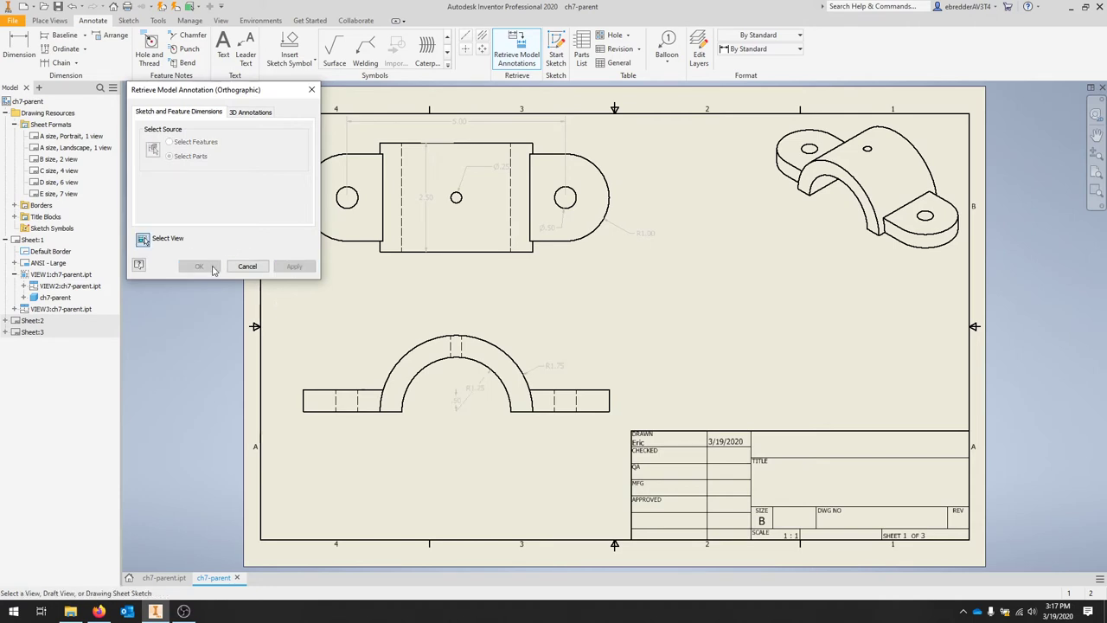
{"action": "left_click", "coordinate": [199, 266]}
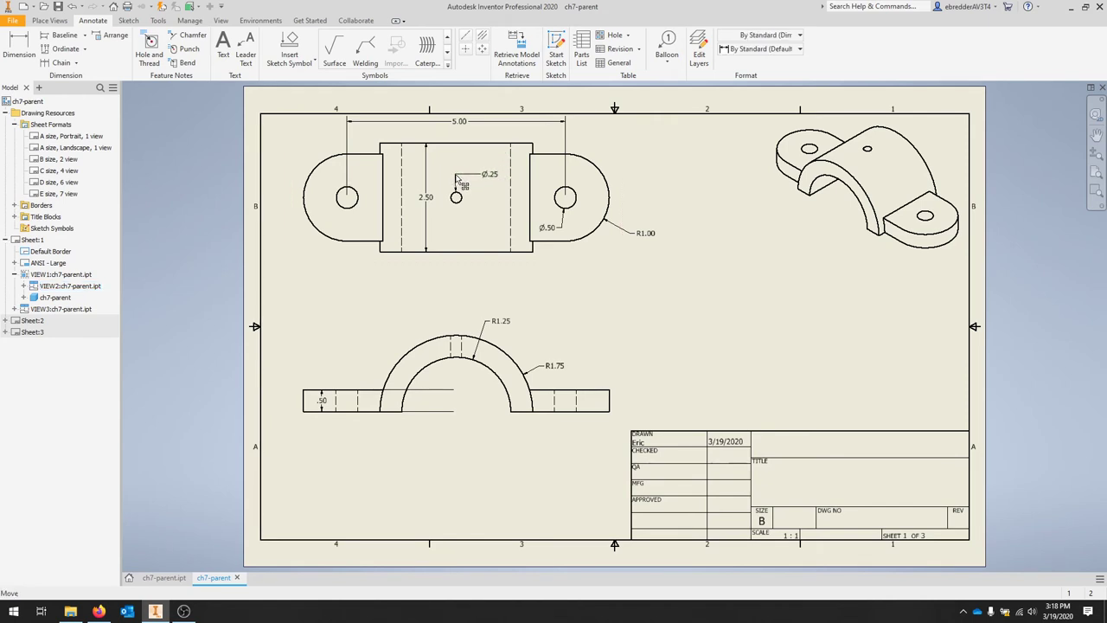
{"action": "left_click", "coordinate": [488, 174]}
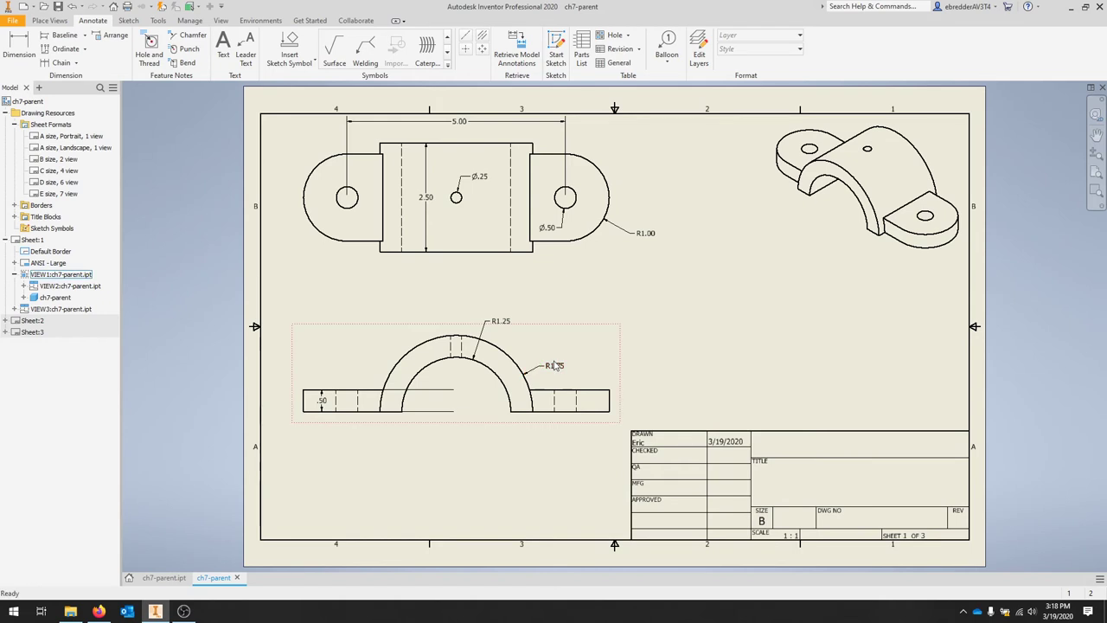
Step: Delete the R1.25 radius dimension from the front view
{"action": "left_click", "coordinate": [552, 365]}
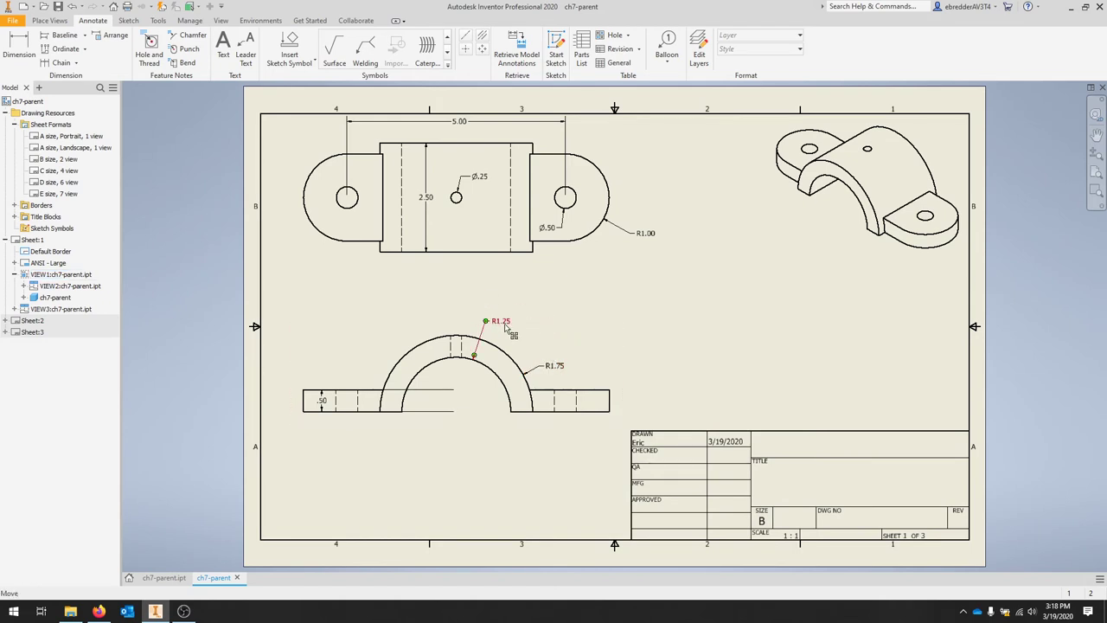
{"action": "right_click", "coordinate": [502, 329]}
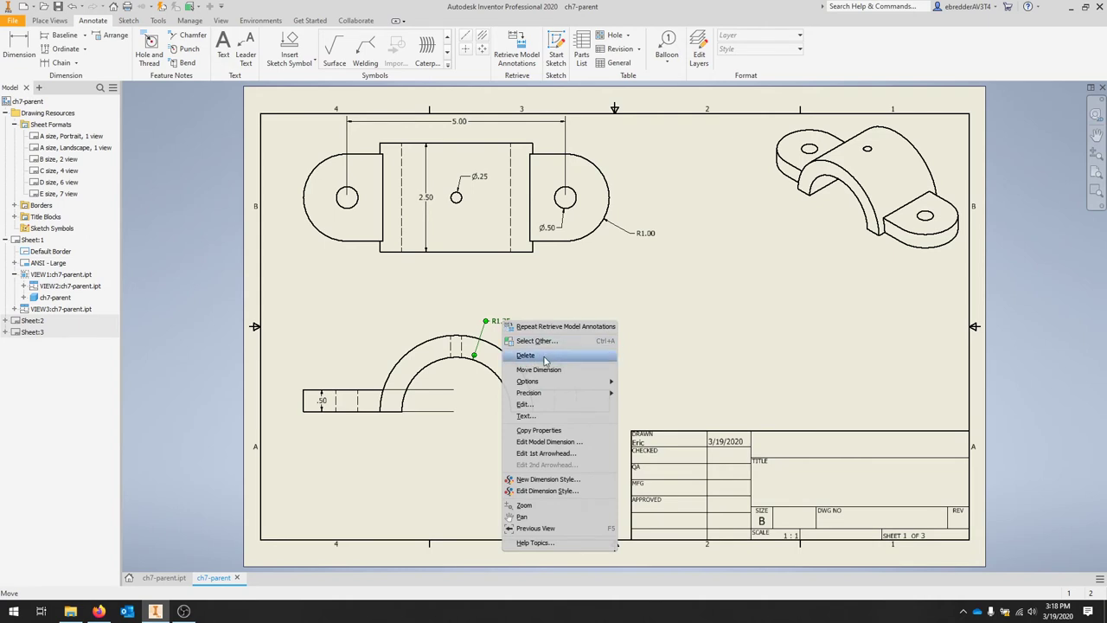
{"action": "left_click", "coordinate": [526, 357]}
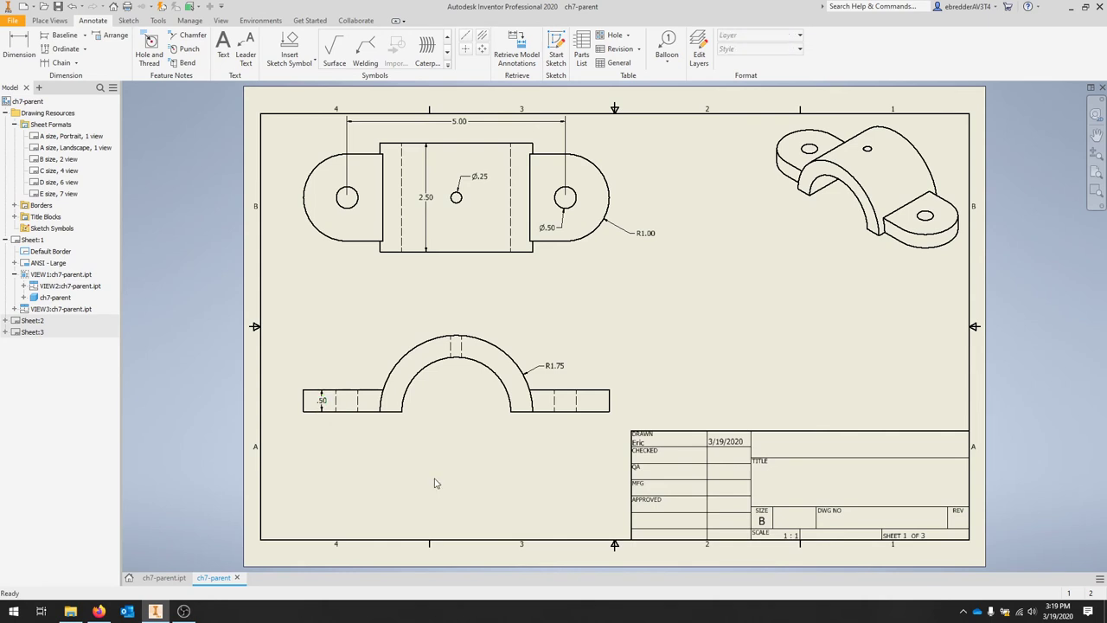
{"action": "mouse_move", "coordinate": [481, 464]}
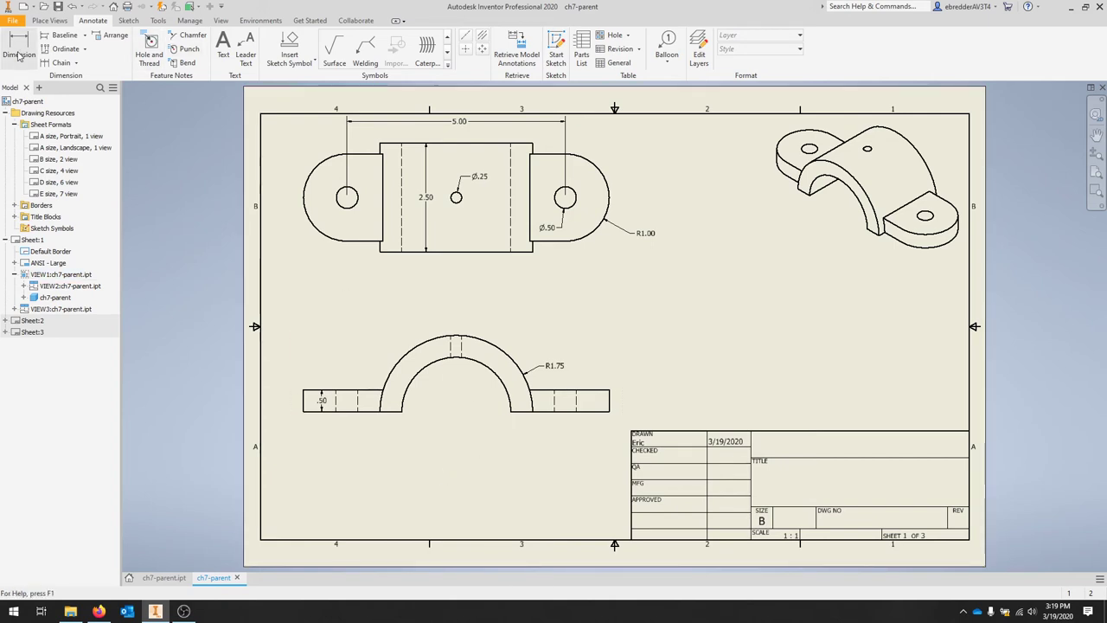
{"action": "mouse_move", "coordinate": [18, 49]}
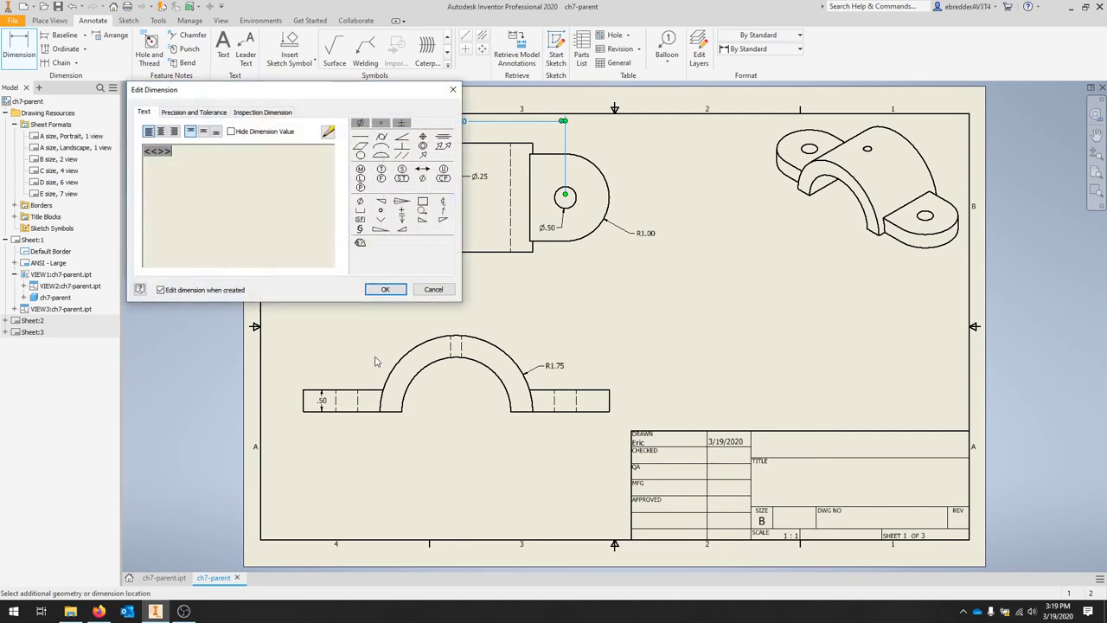
Step: Add a 2.50 horizontal dimension below the top view
{"action": "left_click", "coordinate": [385, 289]}
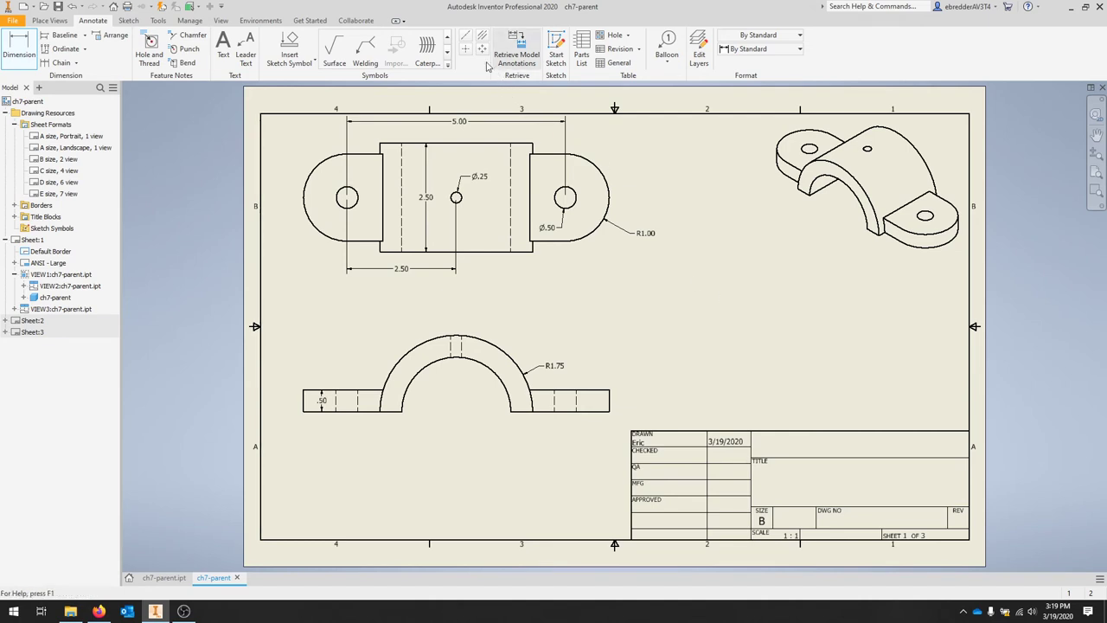
{"action": "mouse_move", "coordinate": [465, 38]}
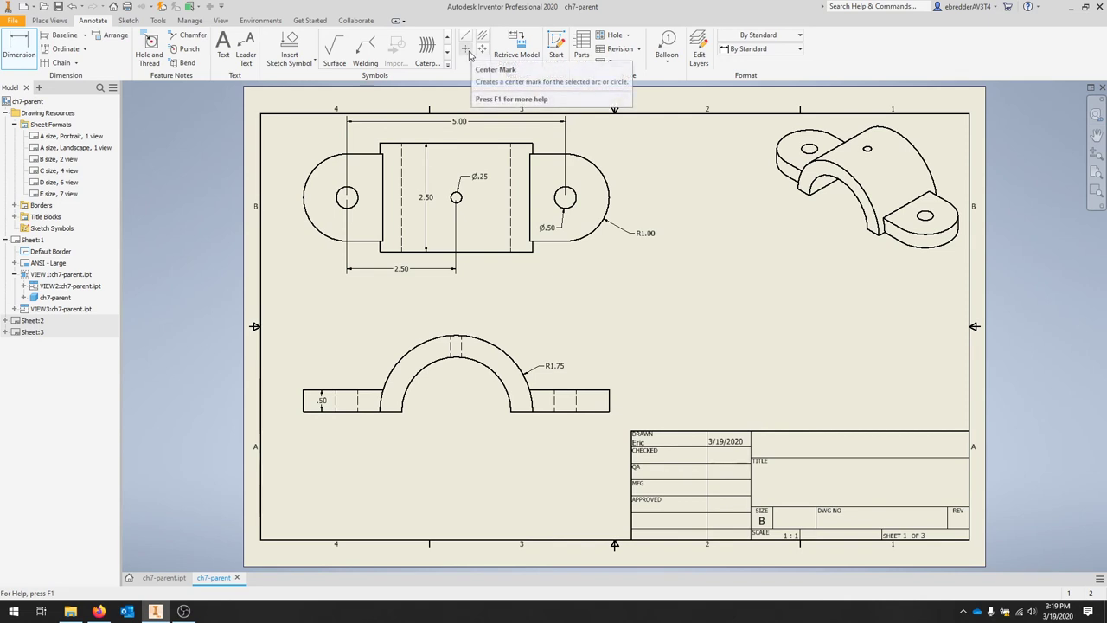
{"action": "mouse_move", "coordinate": [465, 48]}
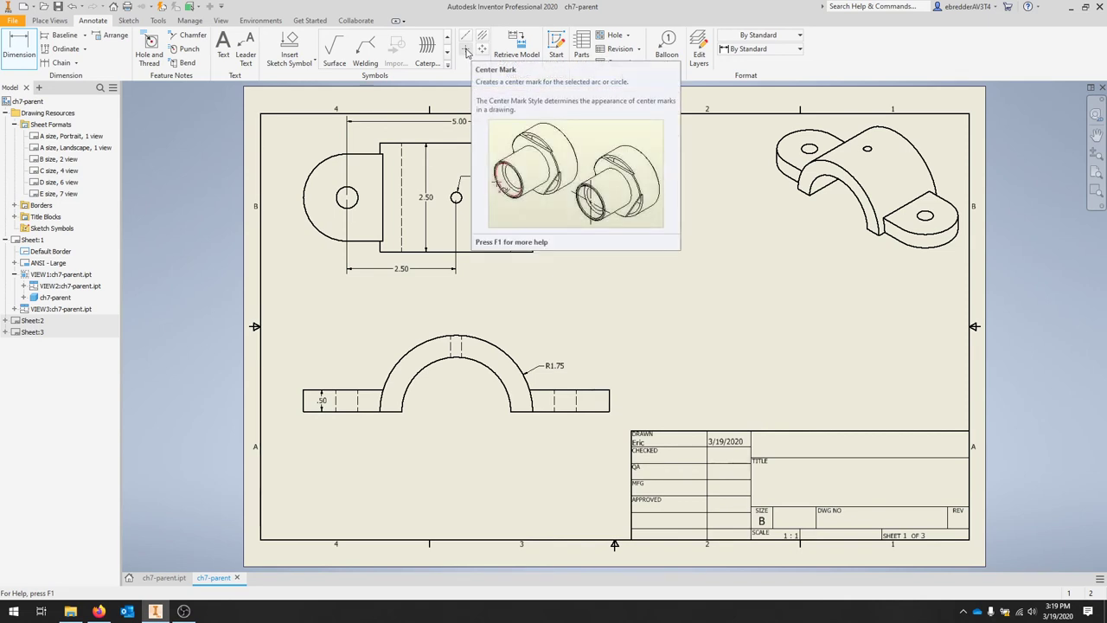
Step: Place center marks on the top view holes and the front view arch
{"action": "left_click", "coordinate": [465, 43]}
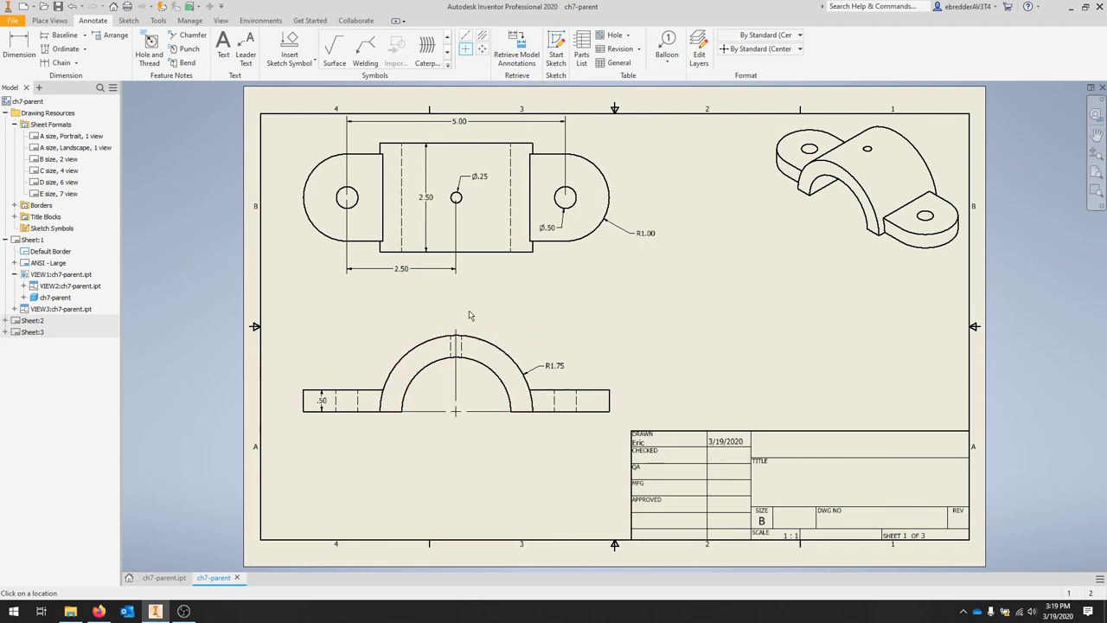
{"action": "mouse_move", "coordinate": [509, 373]}
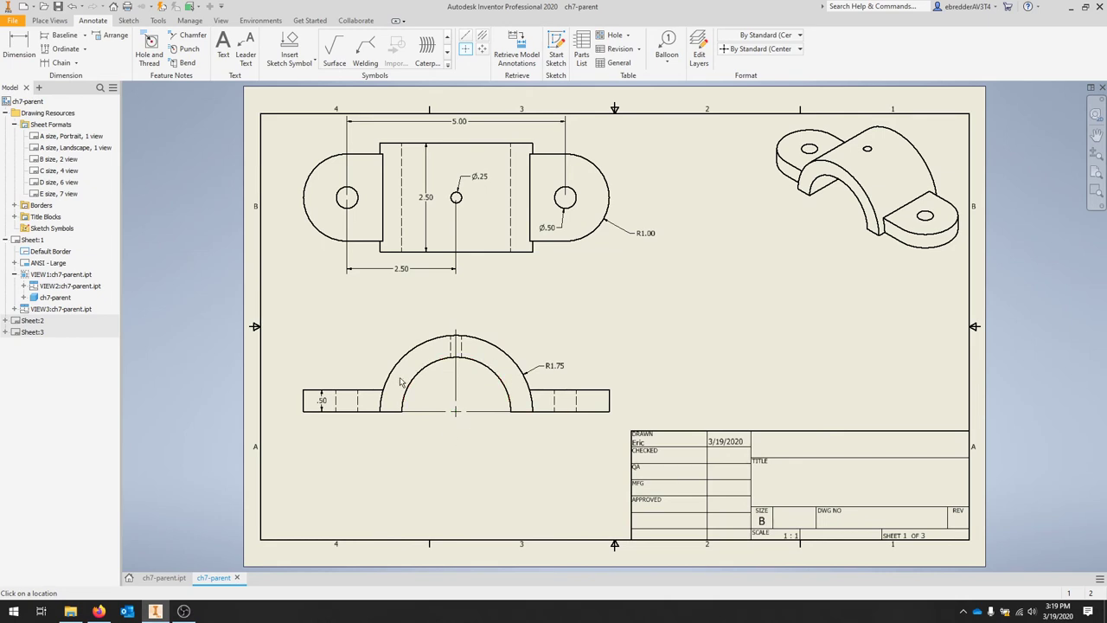
{"action": "mouse_move", "coordinate": [319, 436]}
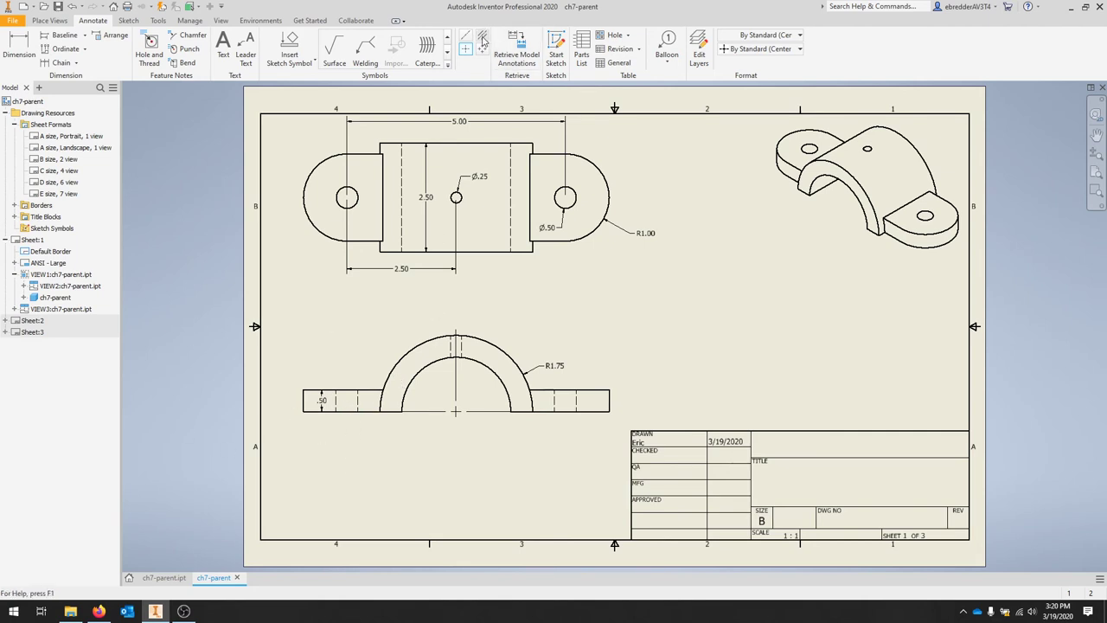
{"action": "mouse_move", "coordinate": [483, 42]}
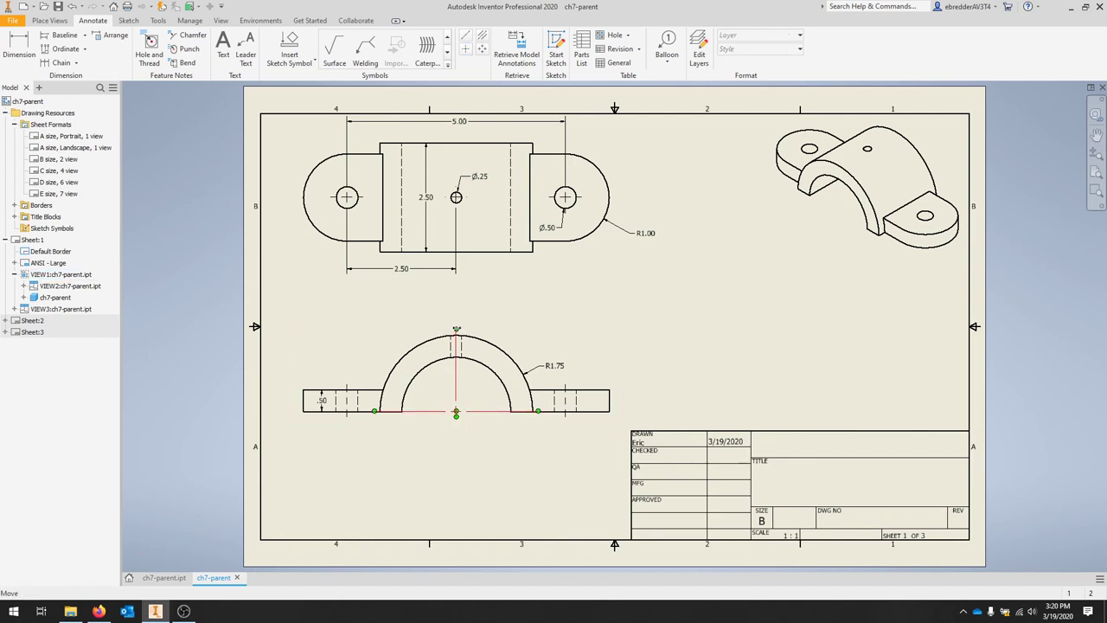
{"action": "left_click", "coordinate": [457, 412]}
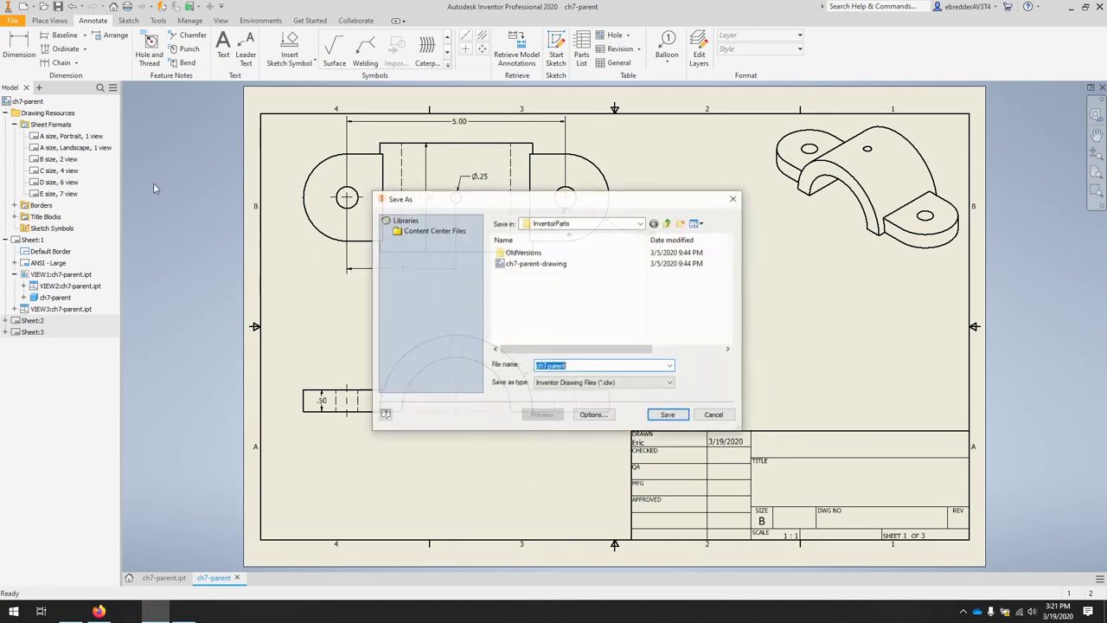
Step: Save the drawing as ch7-parent-drawing 2
{"action": "left_click", "coordinate": [603, 365]}
{"action": "type", "text": "-drawing 2"}
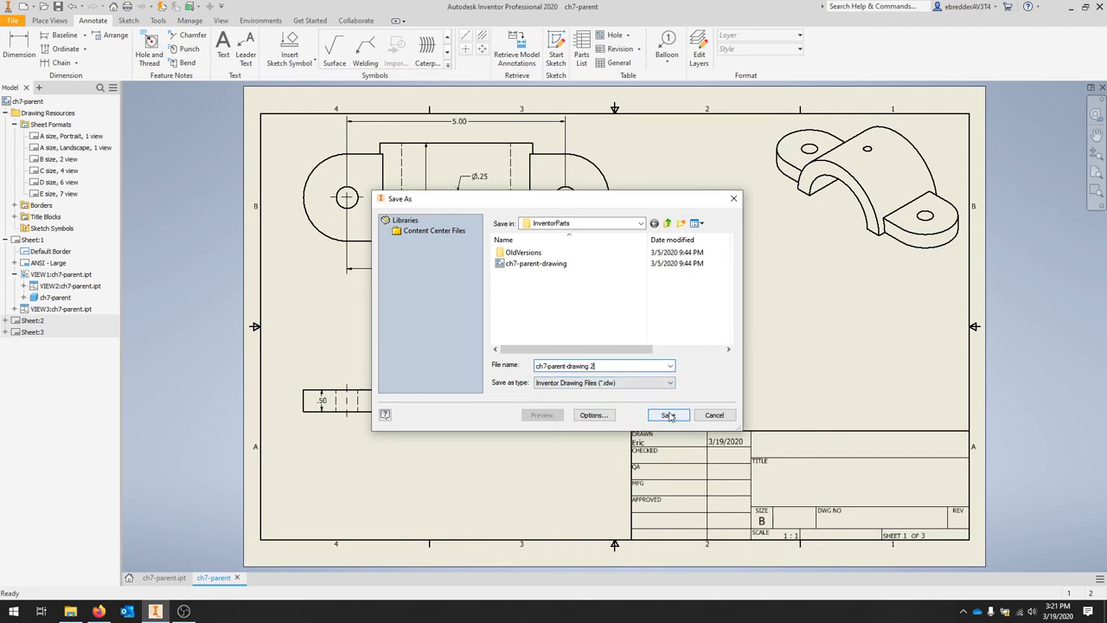
{"action": "left_click", "coordinate": [668, 415]}
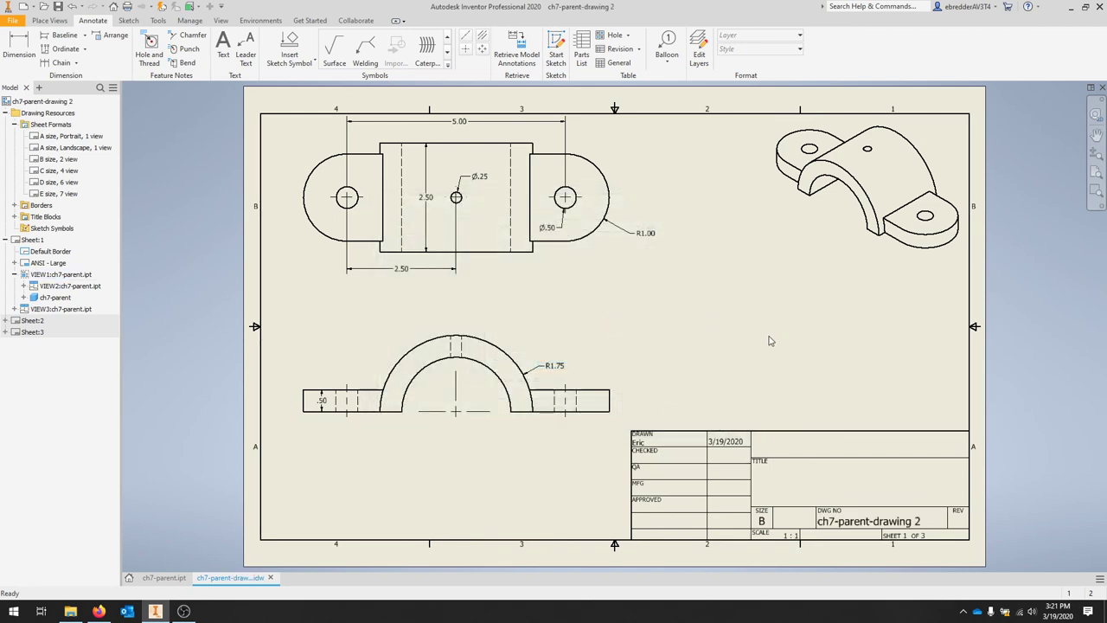
{"action": "mouse_move", "coordinate": [870, 447]}
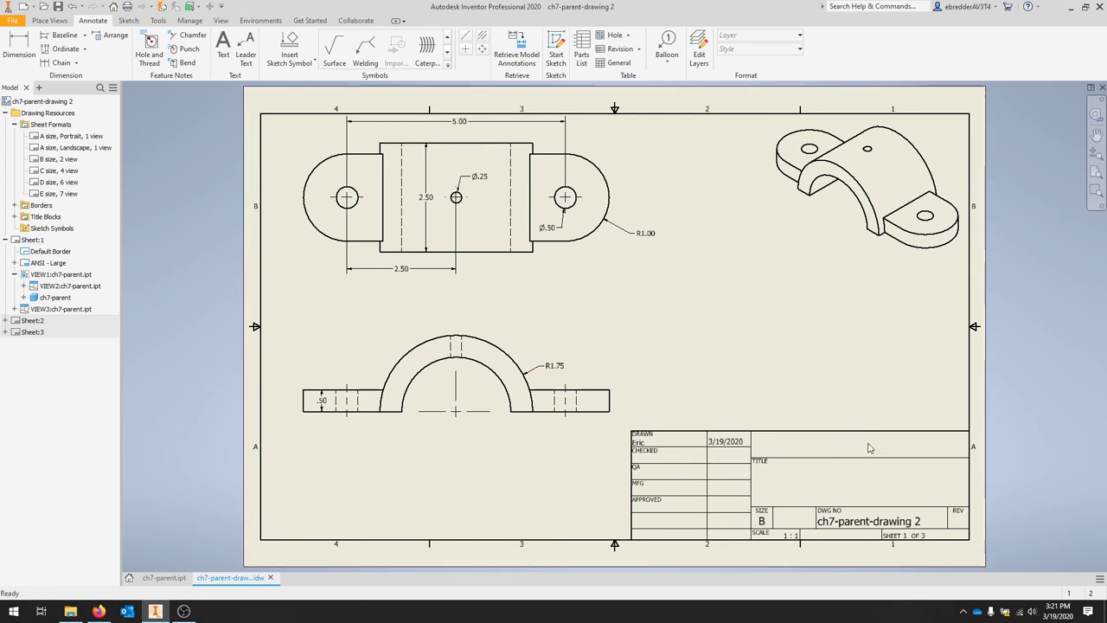
{"action": "mouse_move", "coordinate": [855, 453]}
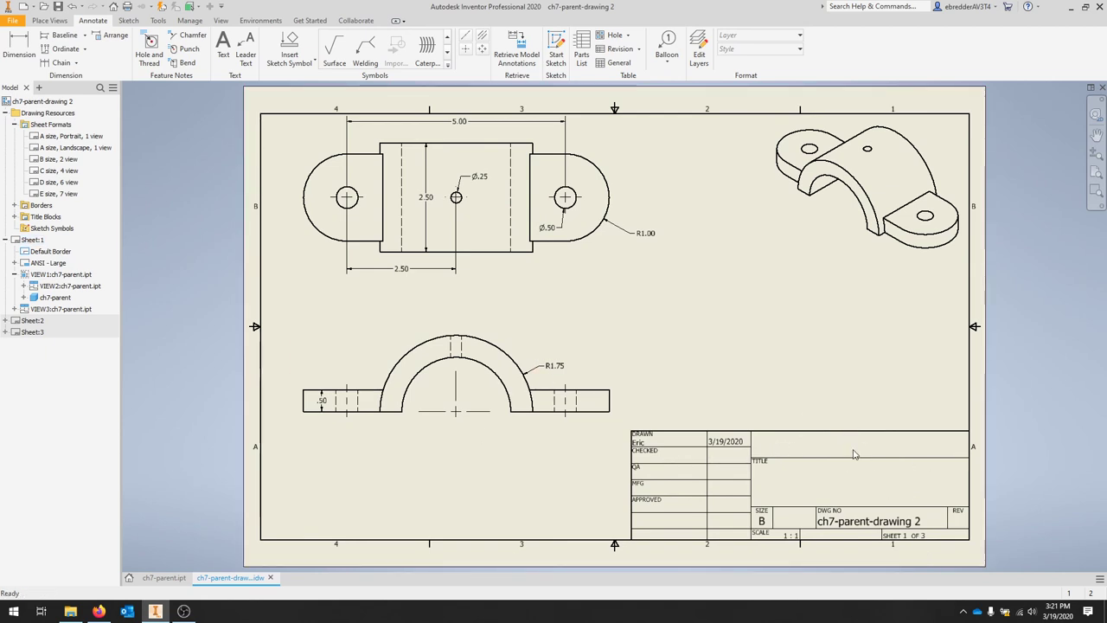
{"action": "mouse_move", "coordinate": [860, 463]}
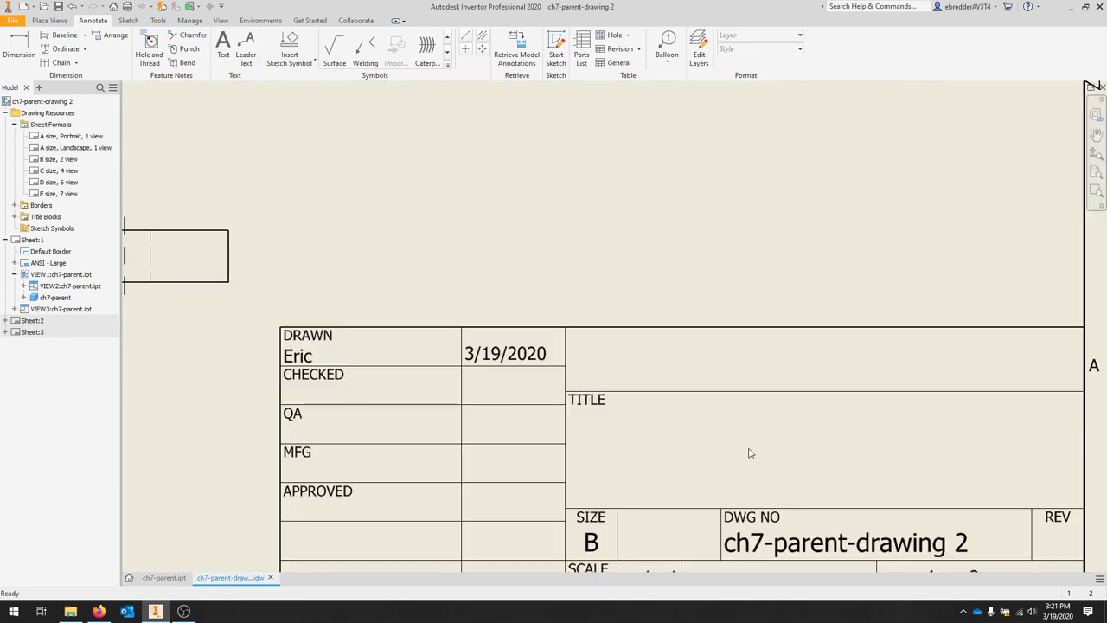
Step: Add PVCC to the title block at 0.240 in text height
{"action": "scroll", "scroll_direction": "down", "scroll_amount": 3}
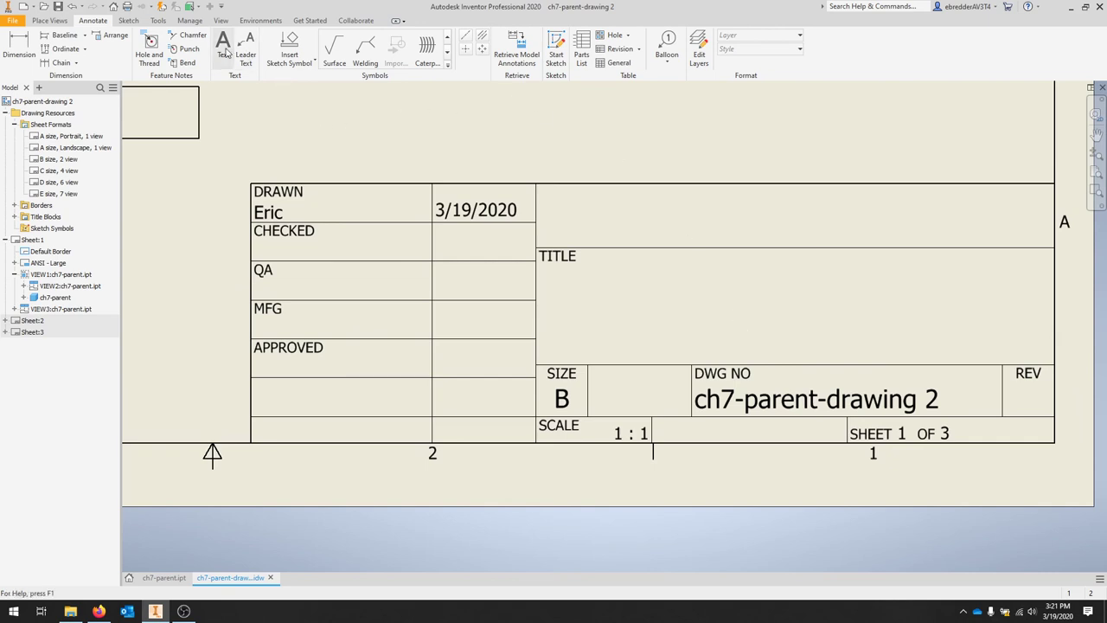
{"action": "left_click", "coordinate": [221, 45]}
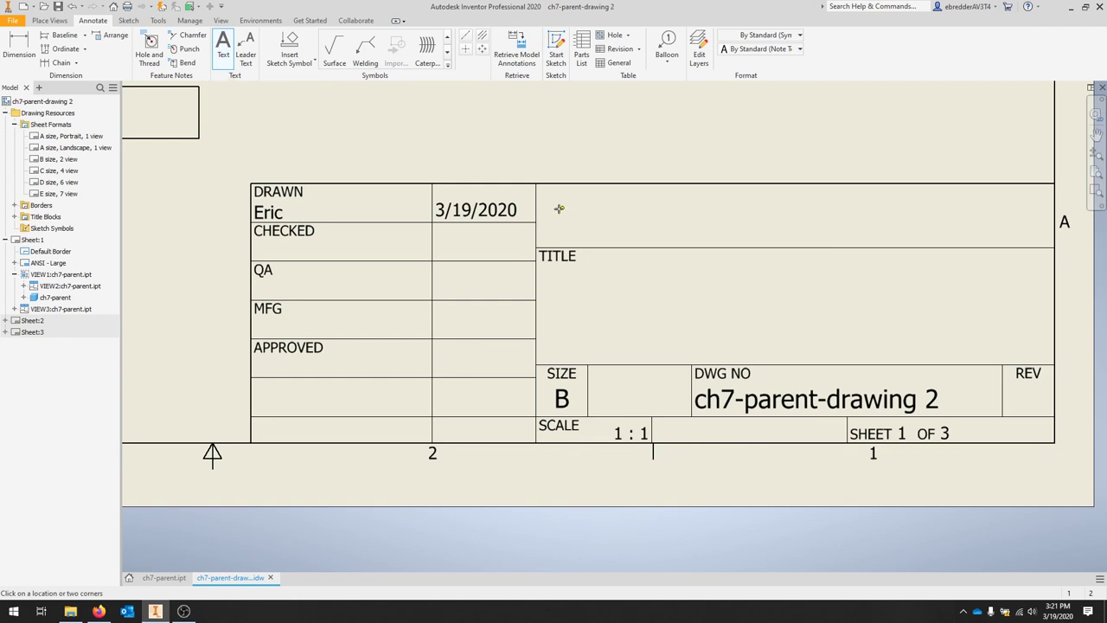
{"action": "left_click", "coordinate": [559, 207]}
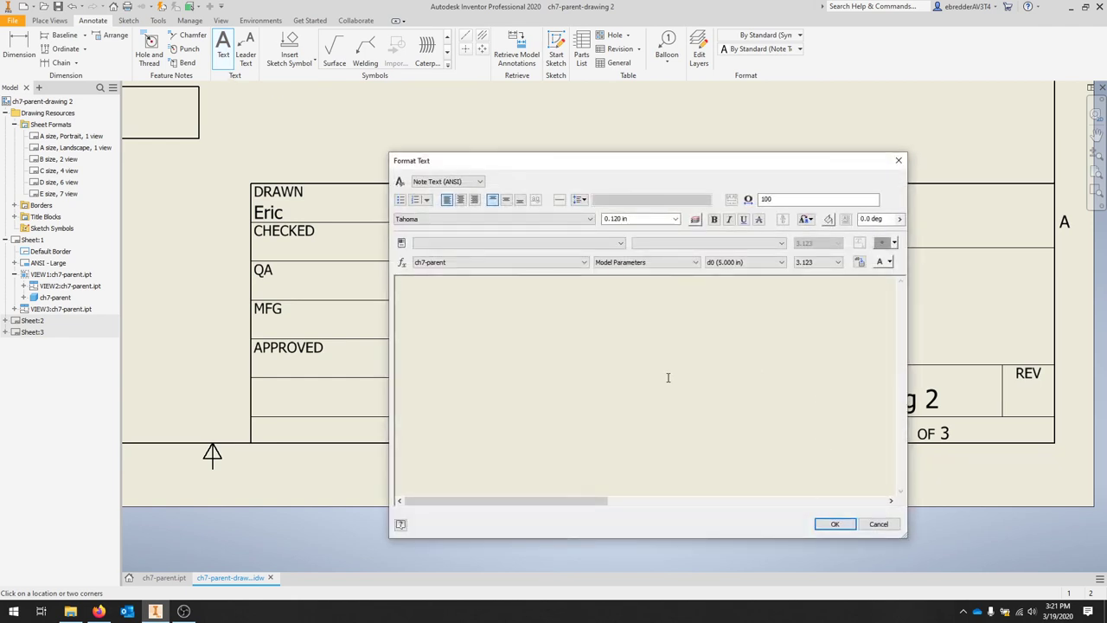
{"action": "type", "text": "PVCC"}
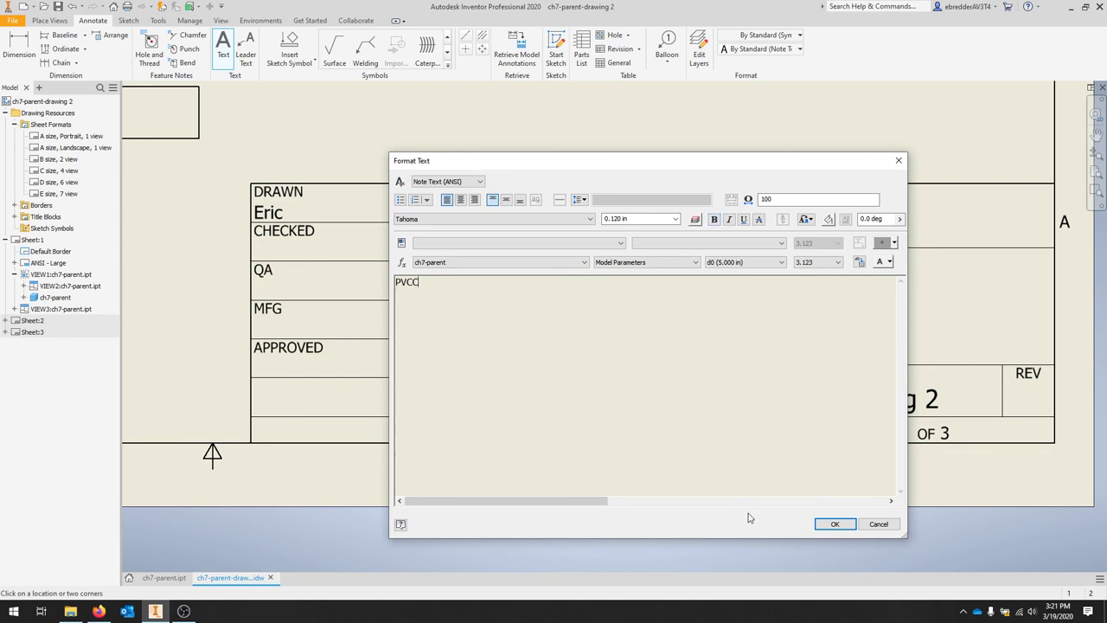
{"action": "mouse_move", "coordinate": [377, 249]}
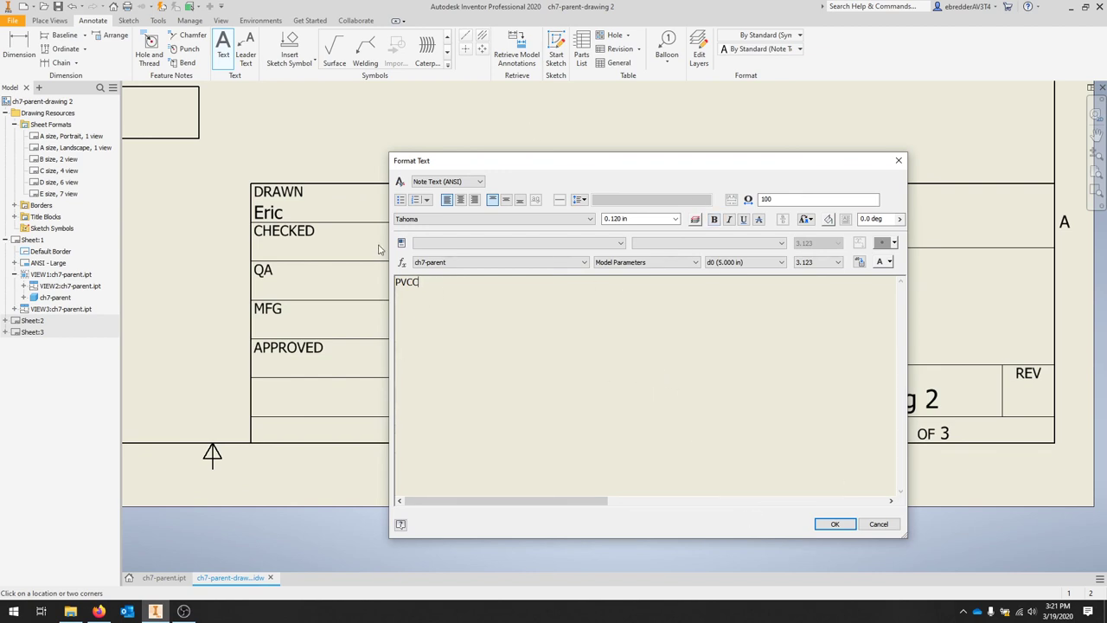
{"action": "left_click", "coordinate": [675, 218]}
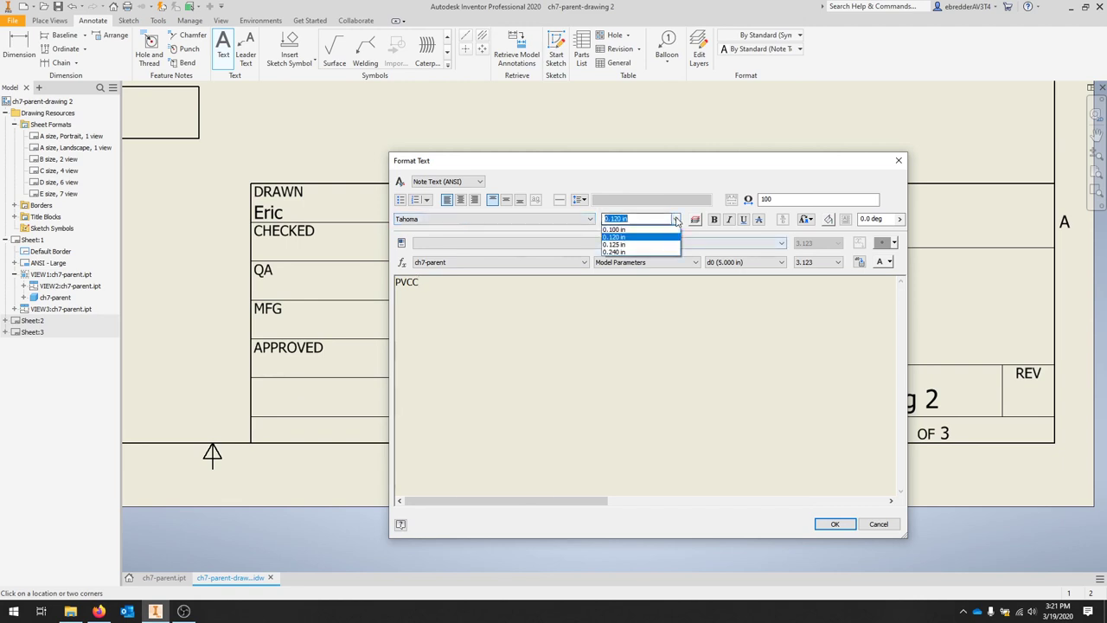
{"action": "left_click", "coordinate": [614, 253]}
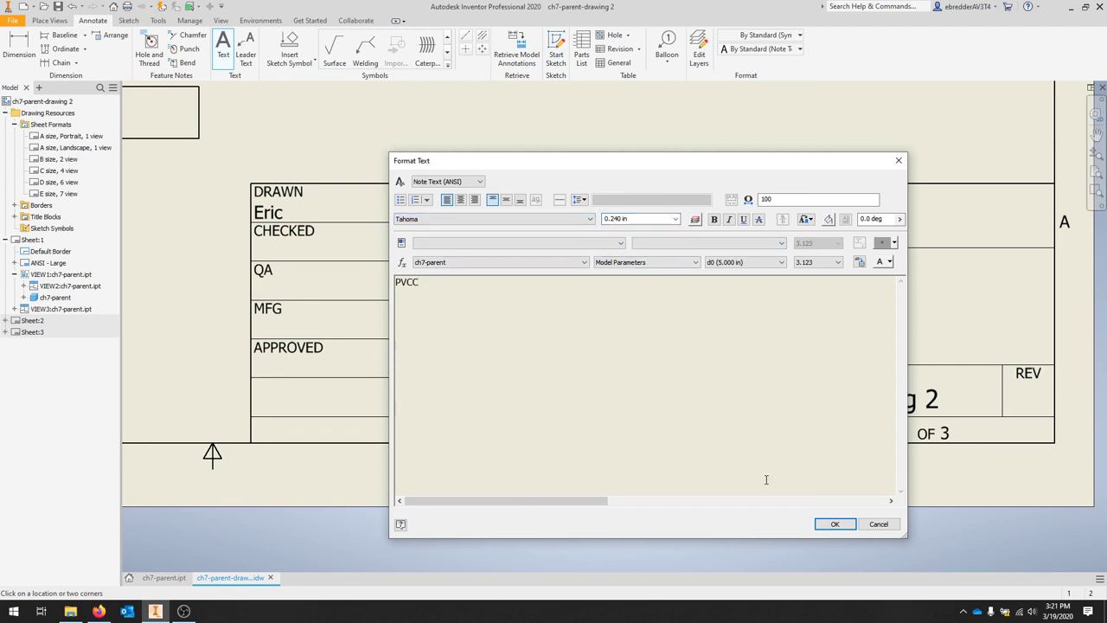
{"action": "left_click", "coordinate": [674, 218]}
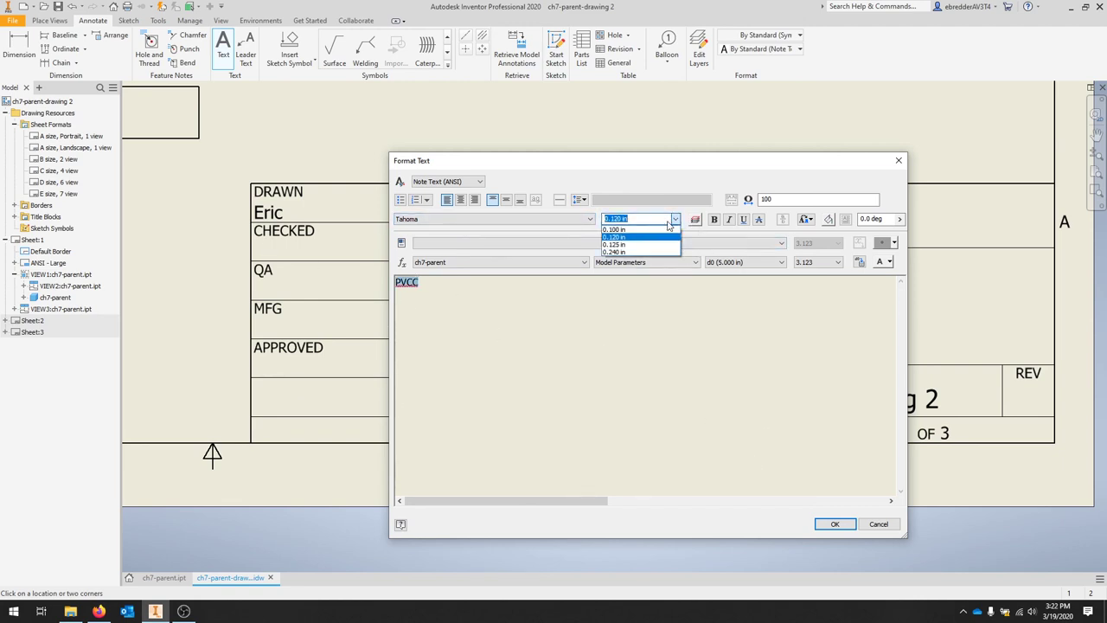
{"action": "left_click", "coordinate": [615, 252]}
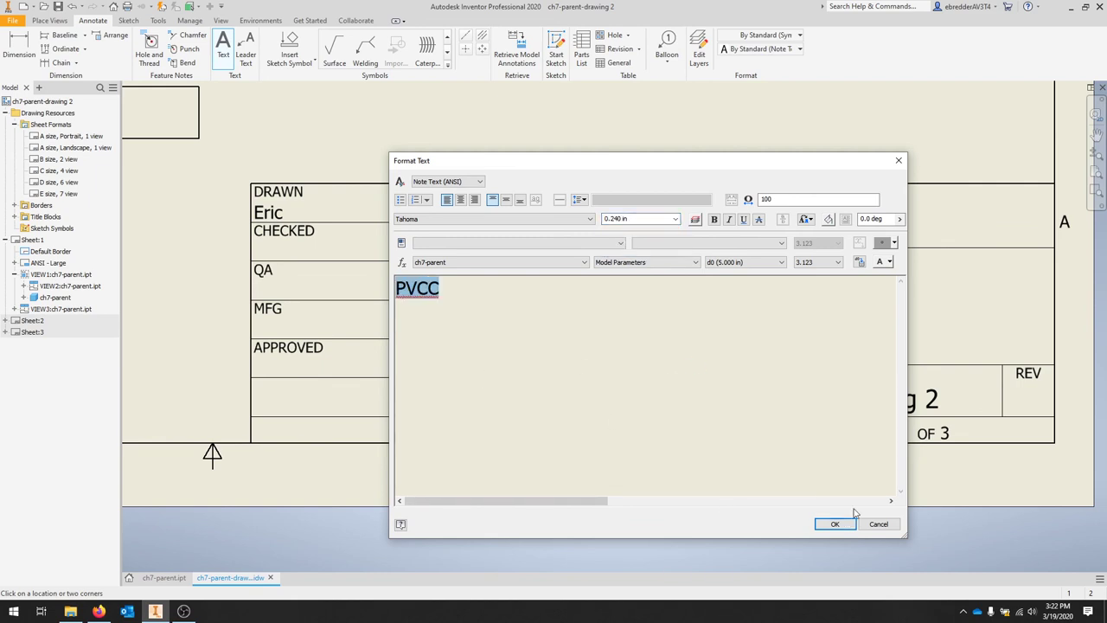
{"action": "left_click", "coordinate": [834, 523]}
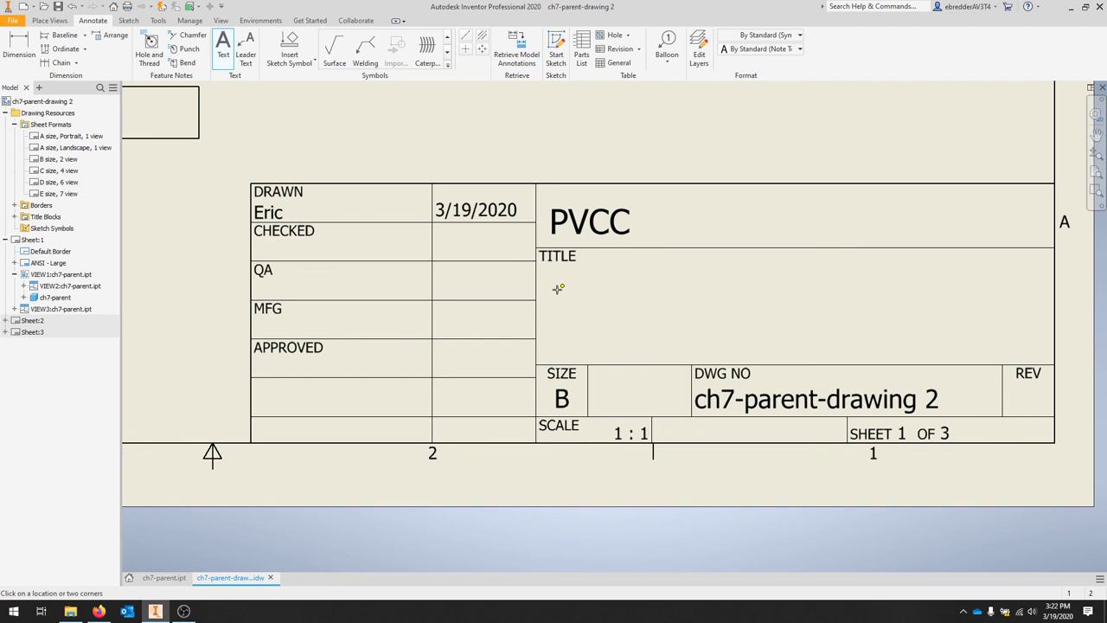
Step: Add a second title line reading U Bracket beneath PVCC
{"action": "left_click", "coordinate": [557, 287]}
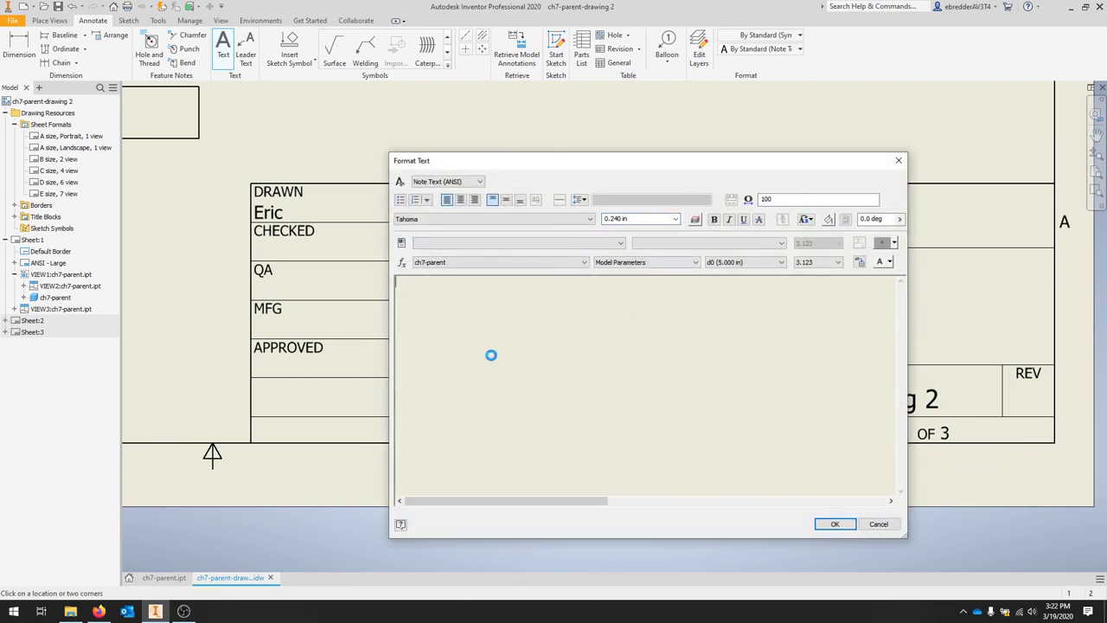
{"action": "type", "text": "U Bracker"}
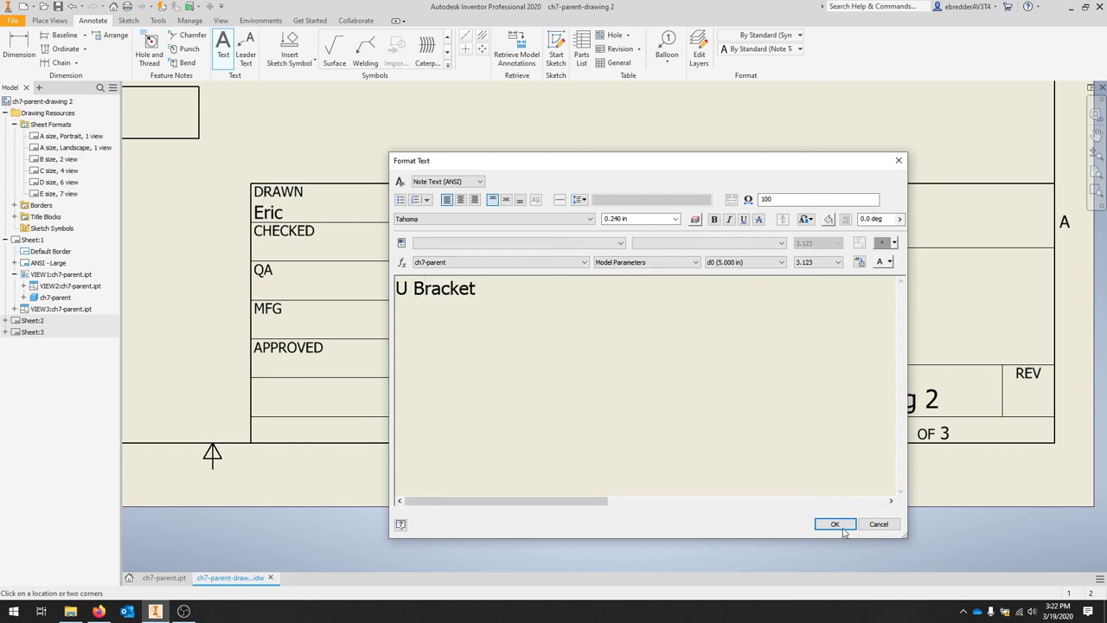
{"action": "left_click", "coordinate": [834, 523]}
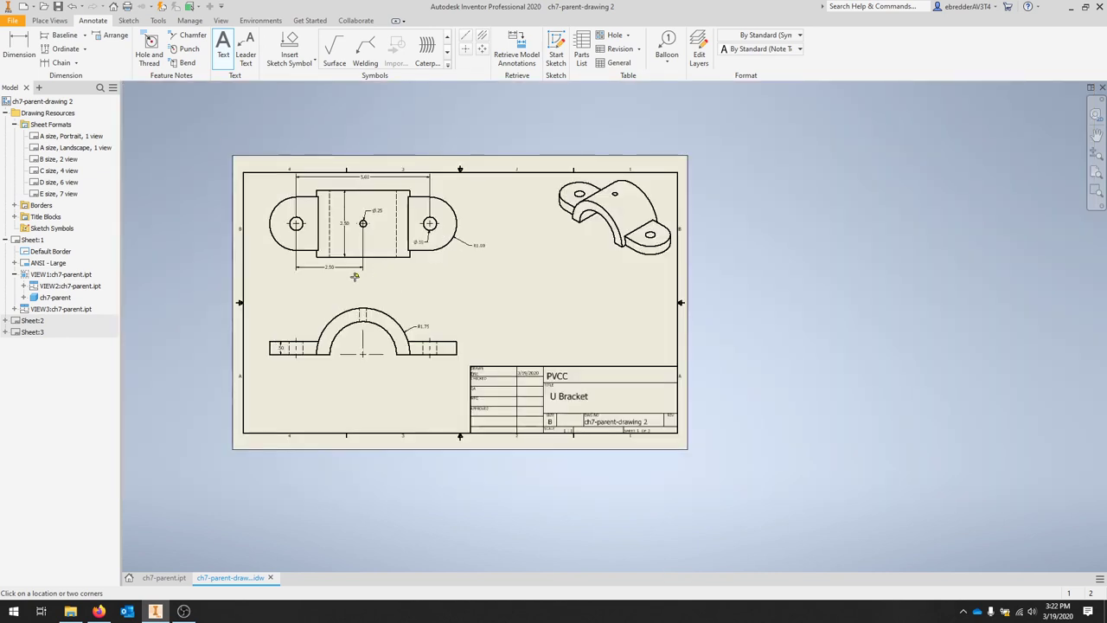
{"action": "mouse_move", "coordinate": [339, 300]}
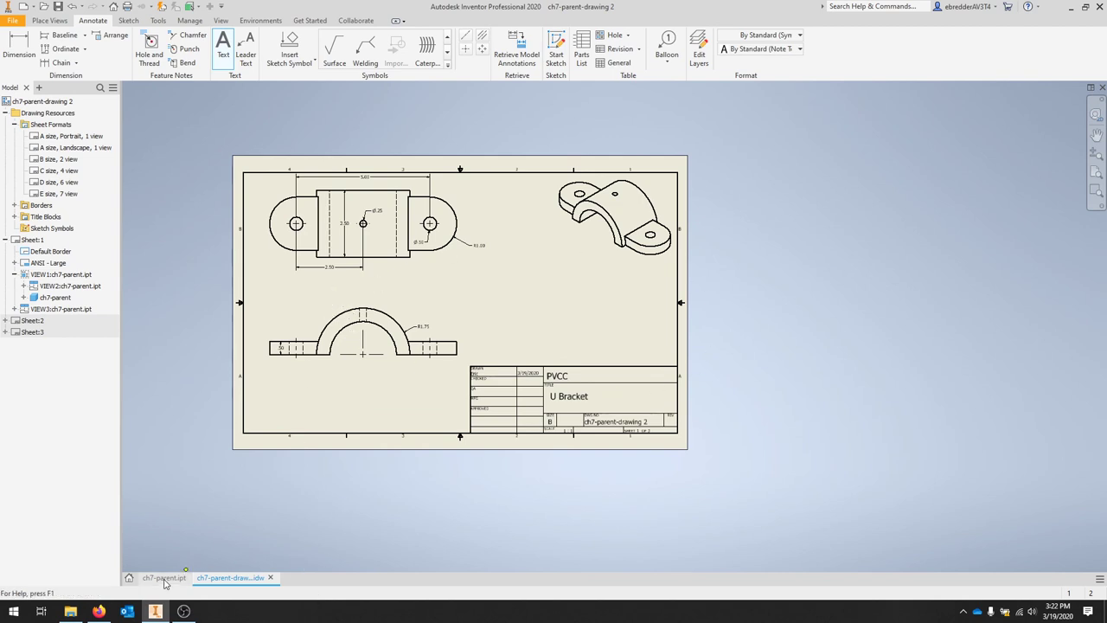
Step: Suppress the cut feature in the U bracket part and return to the drawing
{"action": "left_click", "coordinate": [163, 578]}
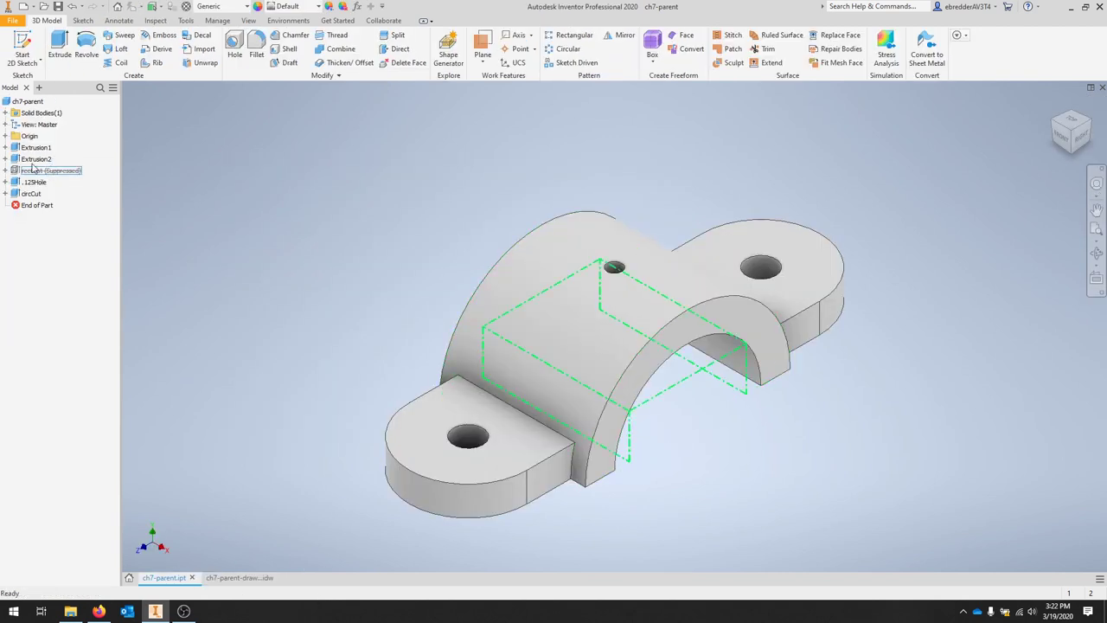
{"action": "right_click", "coordinate": [31, 194]}
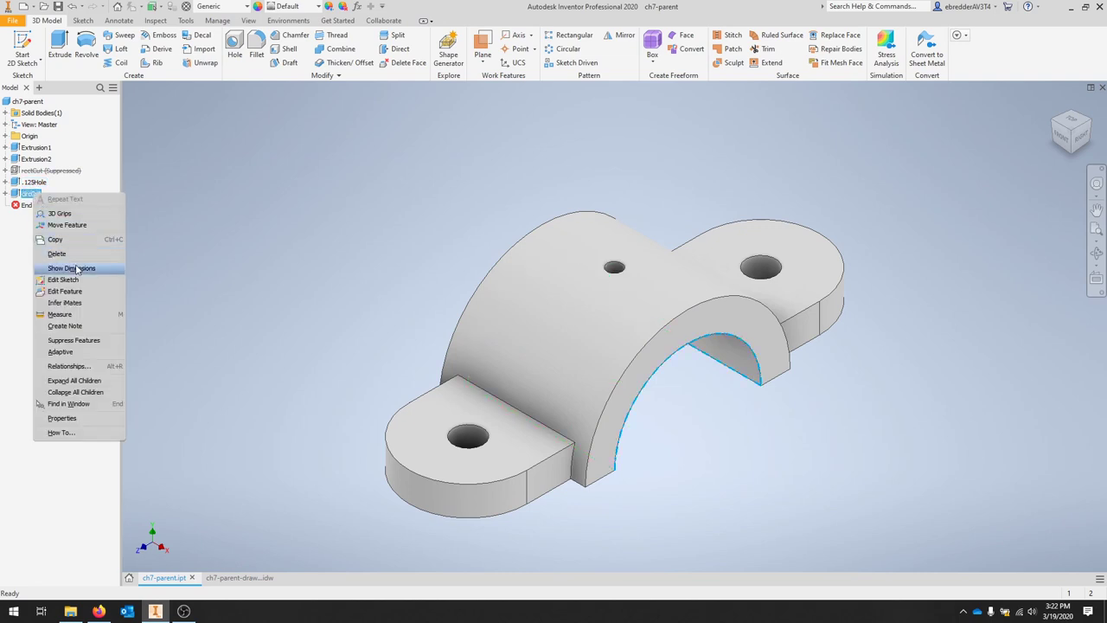
{"action": "mouse_move", "coordinate": [103, 339]}
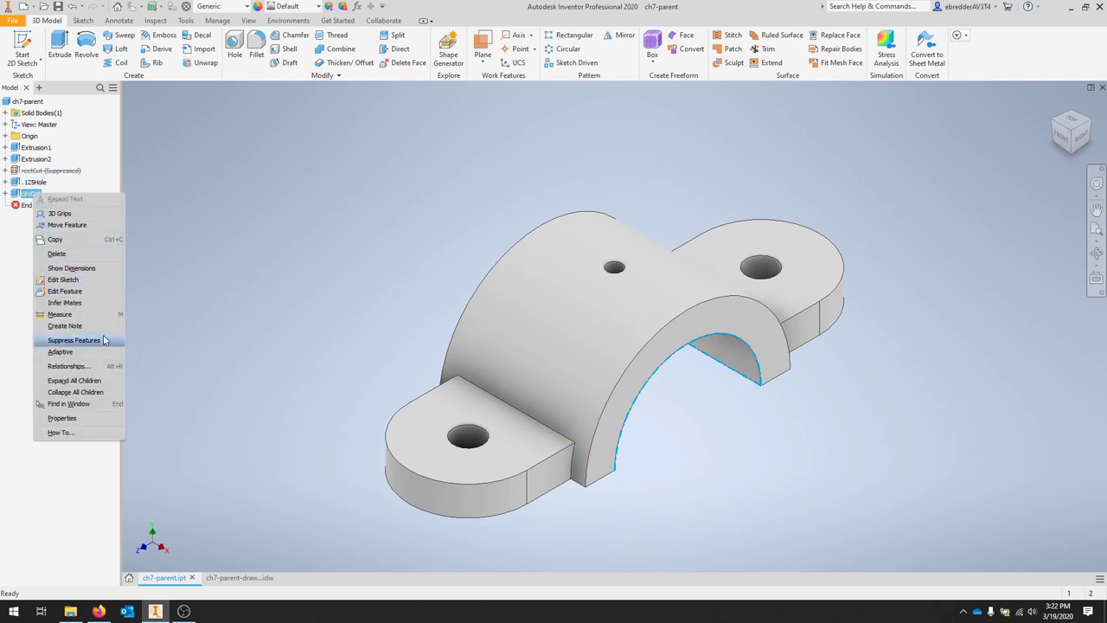
{"action": "left_click", "coordinate": [72, 339]}
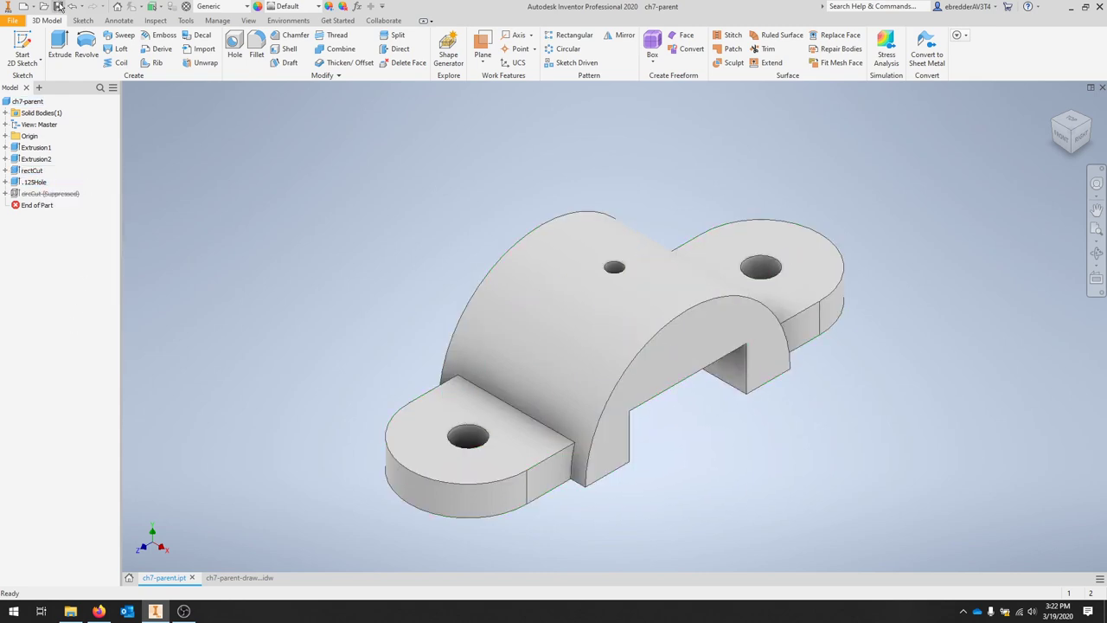
{"action": "left_click", "coordinate": [239, 578]}
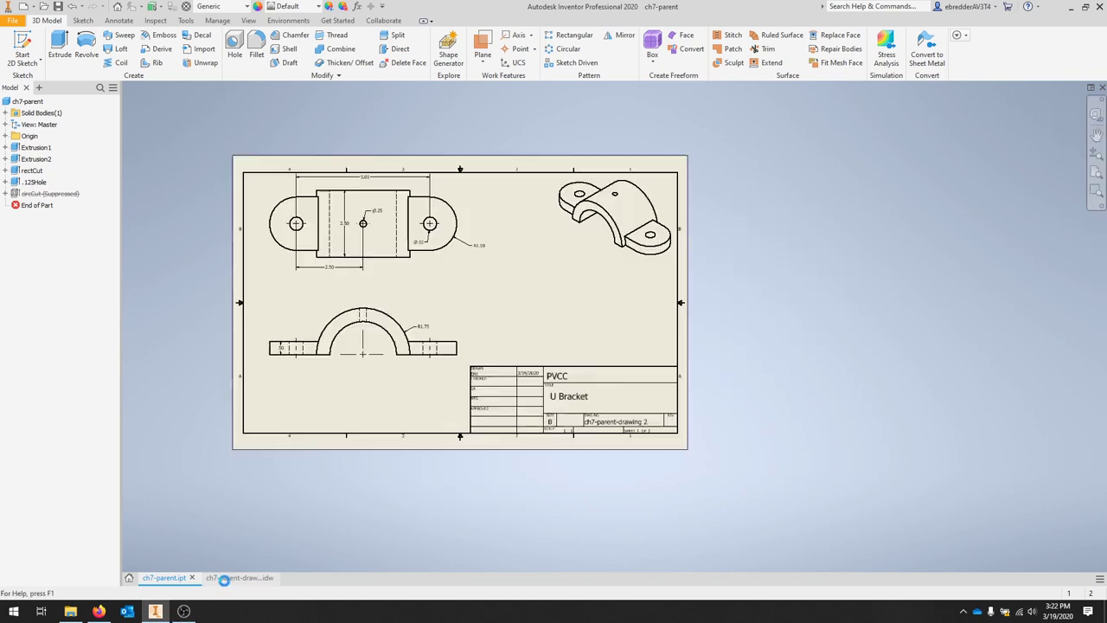
{"action": "left_click", "coordinate": [241, 578]}
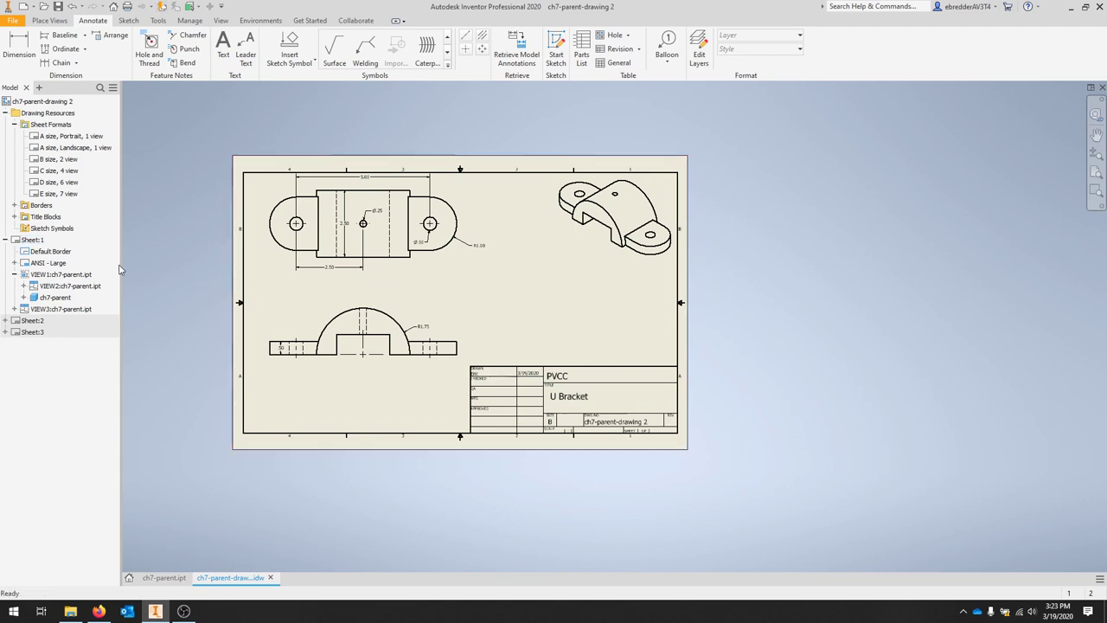
{"action": "mouse_move", "coordinate": [146, 261]}
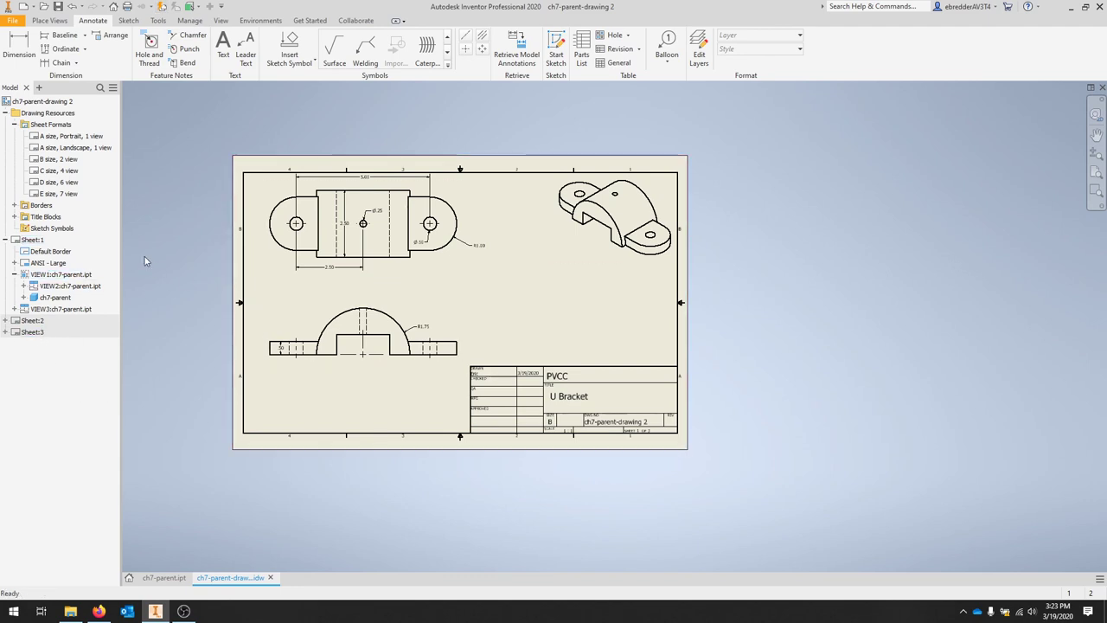
{"action": "mouse_move", "coordinate": [338, 394]}
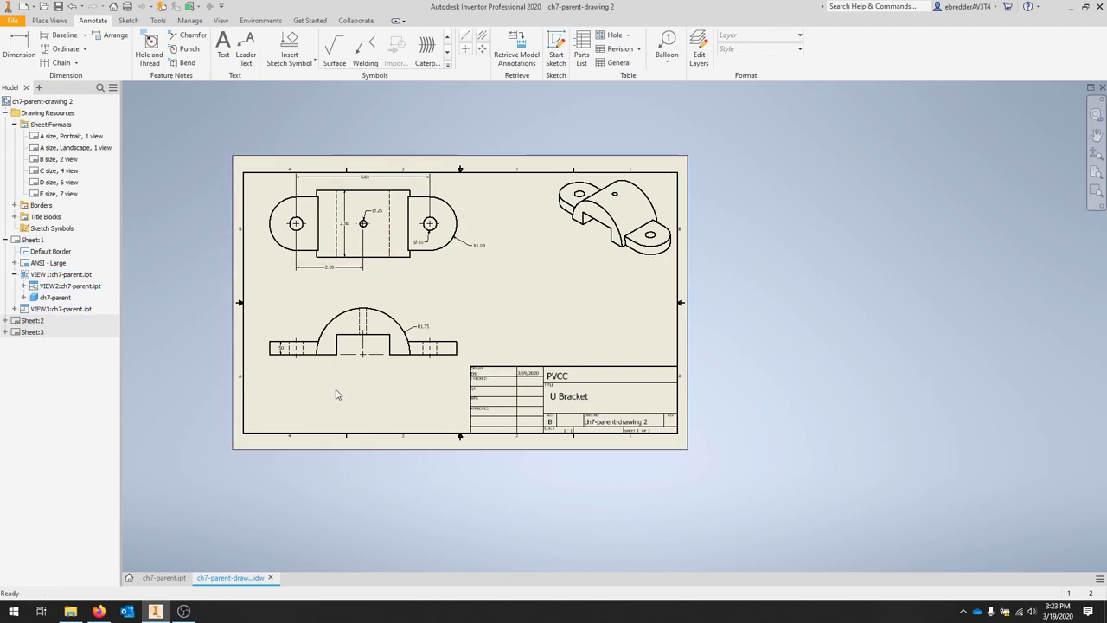
{"action": "mouse_move", "coordinate": [582, 293]}
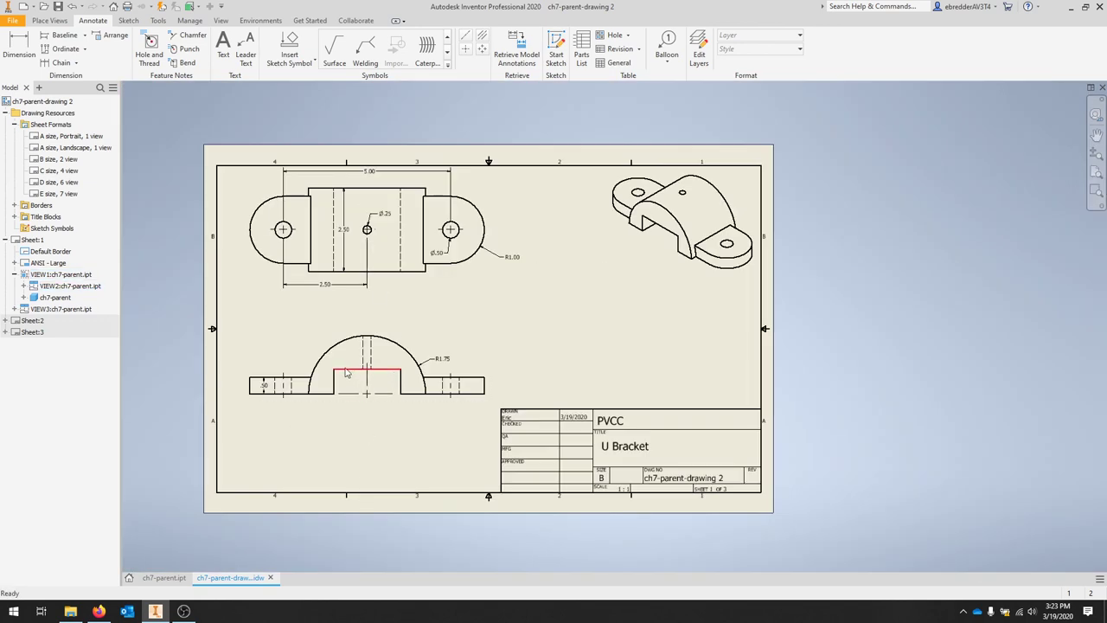
{"action": "left_click", "coordinate": [346, 372]}
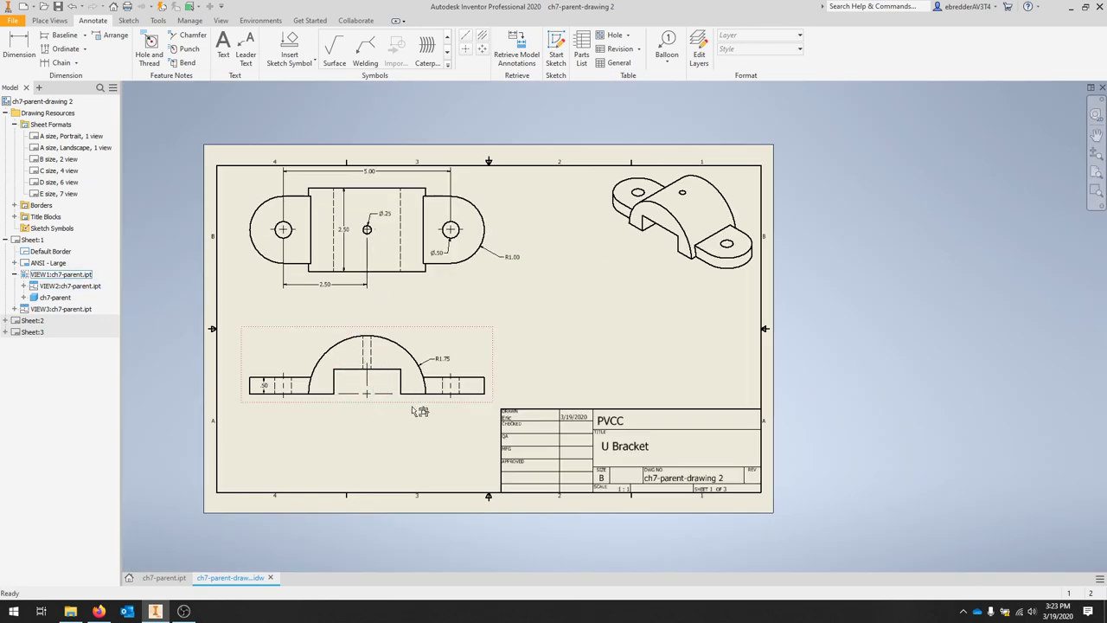